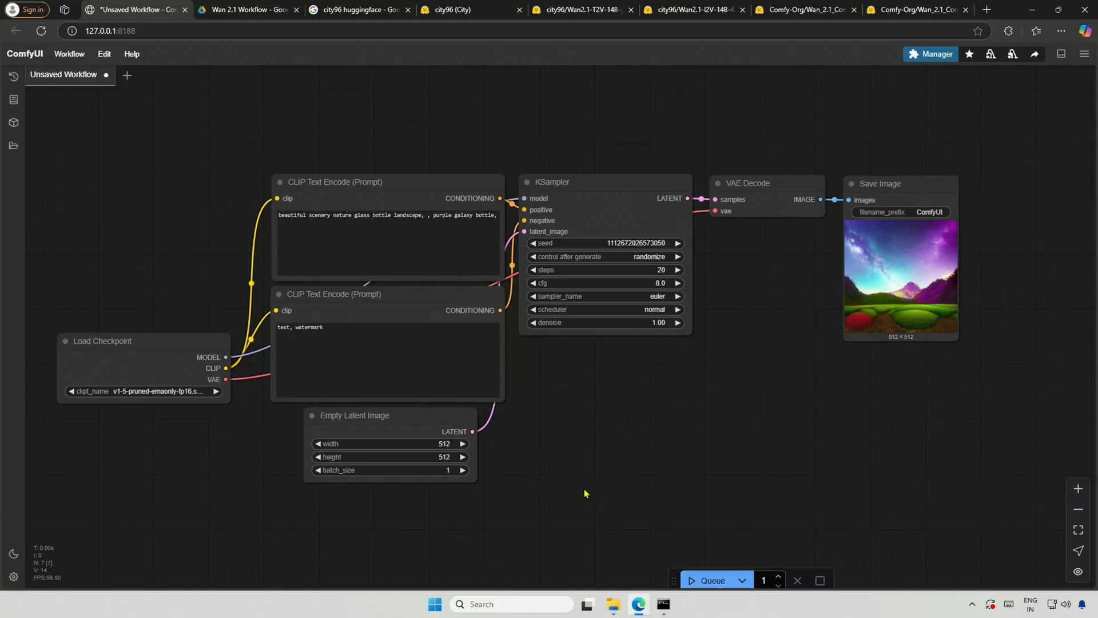
Step: Queue the default workflow to generate the galaxy-bottle image, then bring up ComfyUI Manager
left_click(712, 579)
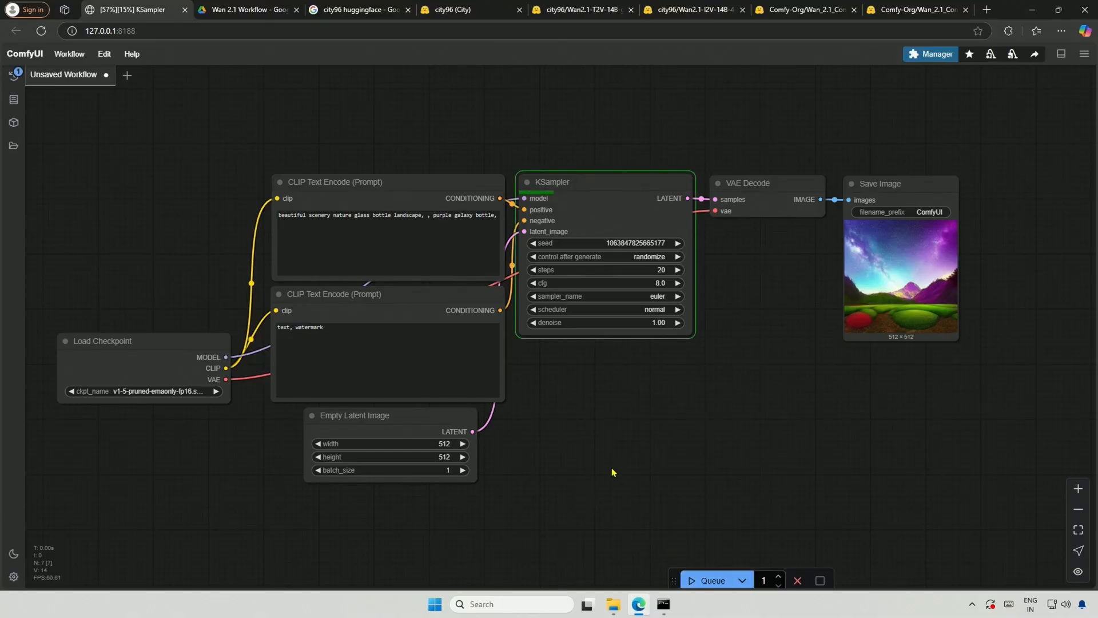
left_click(713, 580)
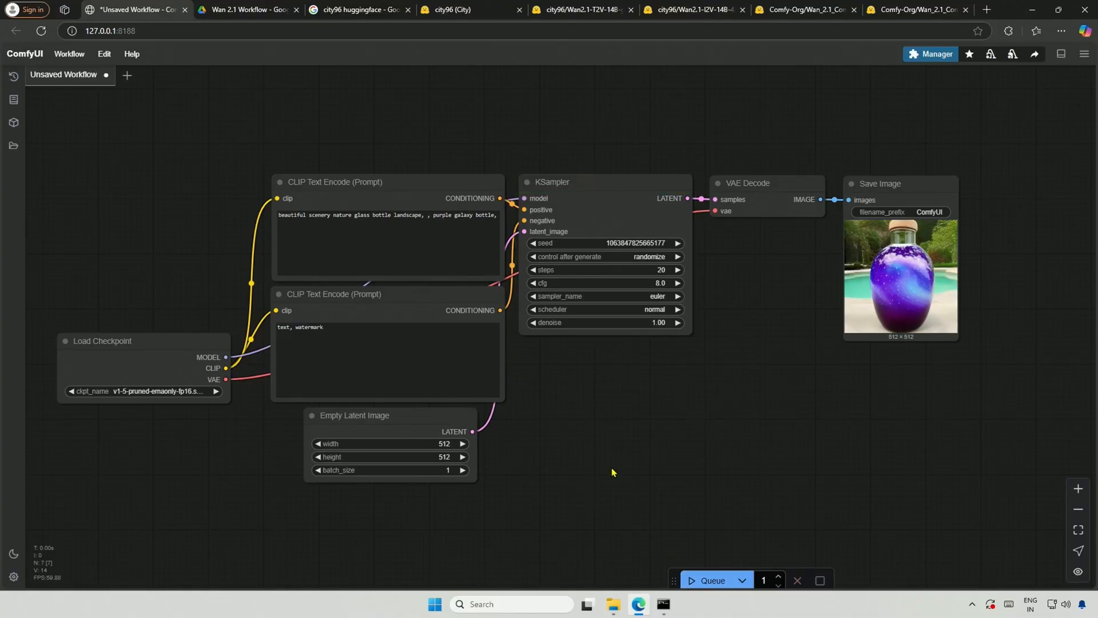
left_click(930, 53)
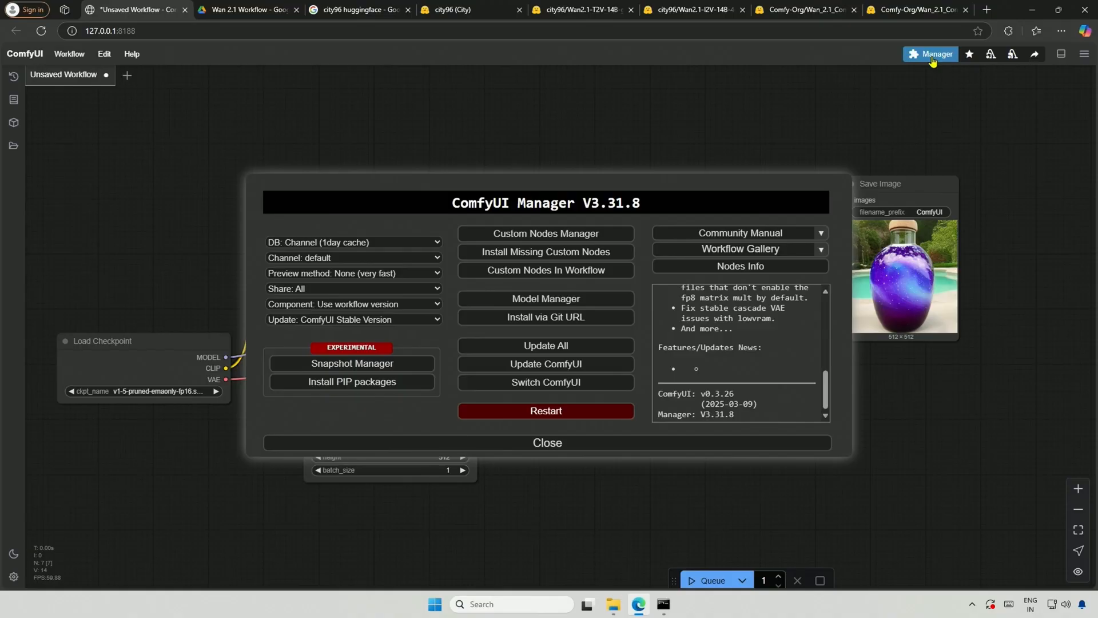
mouse_move(712, 391)
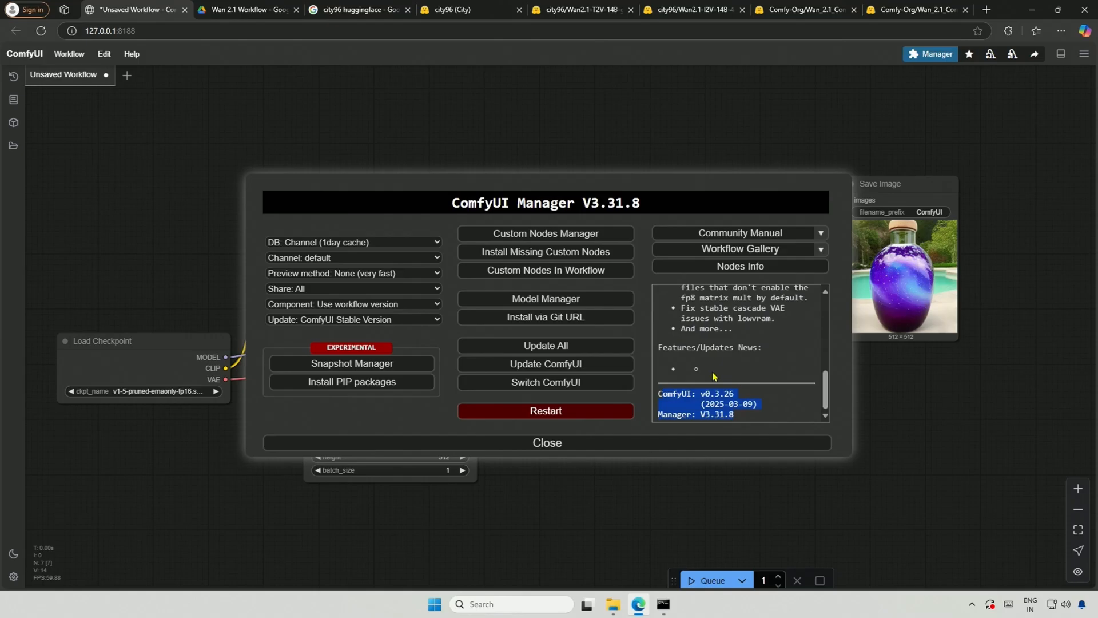
Step: Copy a share link for wan-t2v-gguf.json in Drive and select its JSON text
left_click(247, 9)
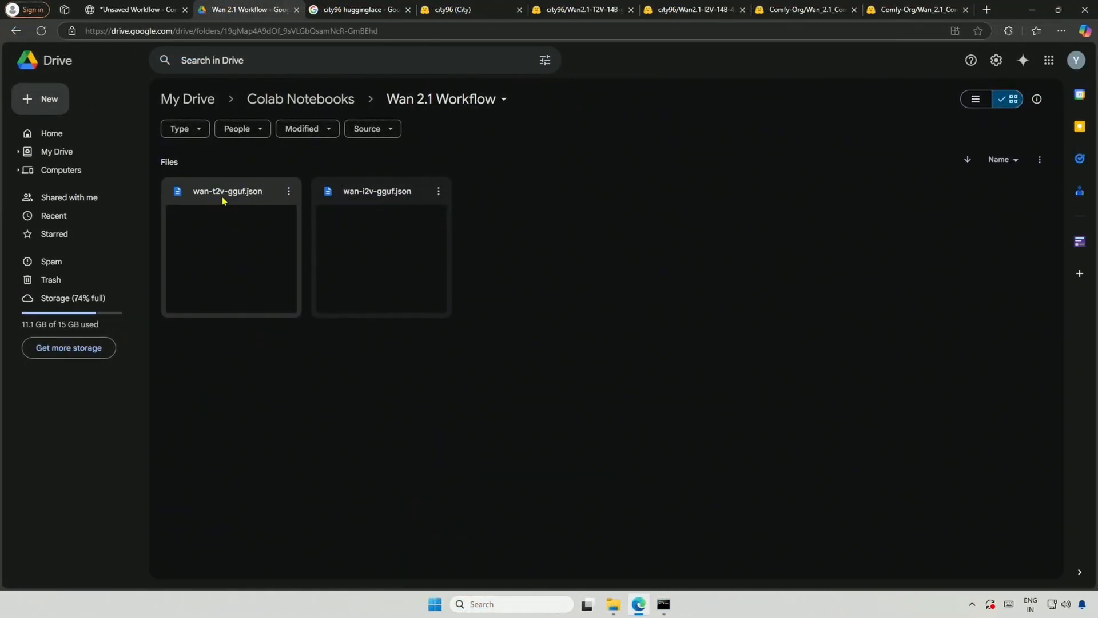
mouse_move(372, 198)
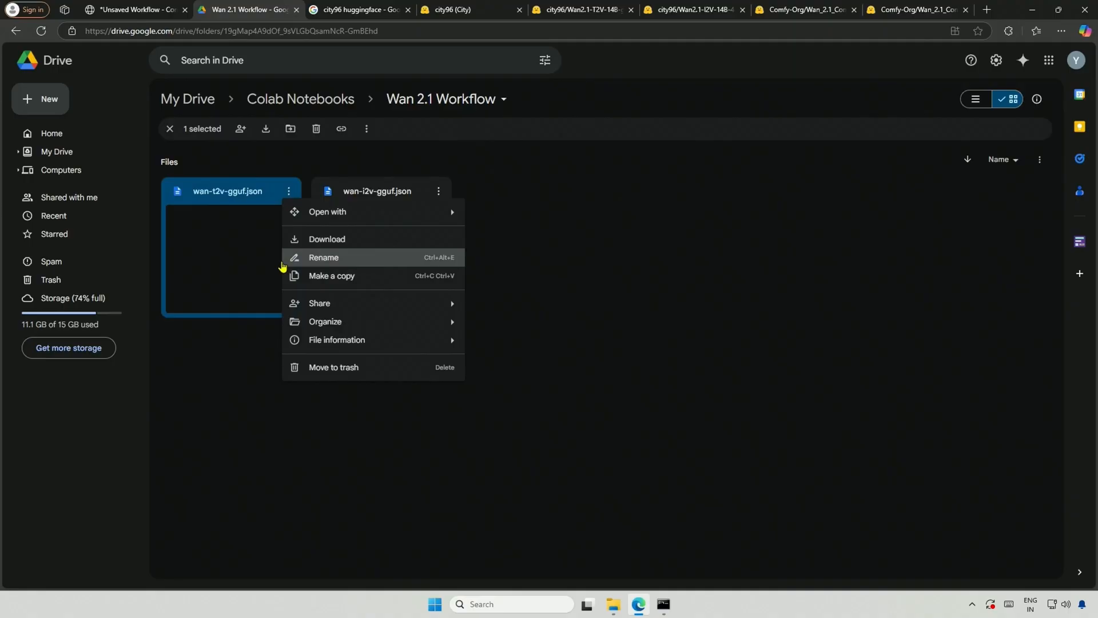
left_click(320, 302)
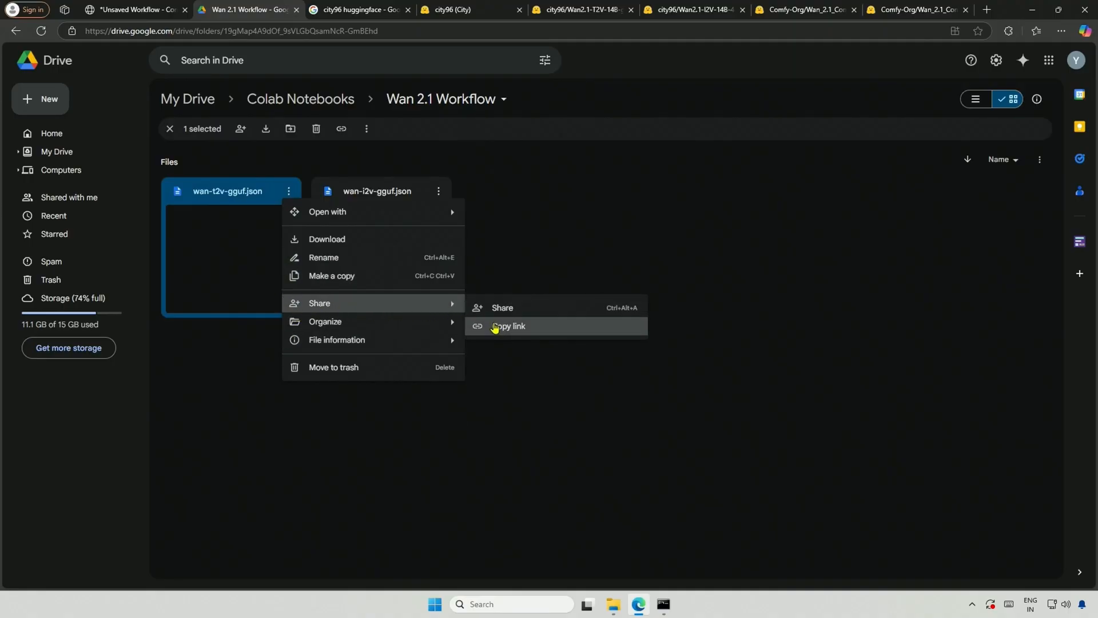
left_click(508, 326)
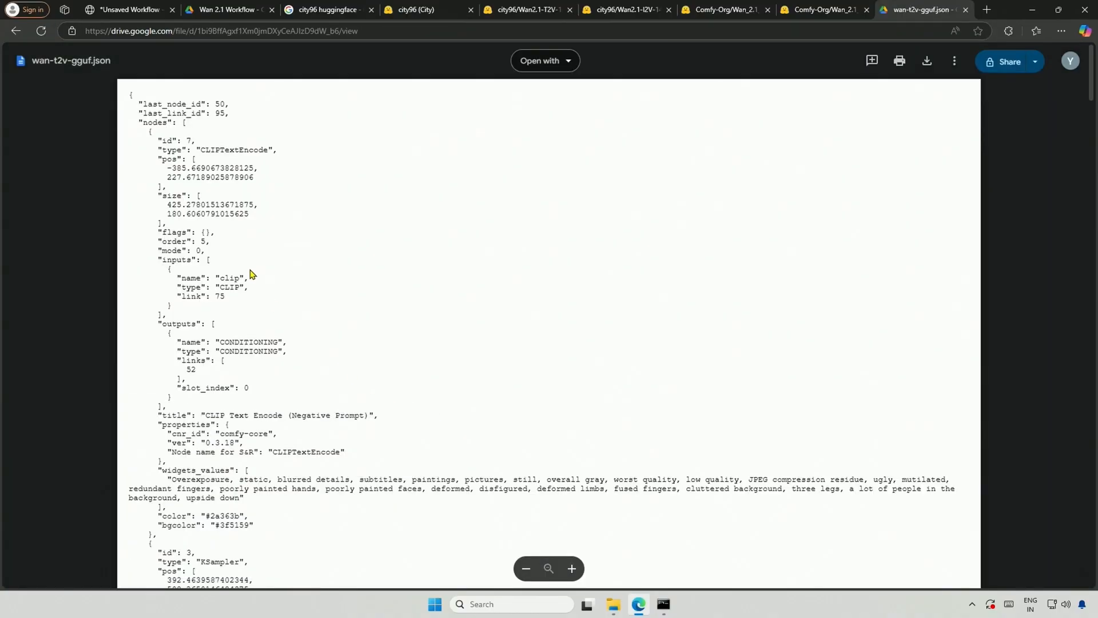
left_click_drag(130, 95, 195, 177)
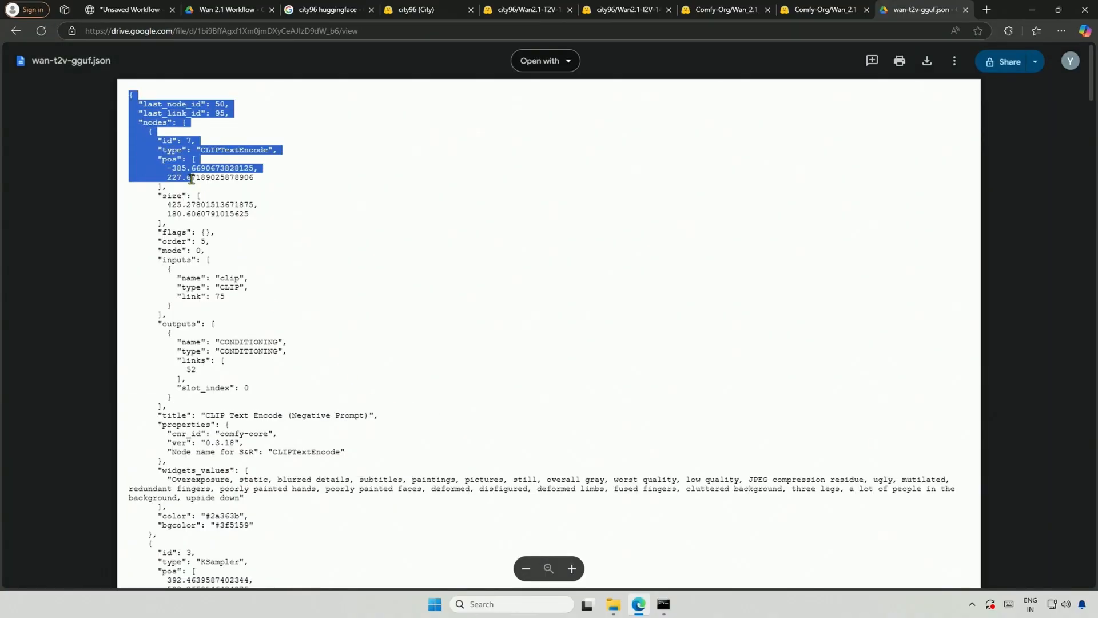
scroll("down", 3)
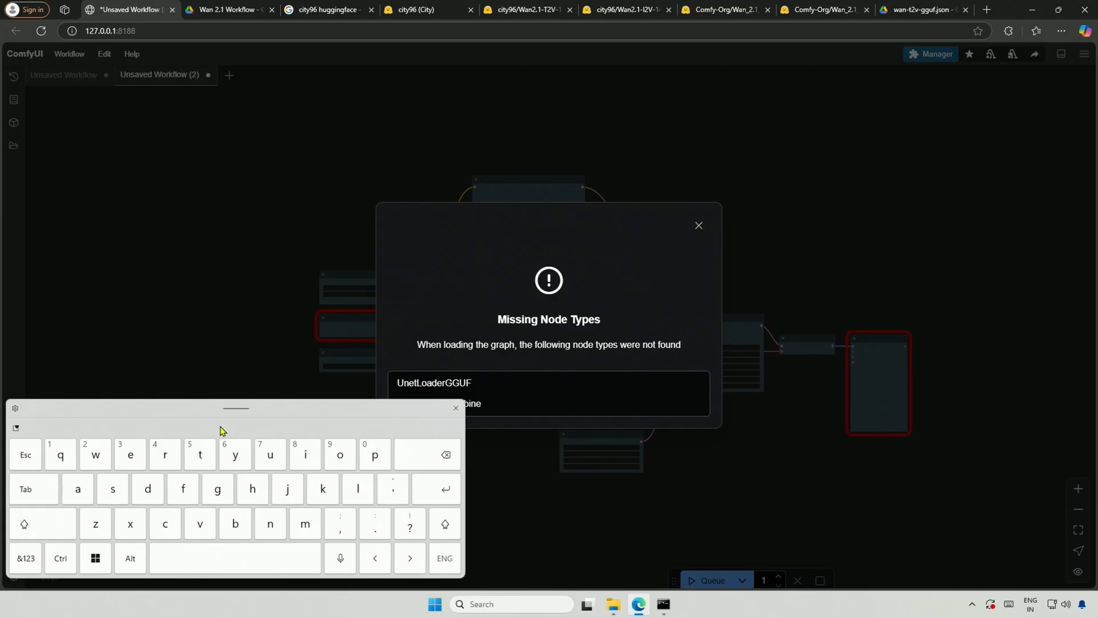
Step: View the installed custom node packs in Manager and return to the Wan workflow graph
left_click(454, 407)
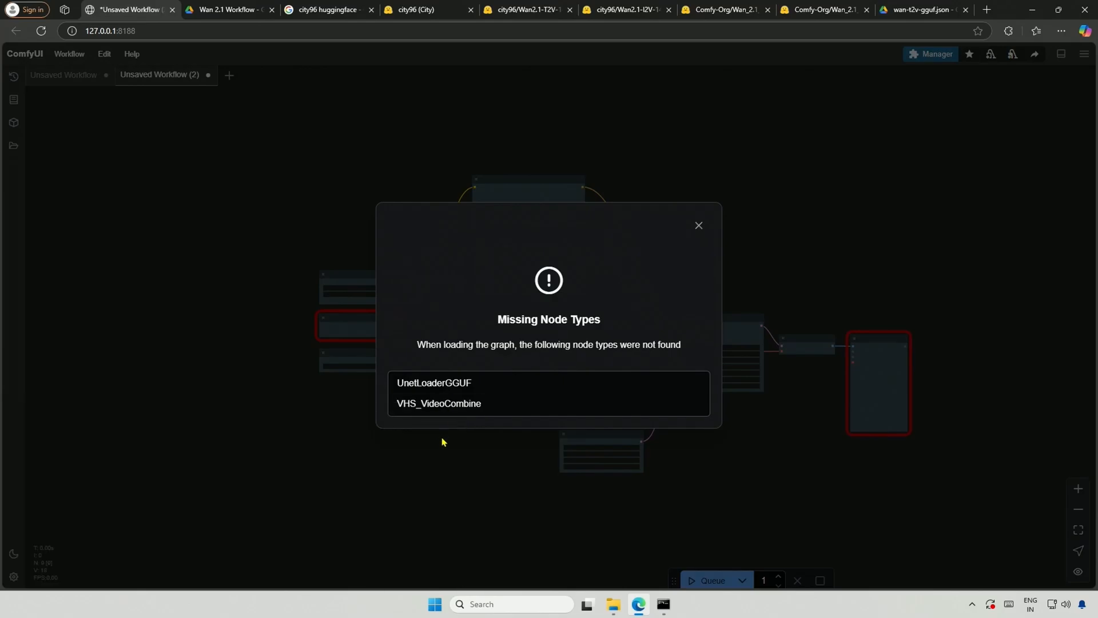
left_click(936, 54)
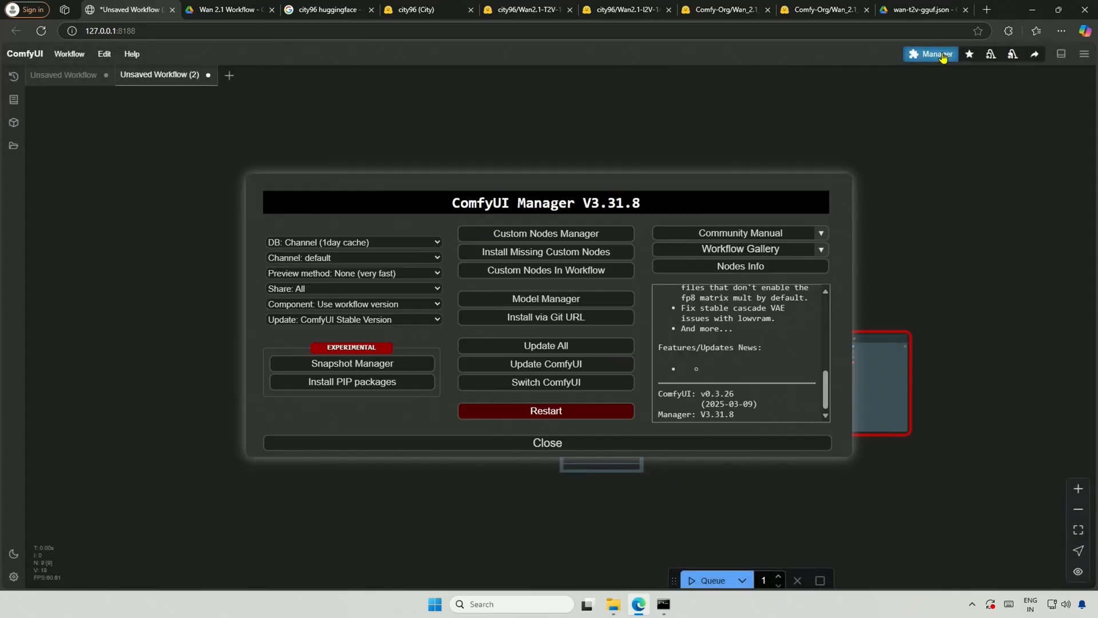
left_click(545, 233)
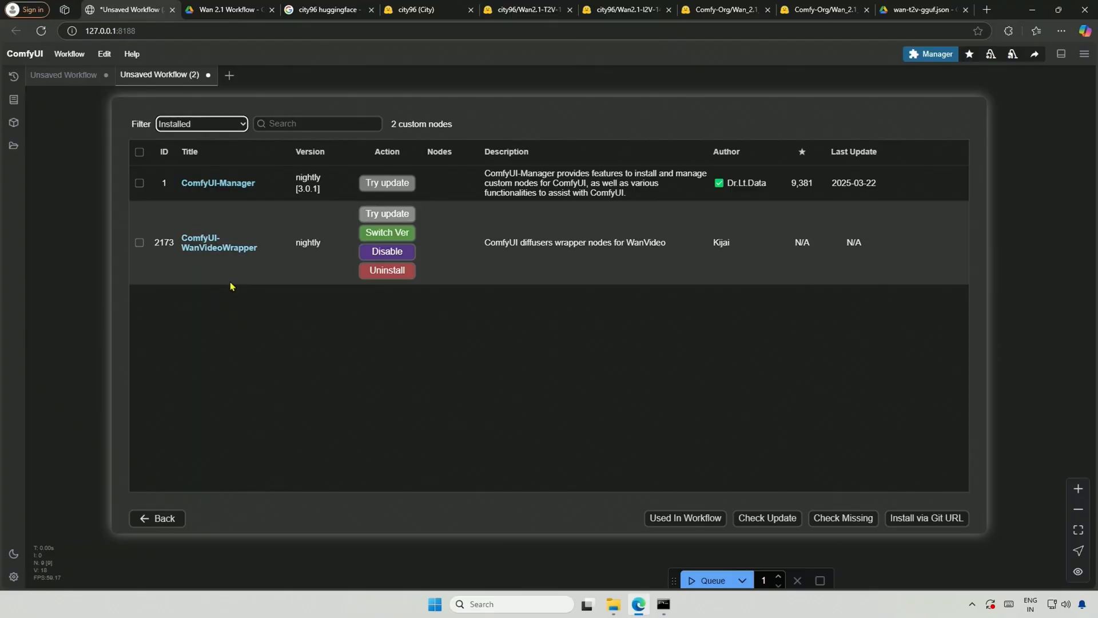
mouse_move(219, 247)
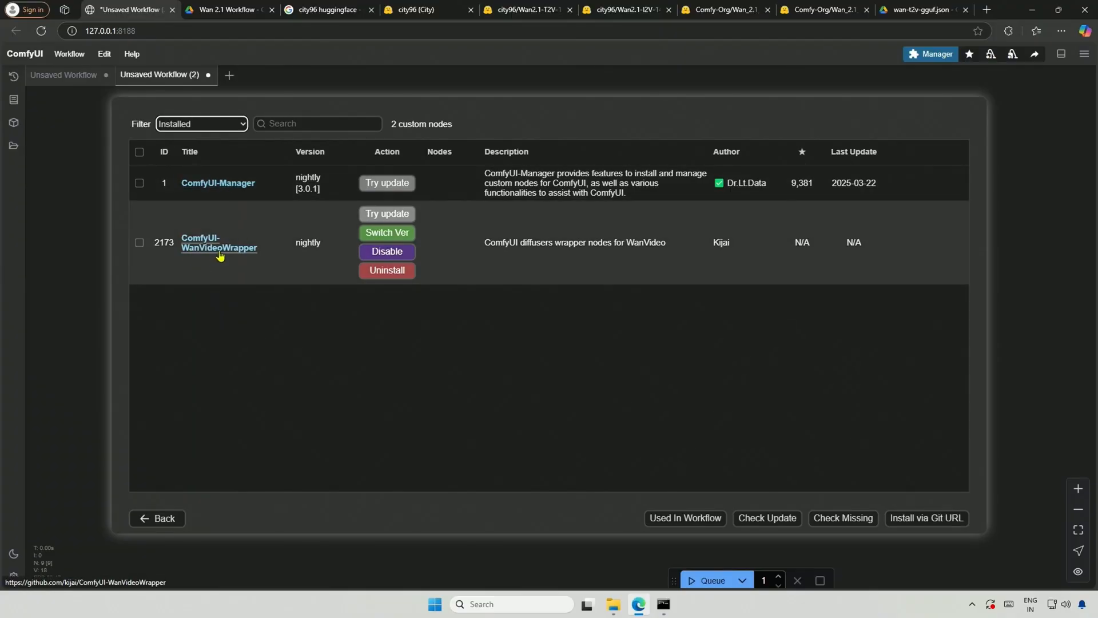
mouse_move(218, 316)
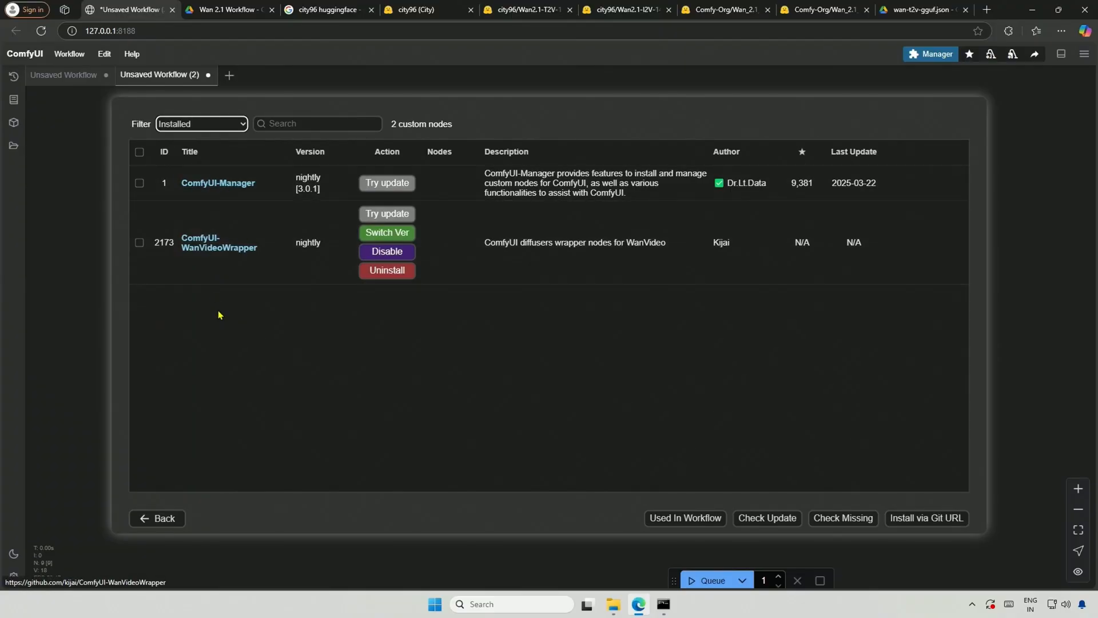
left_click(157, 518)
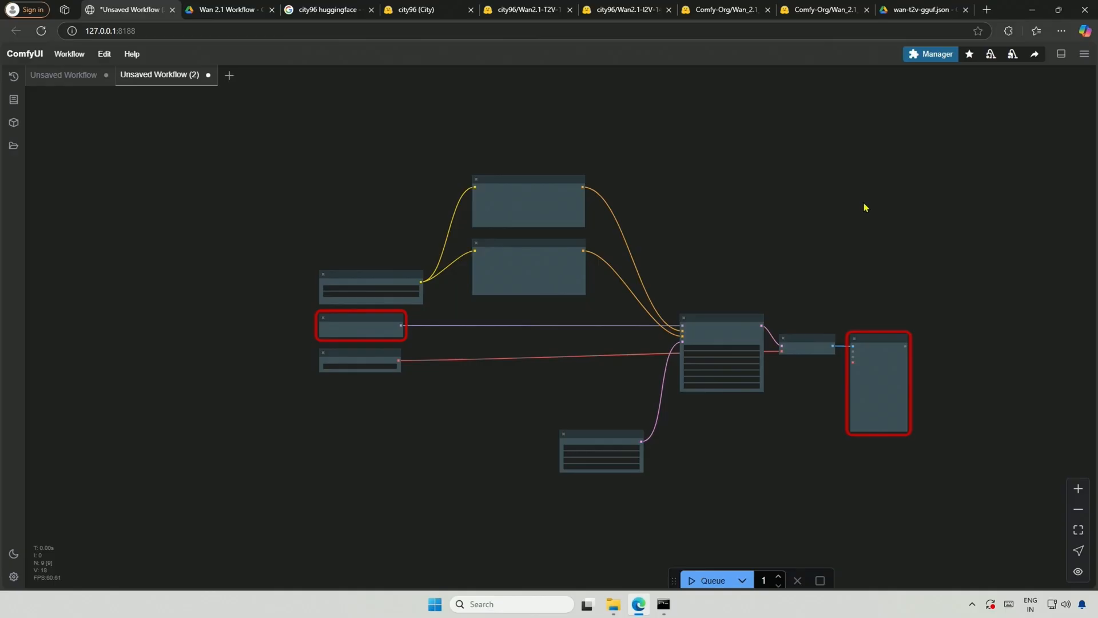
mouse_move(936, 66)
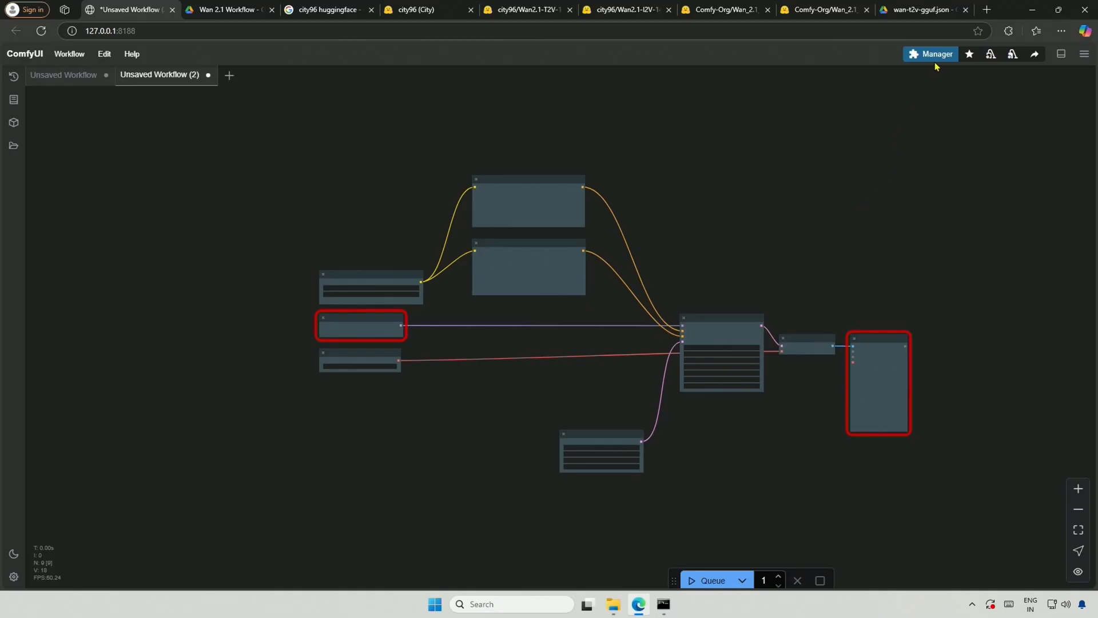
Step: List the workflow's missing node packs and install ComfyUI-GGUF at its nightly version
left_click(930, 53)
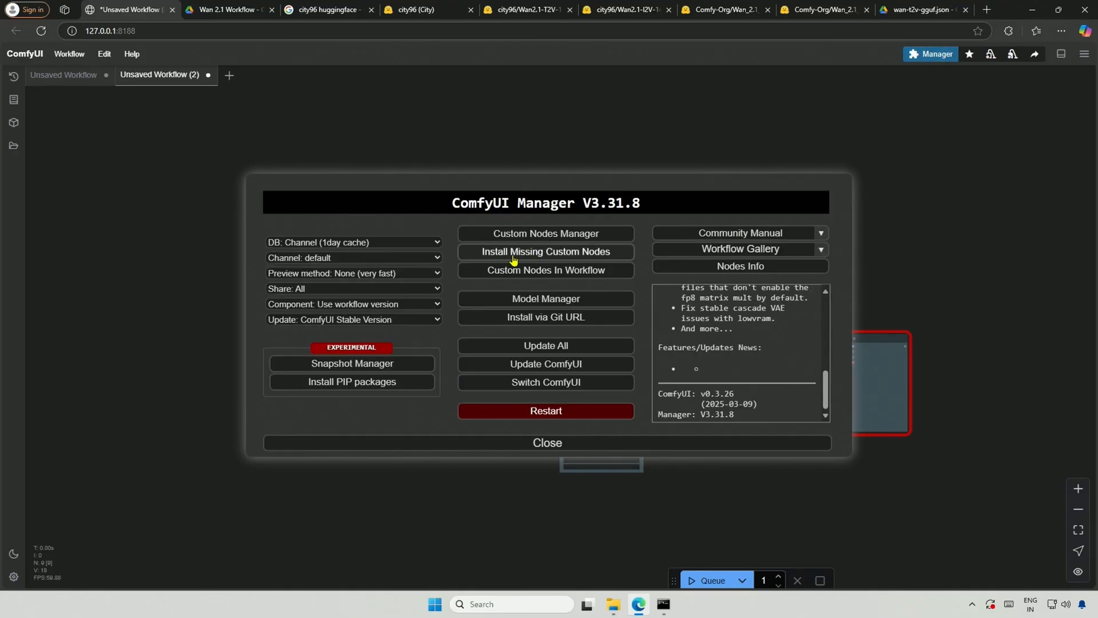
left_click(546, 252)
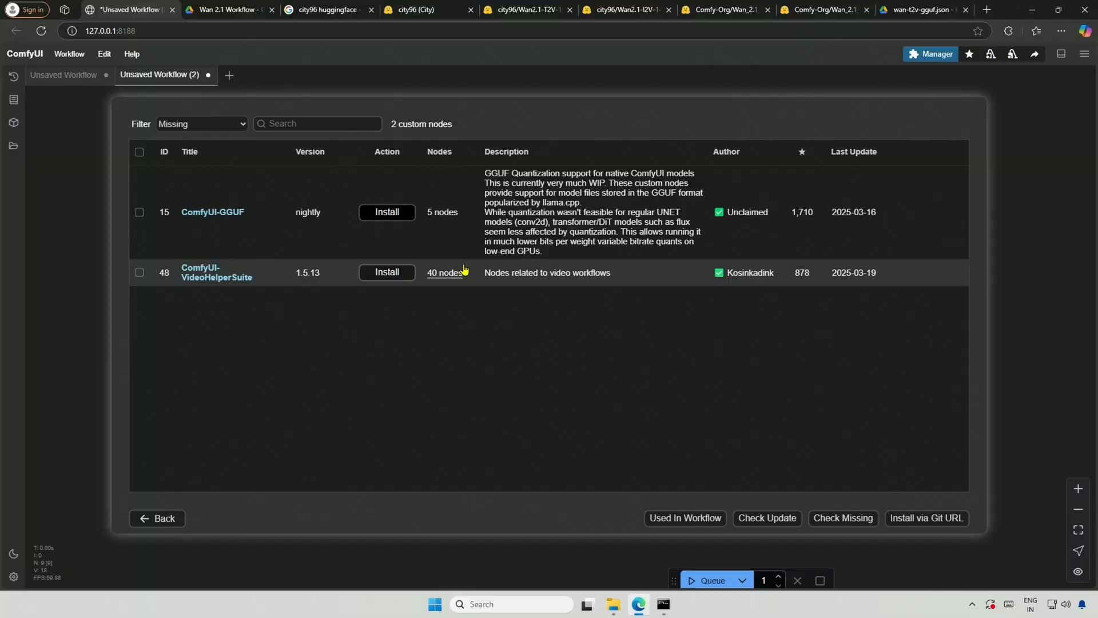
mouse_move(213, 213)
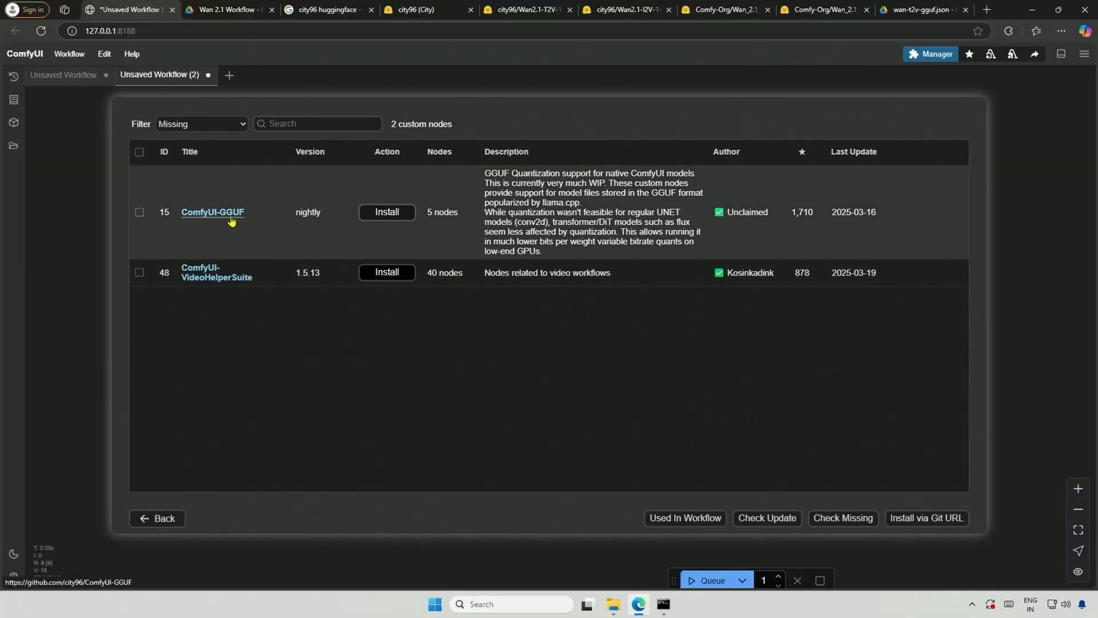
mouse_move(218, 277)
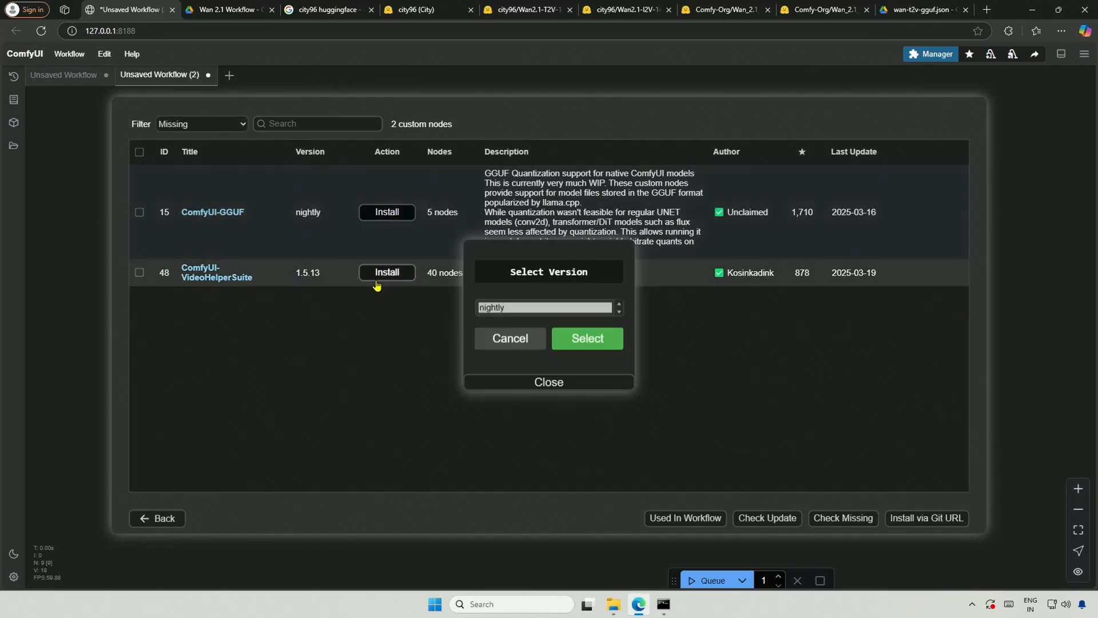
mouse_move(507, 313)
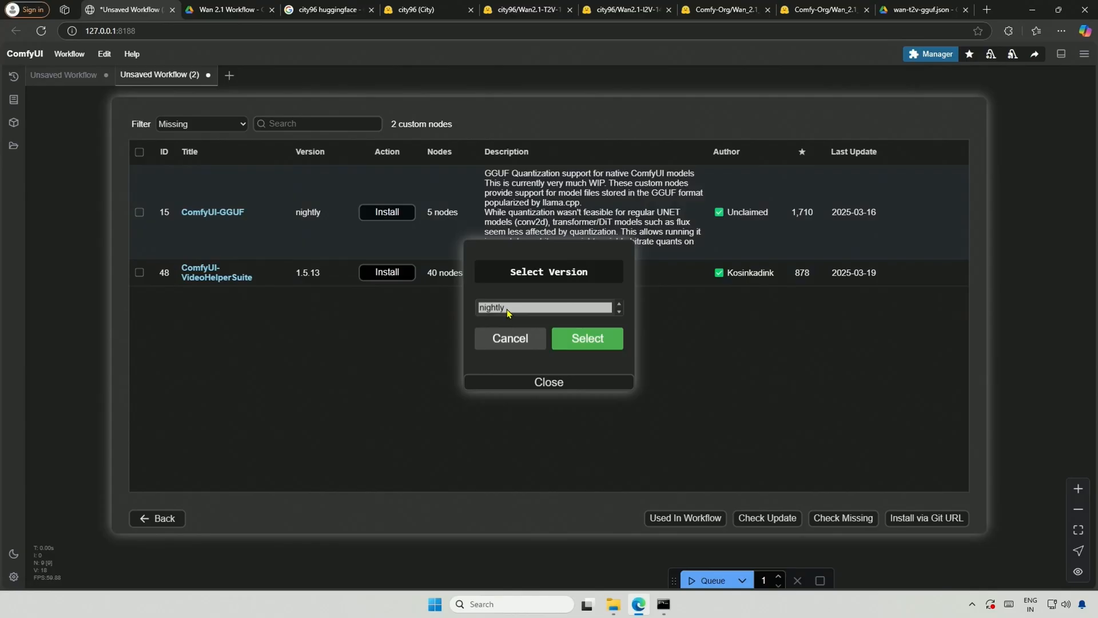
left_click(585, 338)
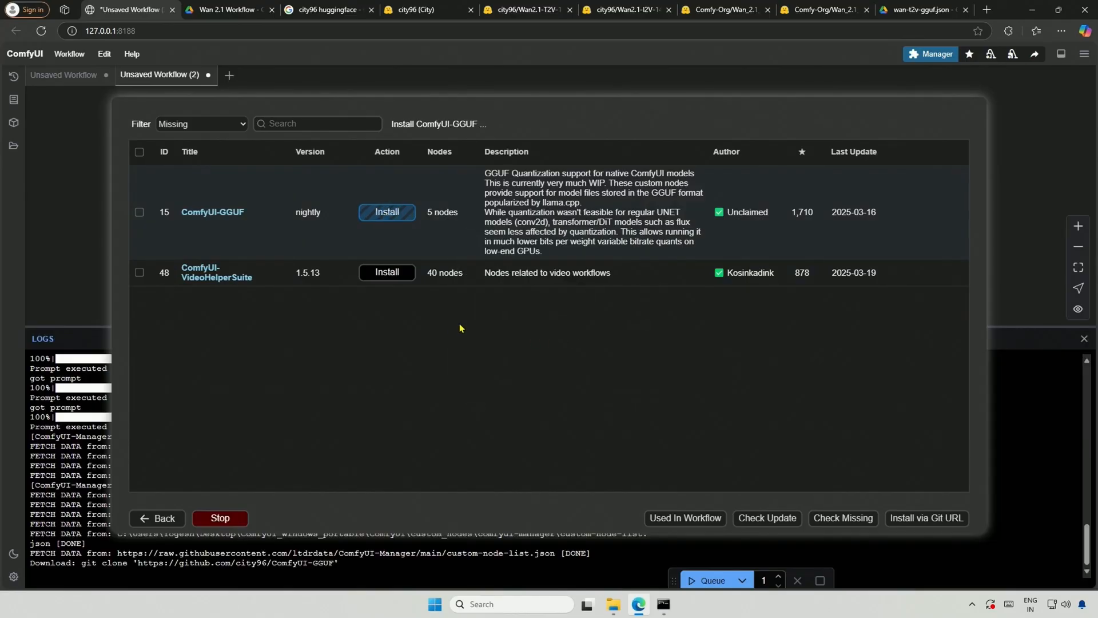
Step: Install ComfyUI-VideoHelperSuite, picking a version from its list
left_click(386, 211)
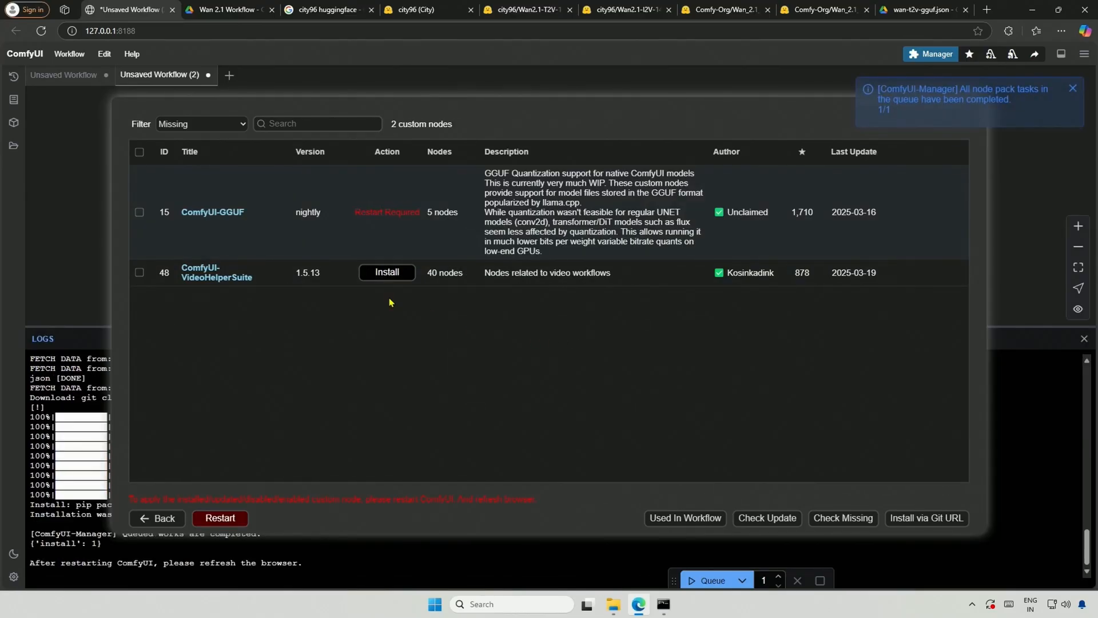
left_click(386, 273)
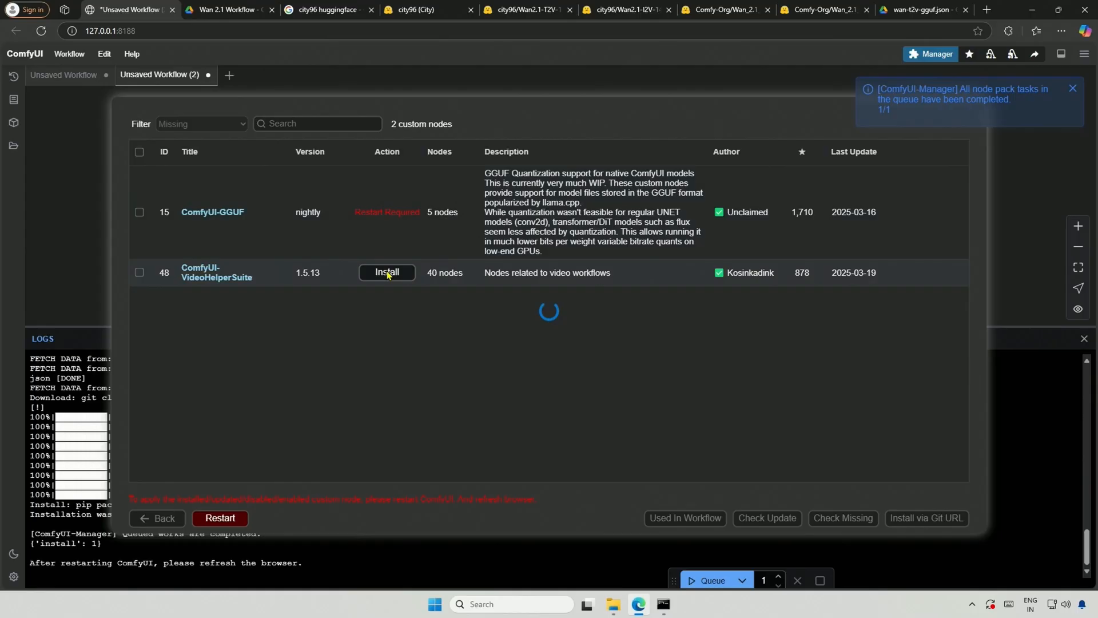
left_click(387, 272)
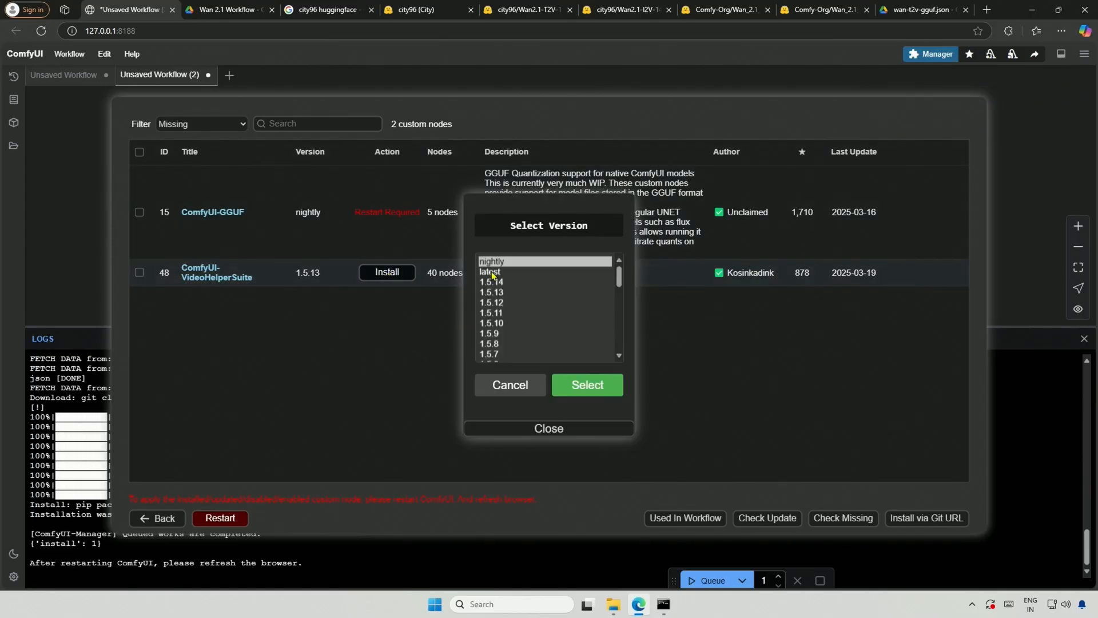
left_click(585, 384)
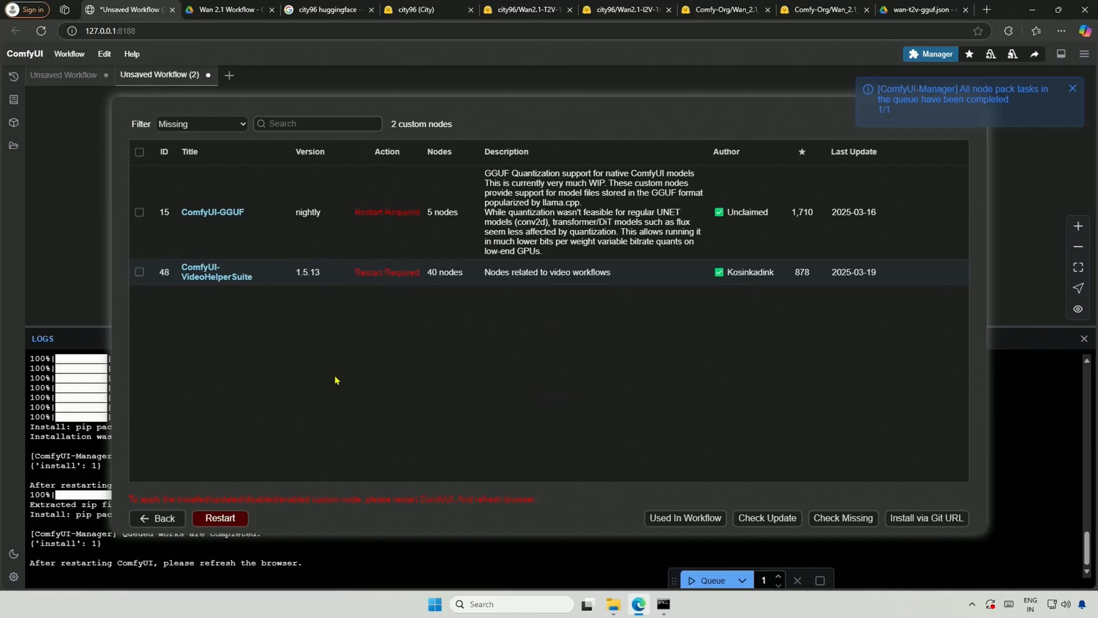
Step: Restart the ComfyUI server and refresh the page so the new node packs load
left_click(220, 518)
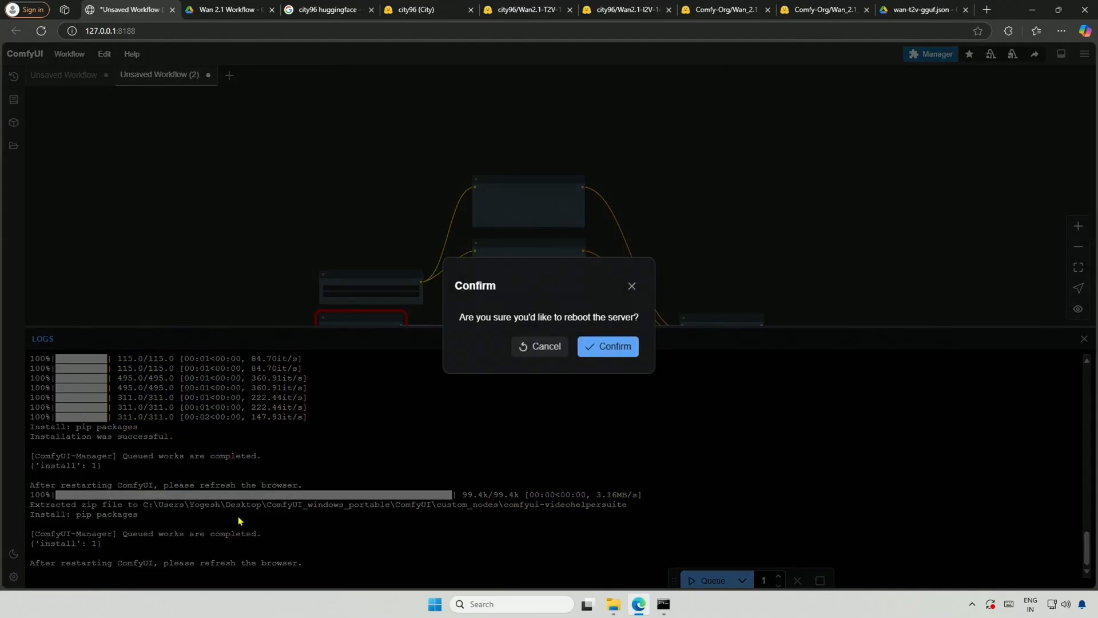
left_click(607, 346)
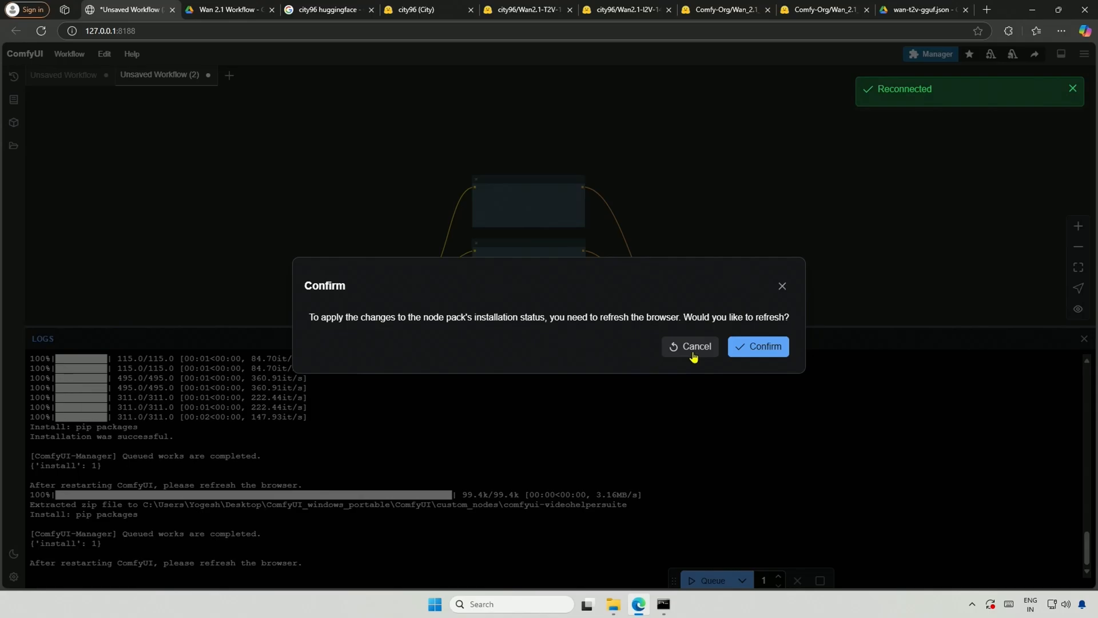
left_click(757, 345)
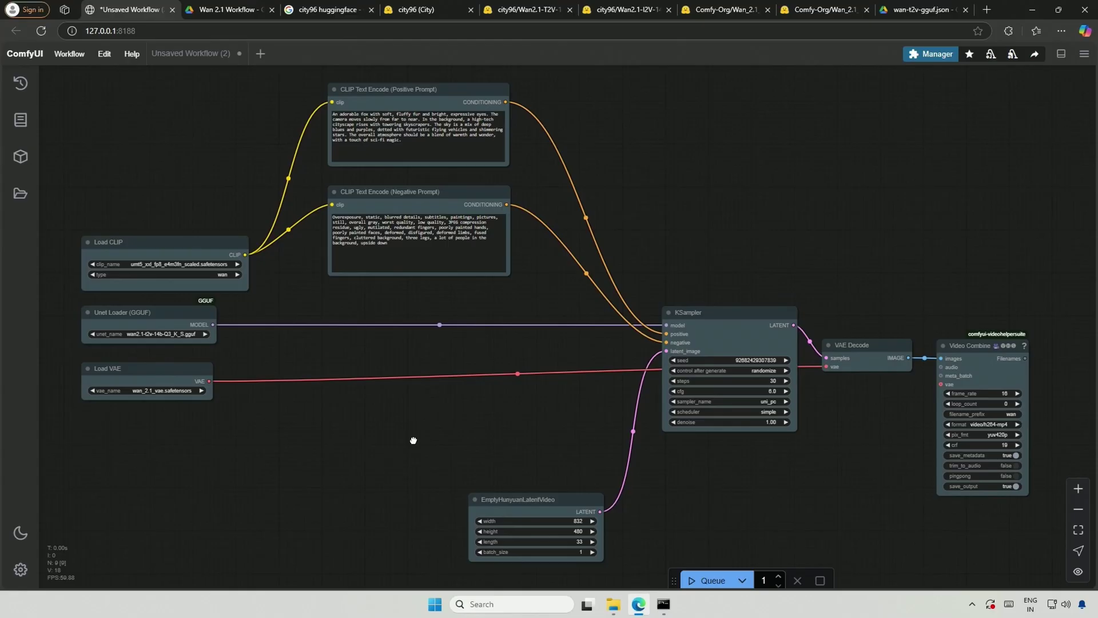
mouse_move(712, 579)
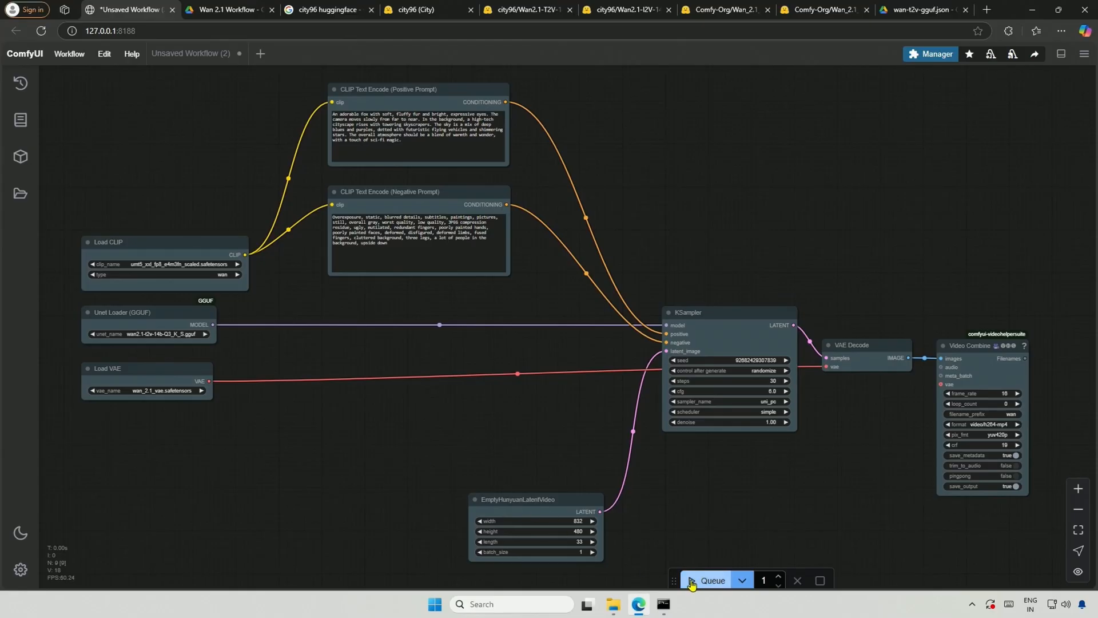
Step: Queue the Wan workflow and dismiss the missing CLIP/VAE/GGUF validation error
left_click(710, 580)
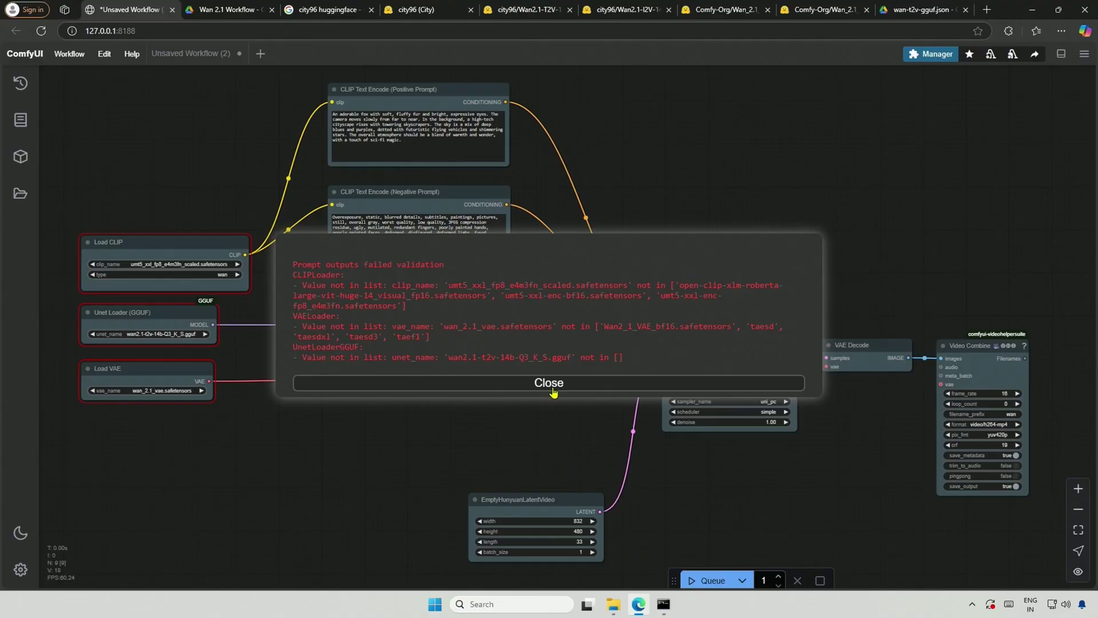
left_click(548, 382)
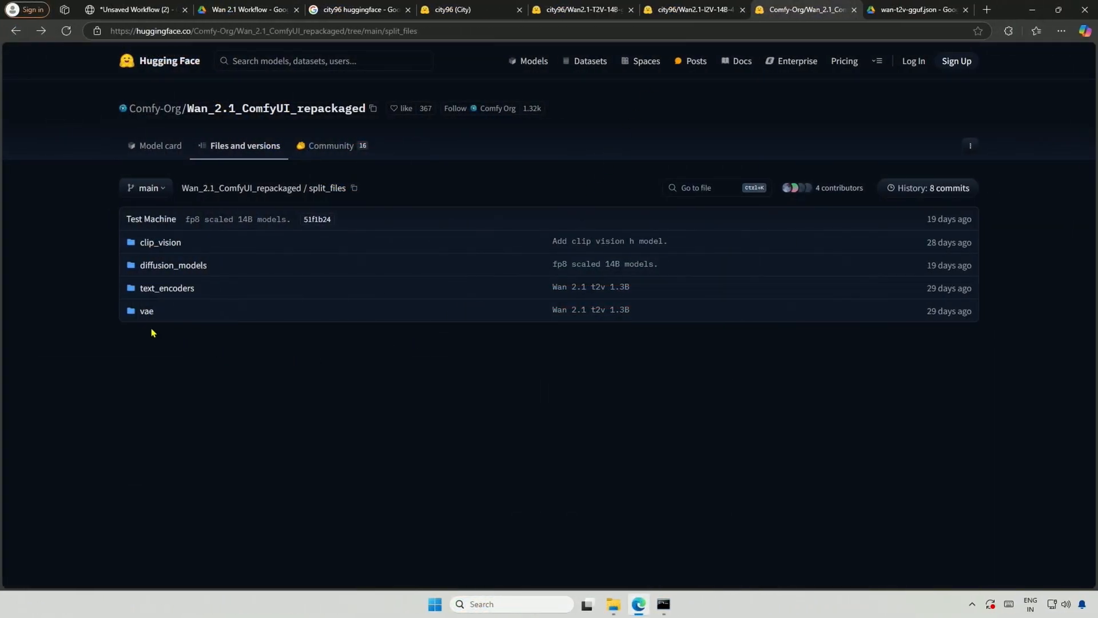
mouse_move(154, 336)
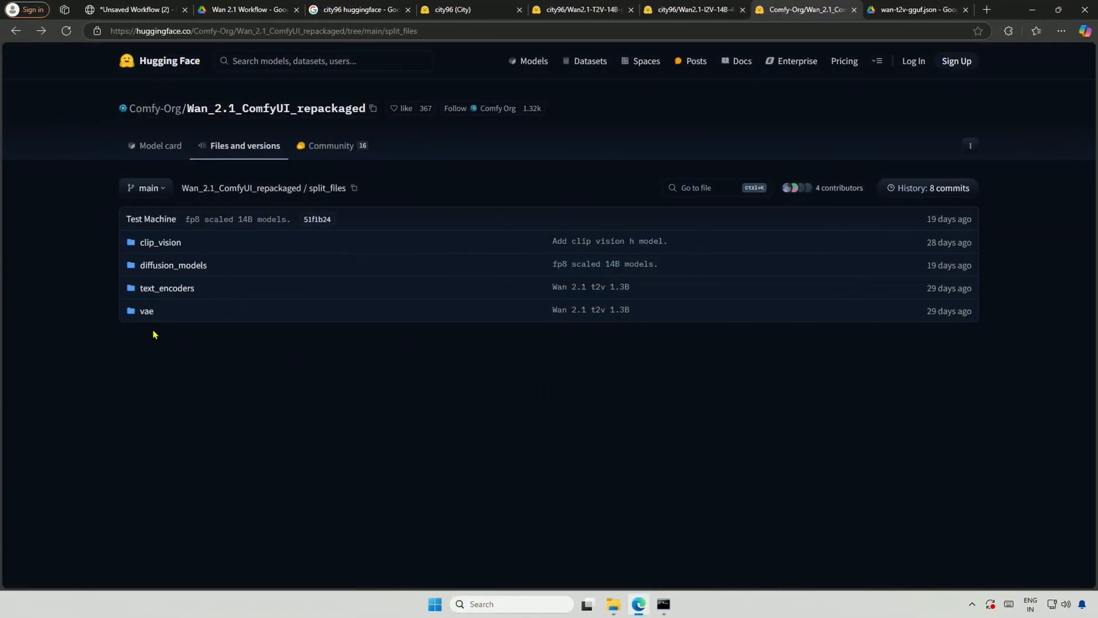
Step: Start downloading umt5_xxl_fp8_e4m3fn_scaled.safetensors from the repackaged text_encoders folder
left_click(167, 289)
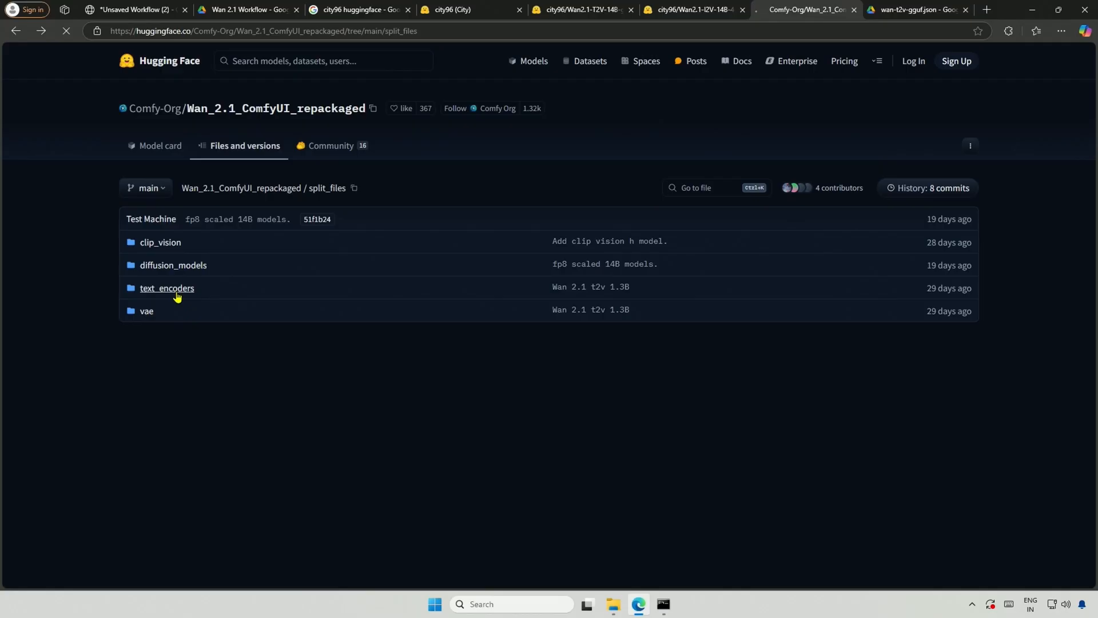
left_click(167, 288)
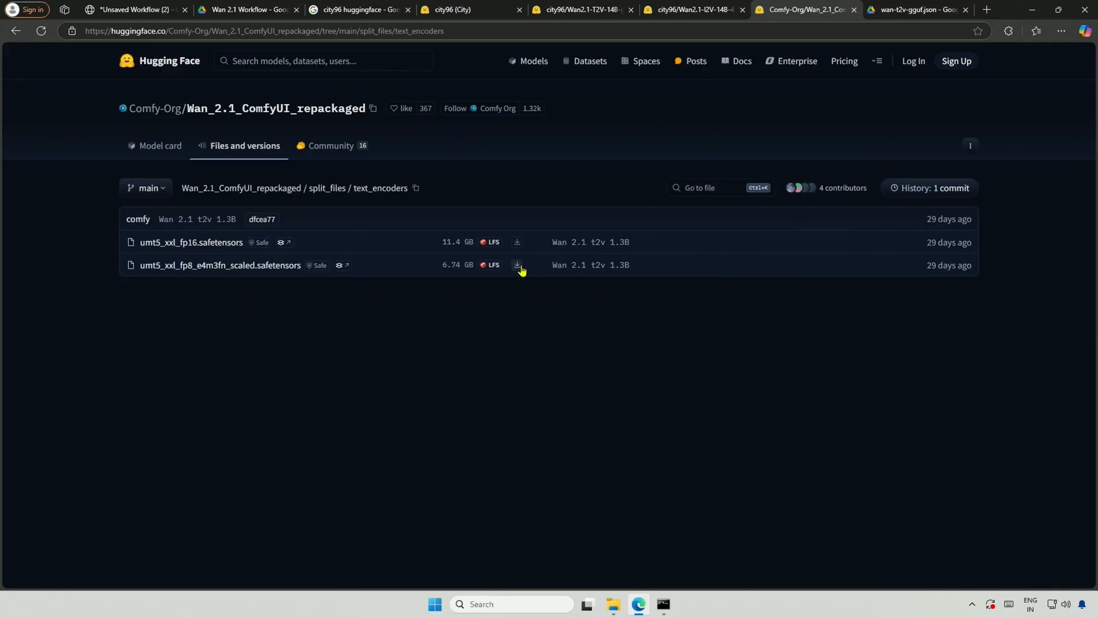
mouse_move(517, 264)
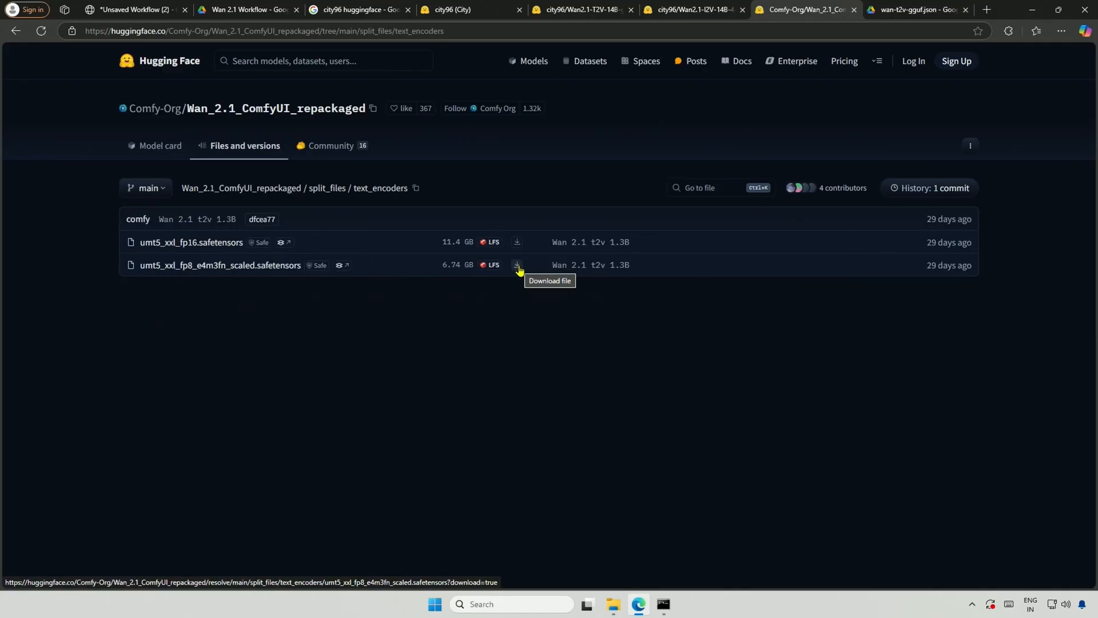
left_click(516, 264)
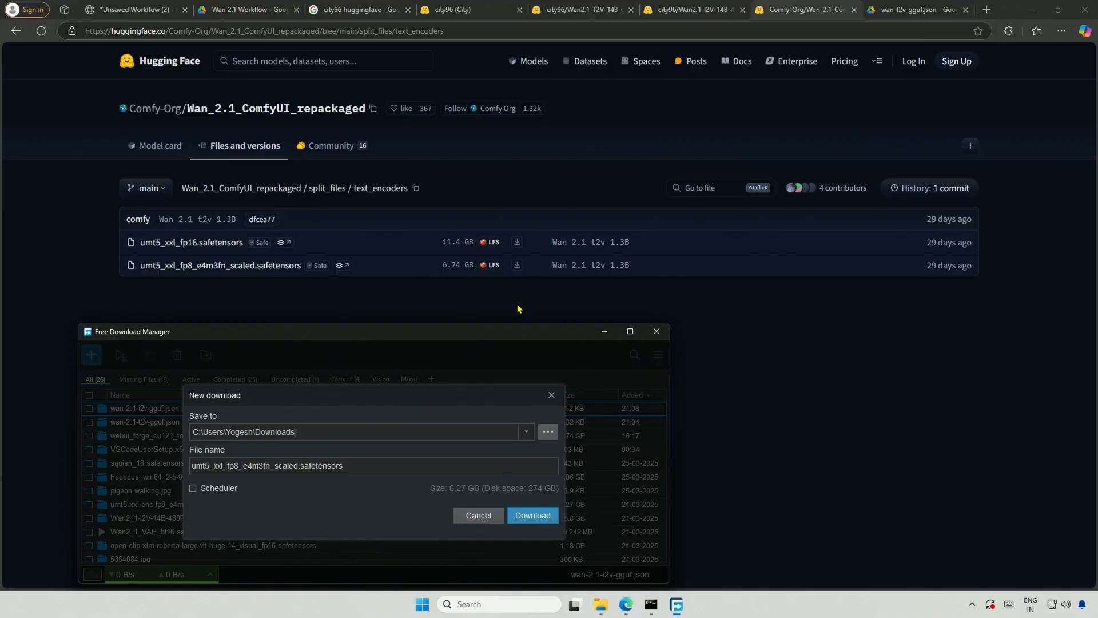
Step: Browse the save location to ComfyUI_windows_portable > ComfyUI > models > text_encoders for the encoder download
left_click(548, 431)
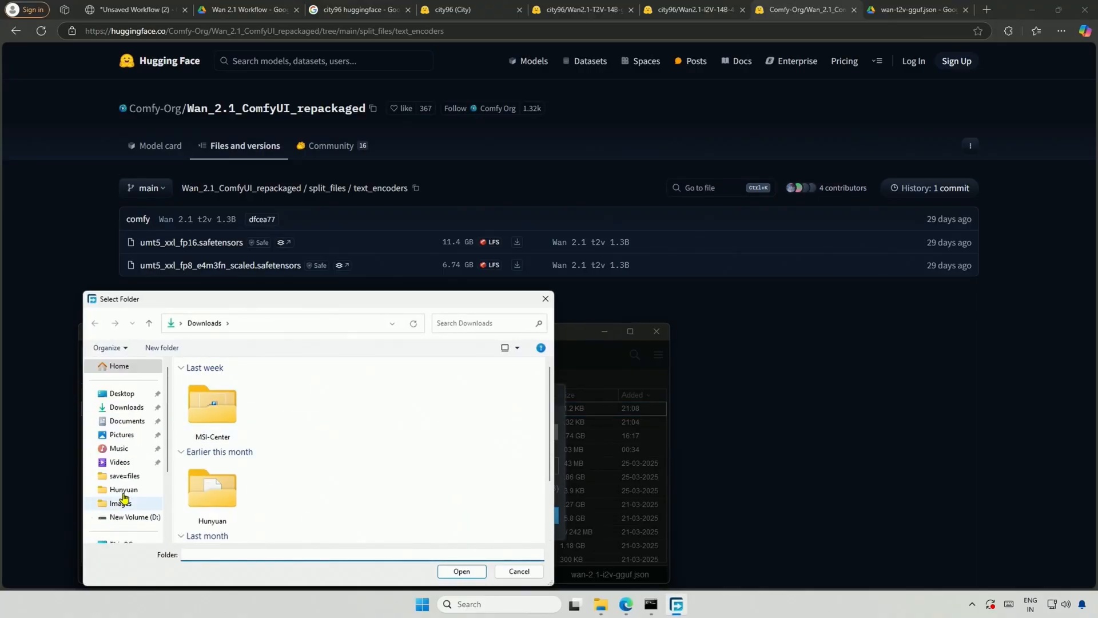
double_click(121, 392)
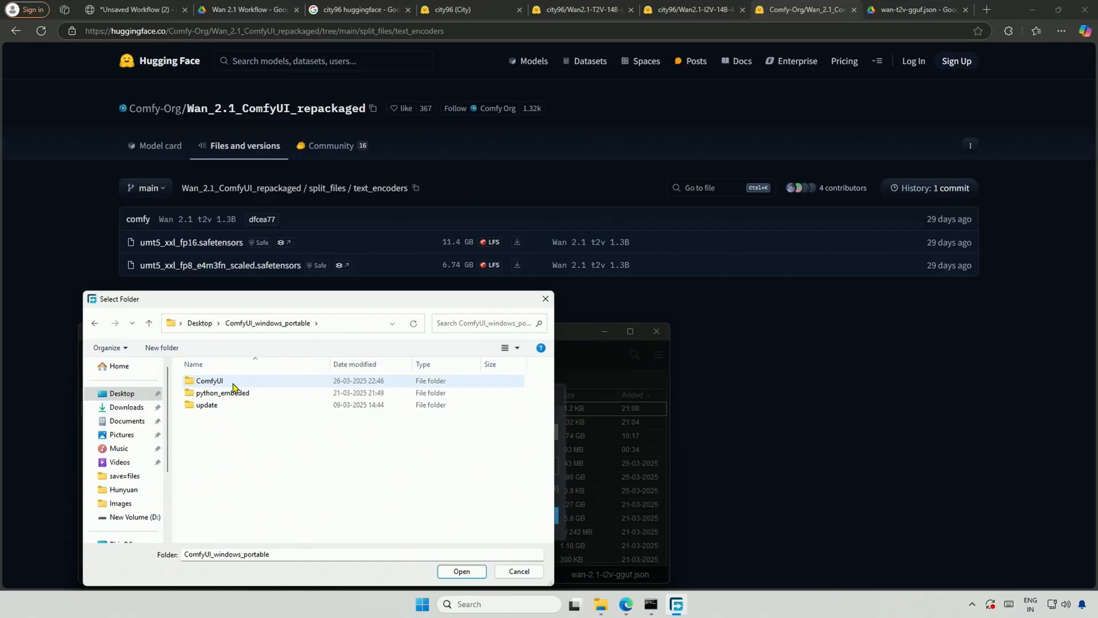
double_click(209, 379)
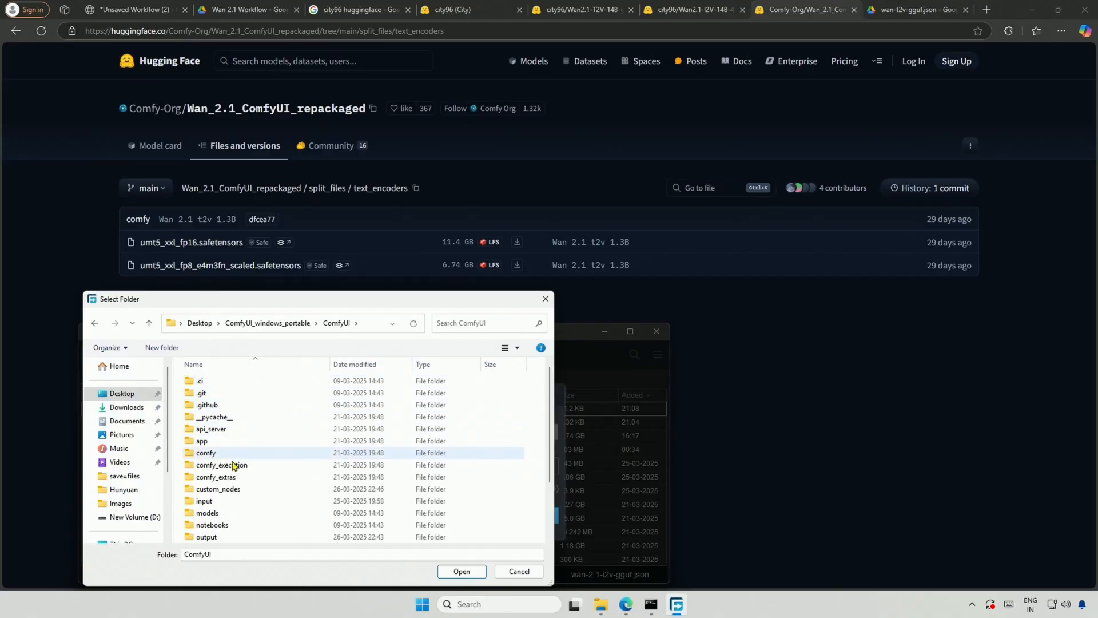
double_click(207, 512)
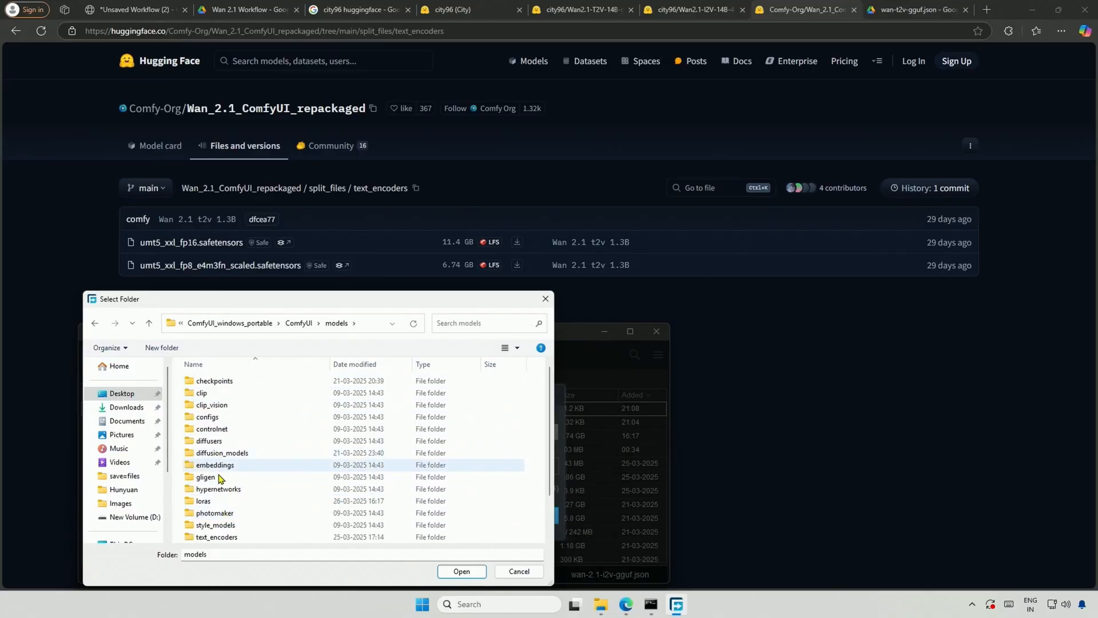
double_click(216, 536)
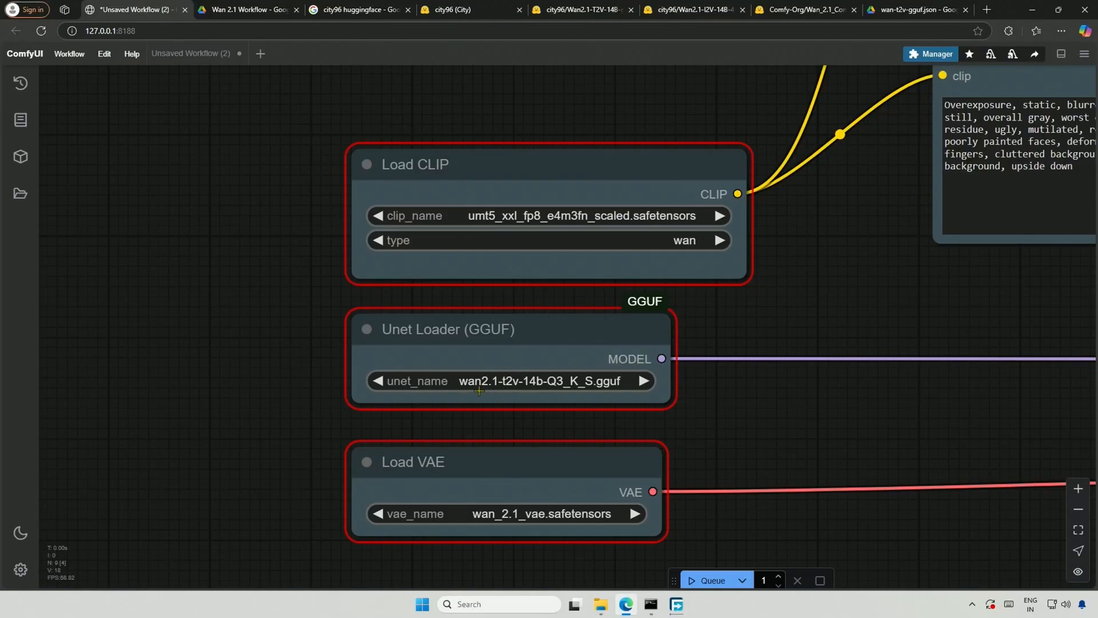
left_click(360, 9)
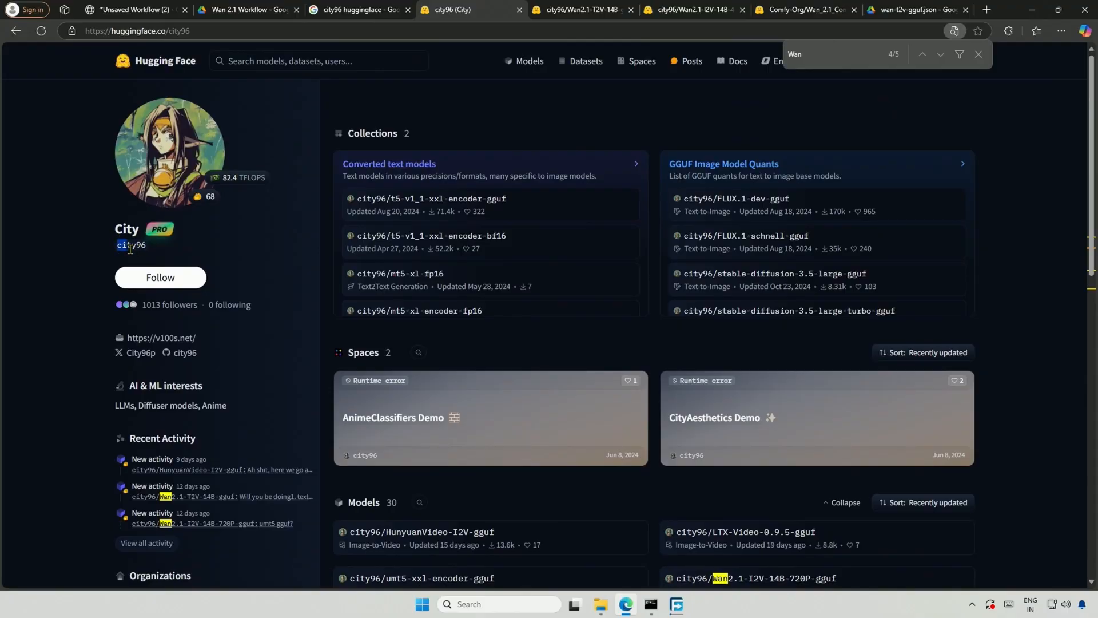
Step: Scroll city96's profile down to its Wan2.1 GGUF model repositories
scroll("down", 3)
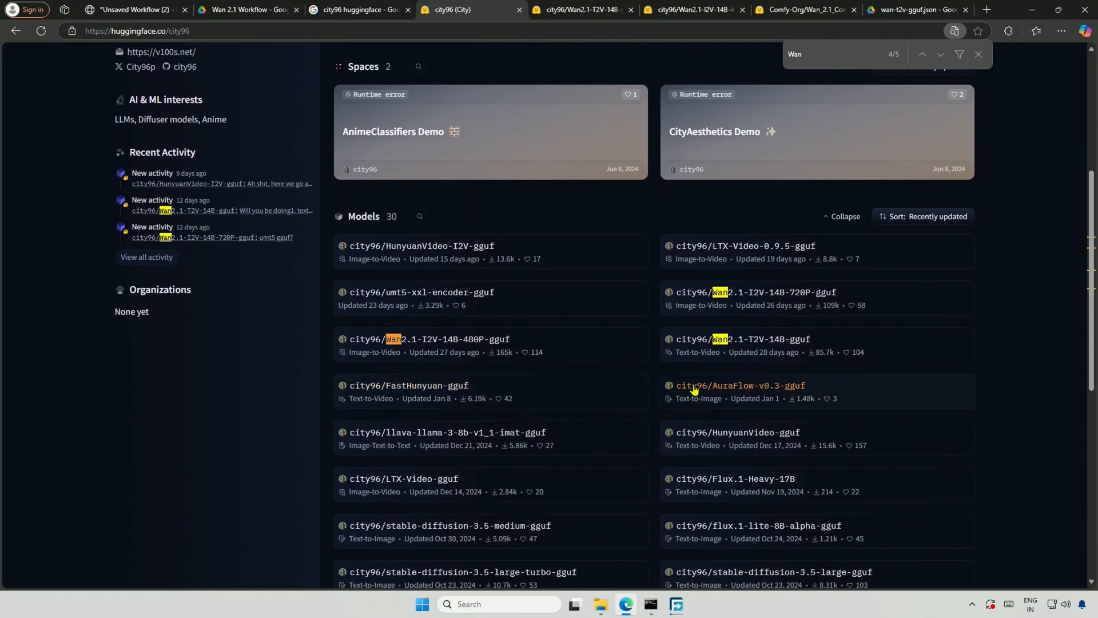
mouse_move(402, 347)
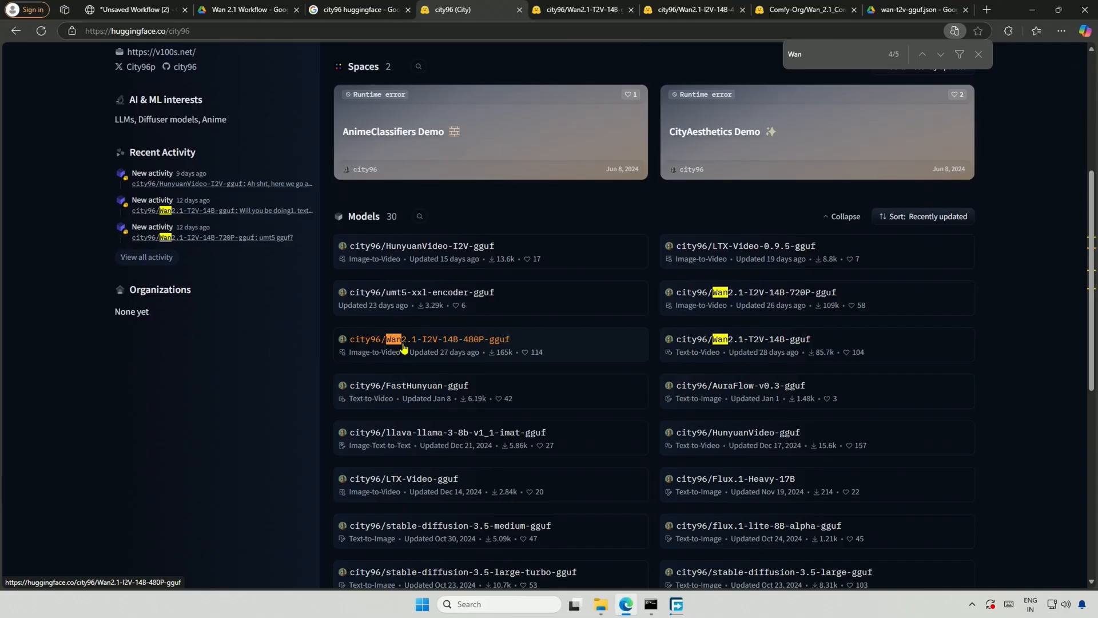
mouse_move(432, 350)
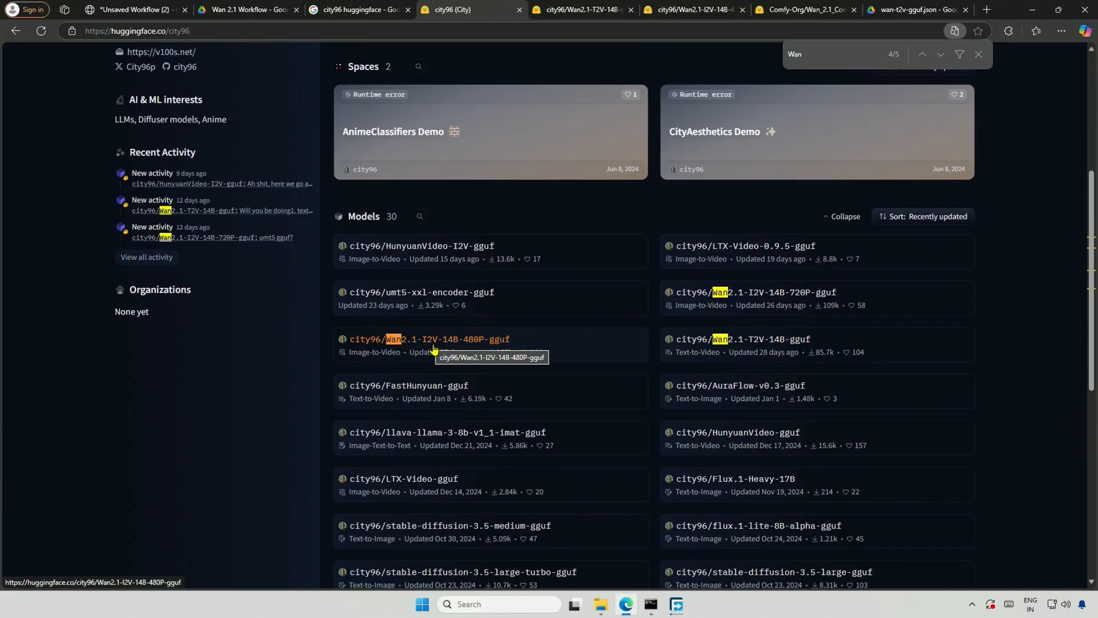
mouse_move(479, 347)
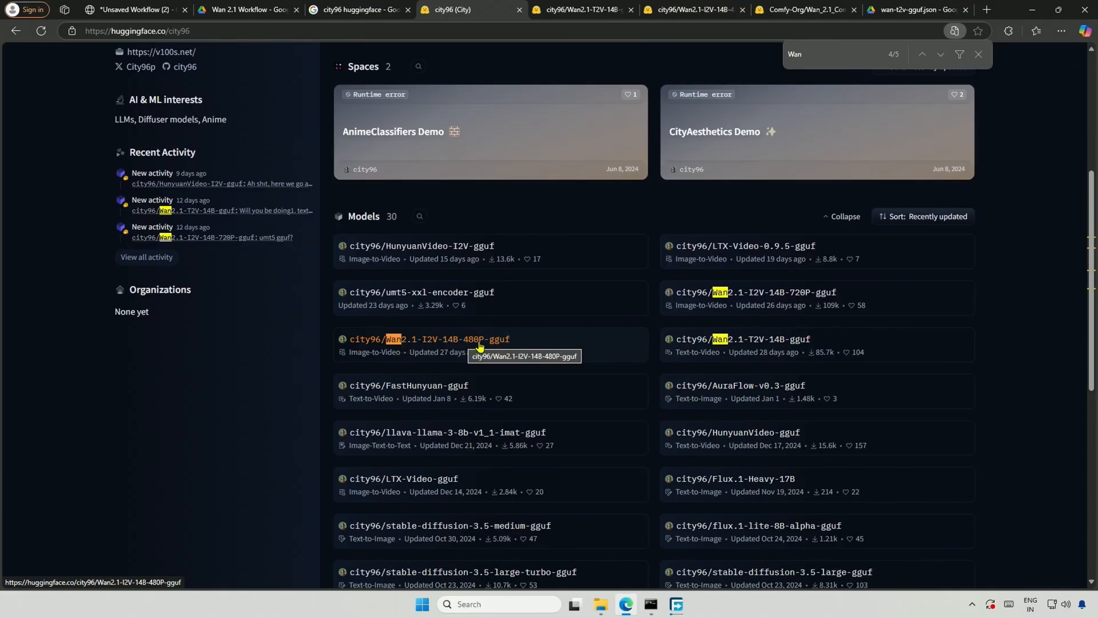
mouse_move(786, 297)
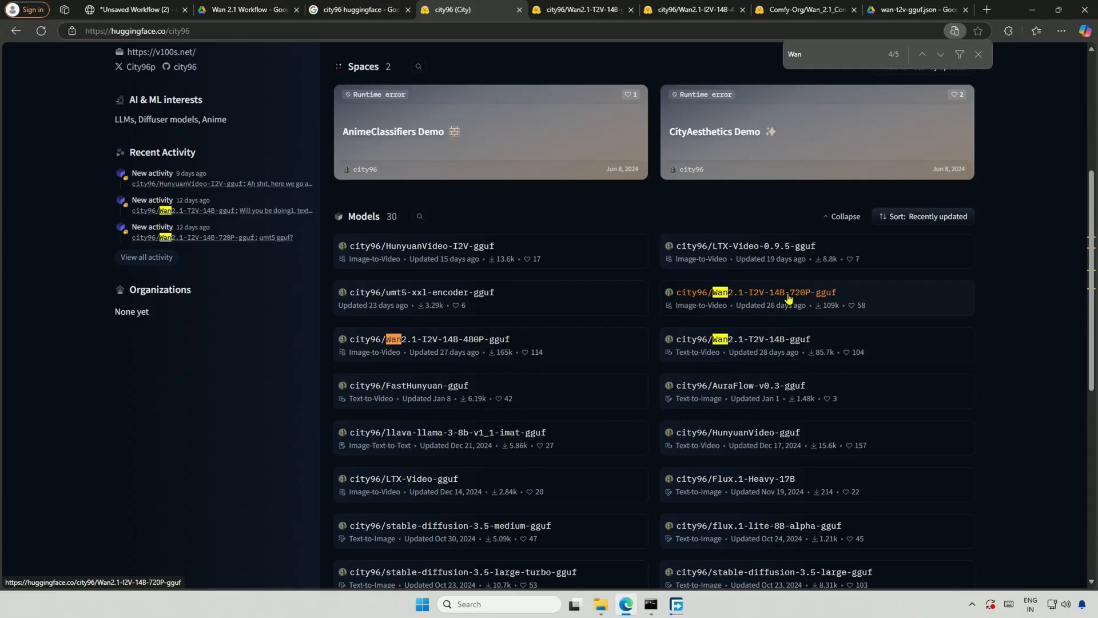
mouse_move(784, 294)
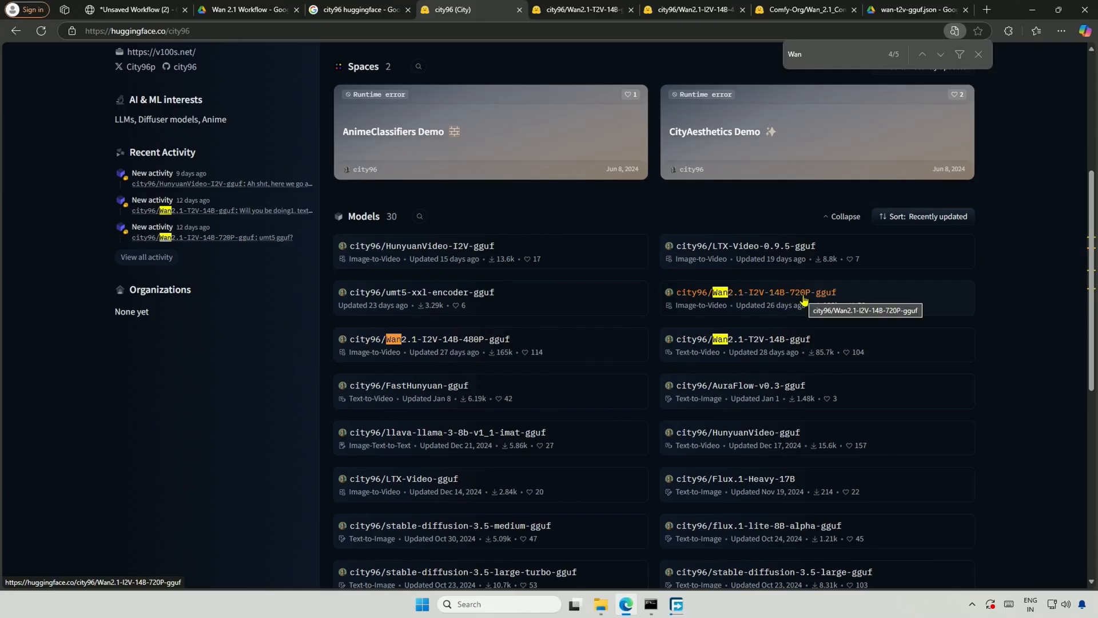
mouse_move(714, 344)
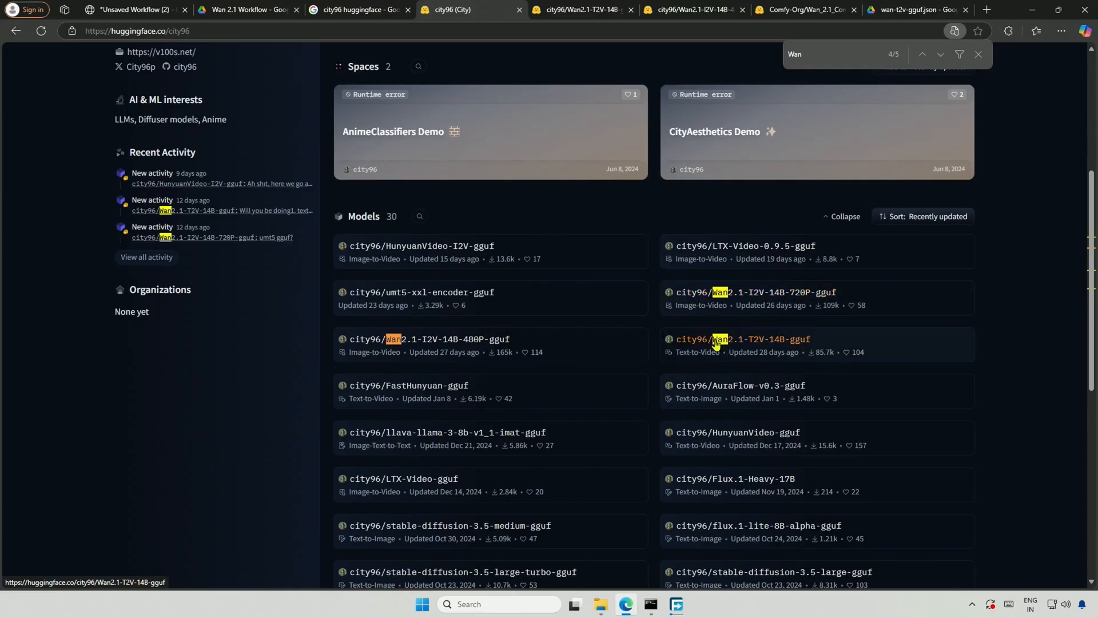
mouse_move(745, 339)
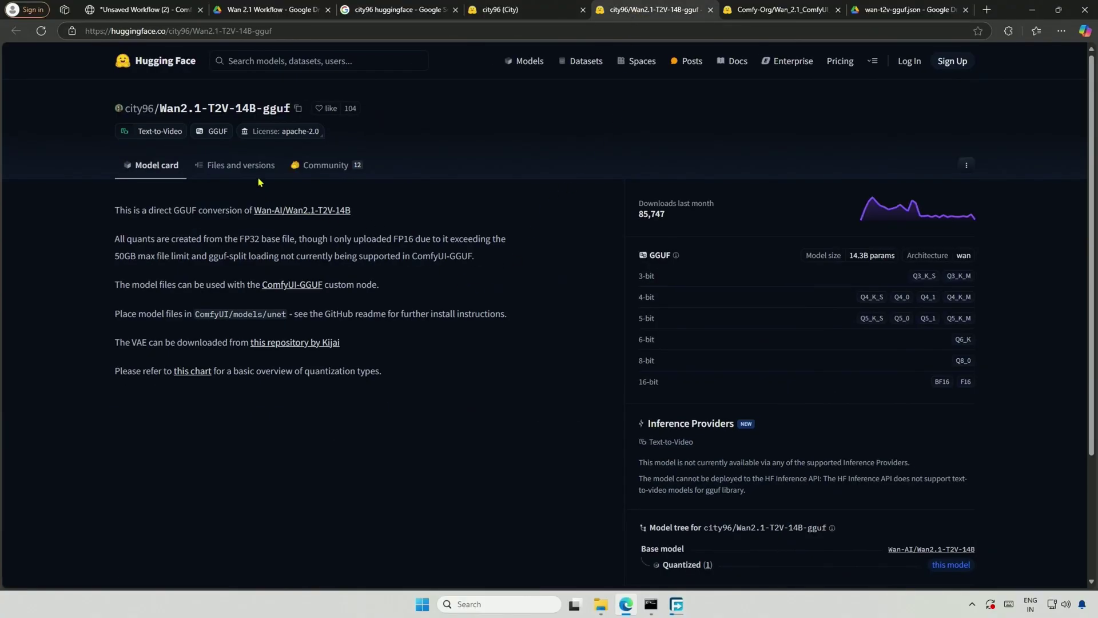
Step: Download a GGUF quantization from Wan2.1-T2V-14B-gguf and save it into models/diffusion_models
left_click(240, 165)
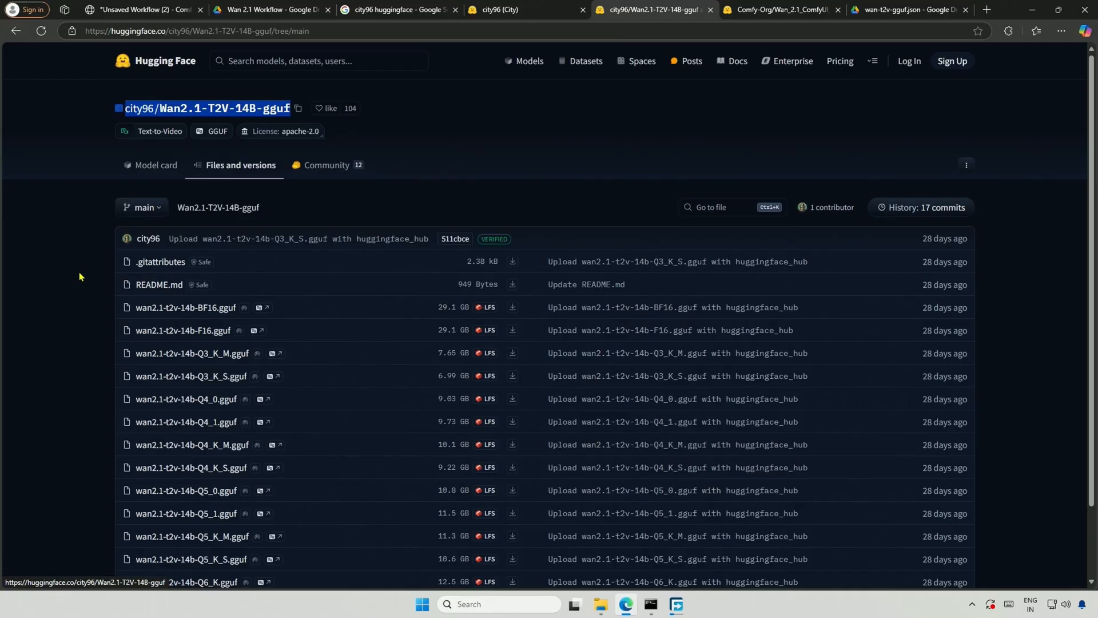
scroll("down", 3)
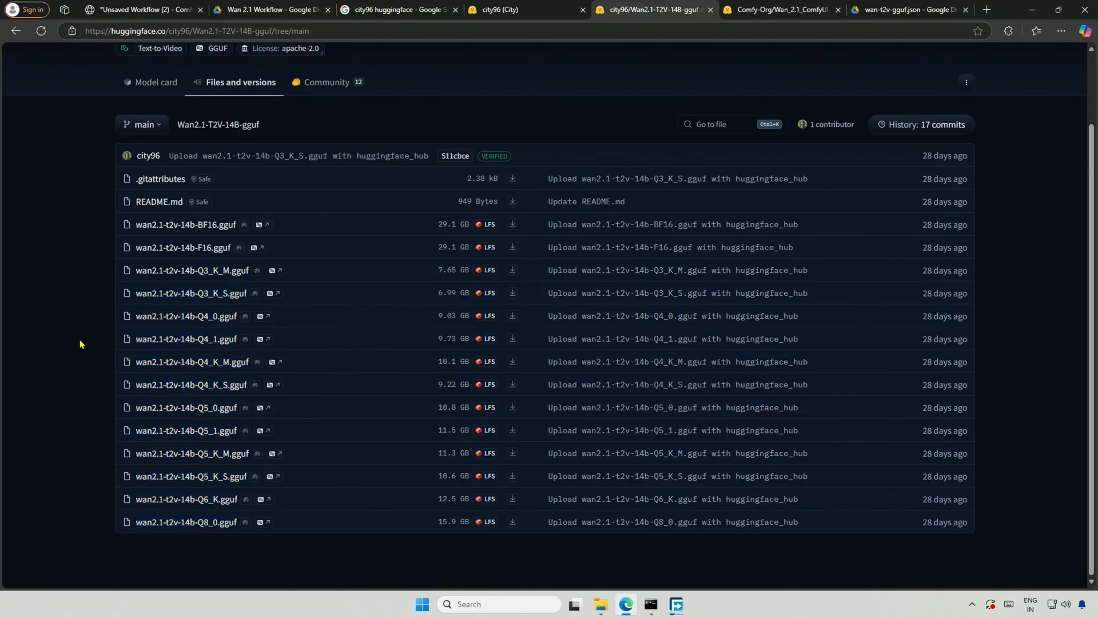
mouse_move(191, 293)
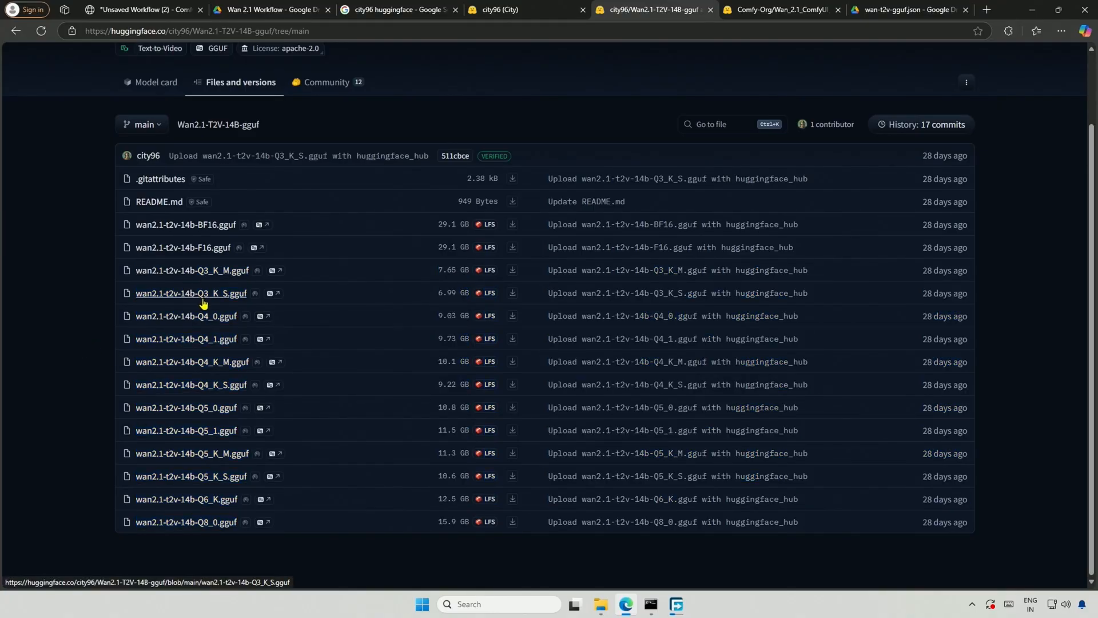
mouse_move(204, 287)
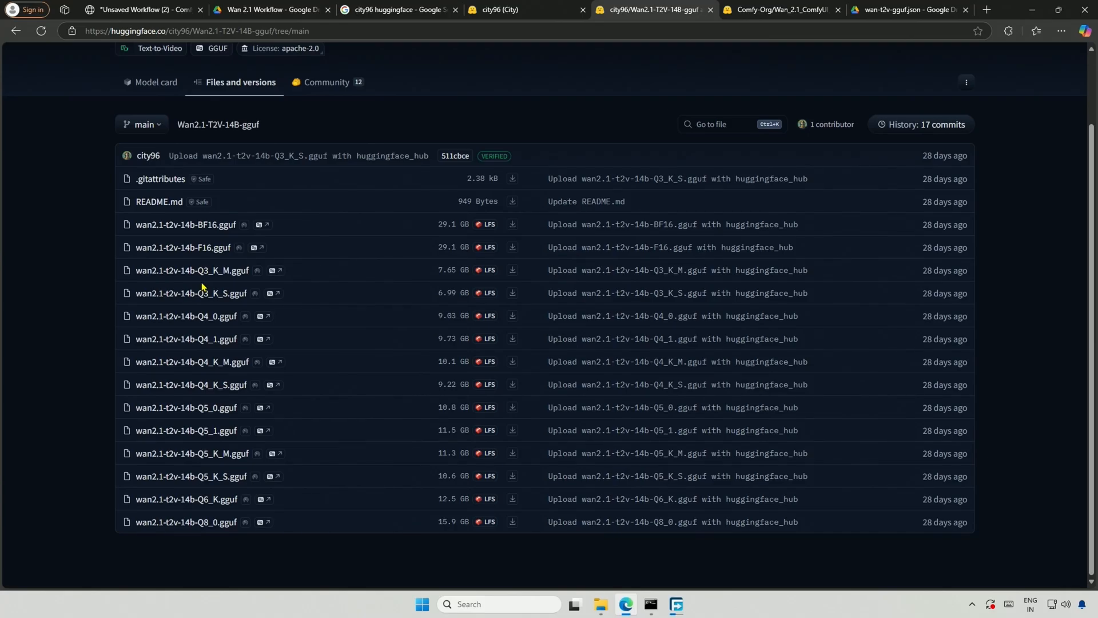
left_click(512, 294)
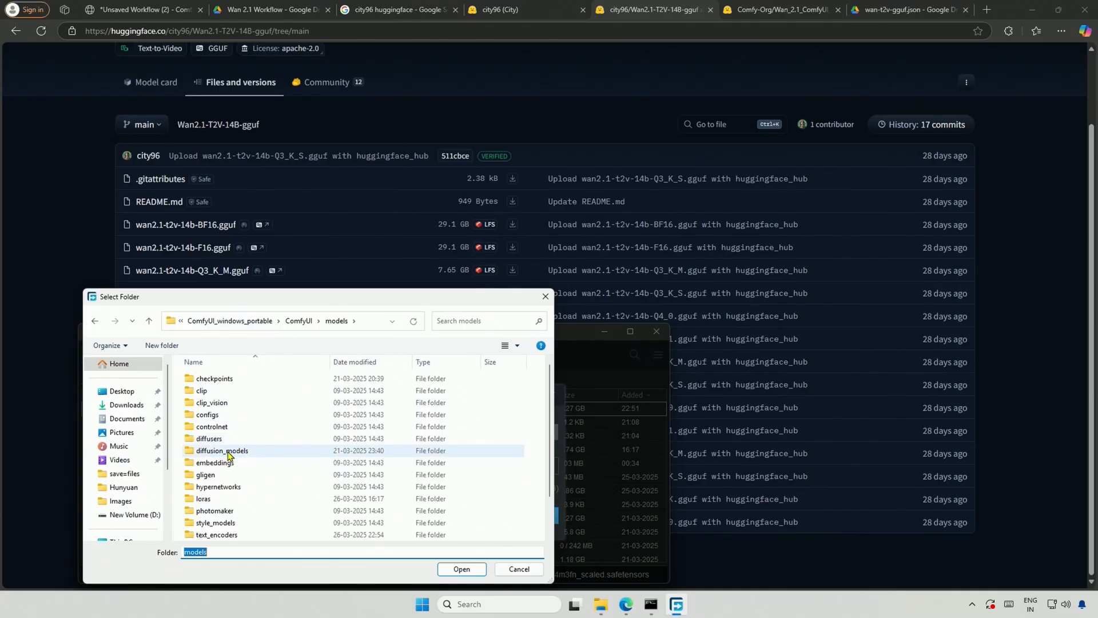
double_click(221, 450)
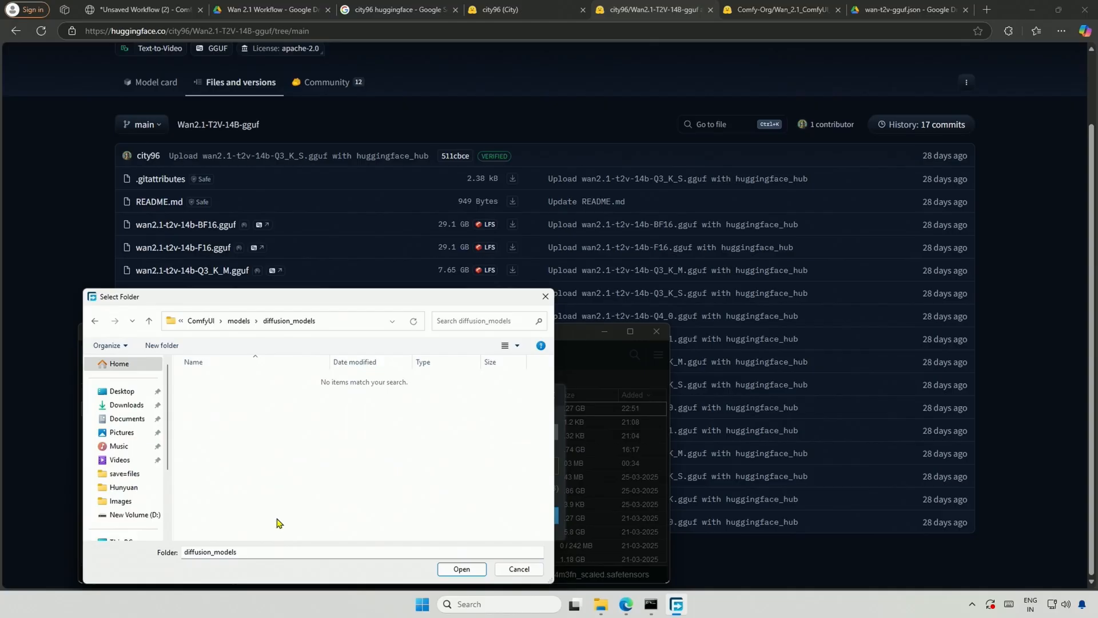
left_click(518, 568)
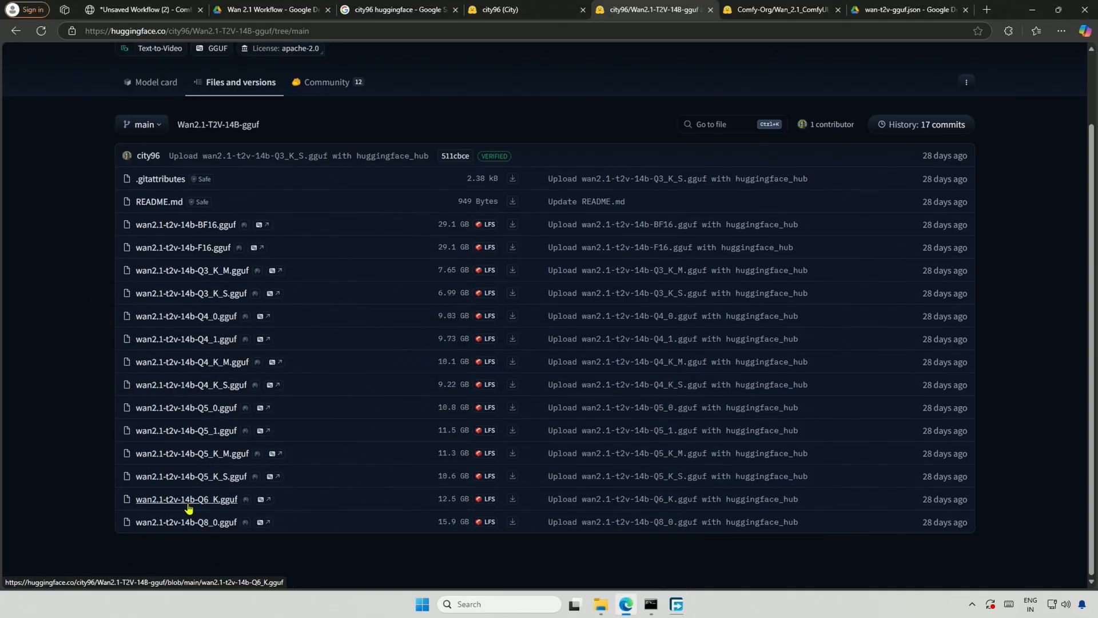
mouse_move(188, 514)
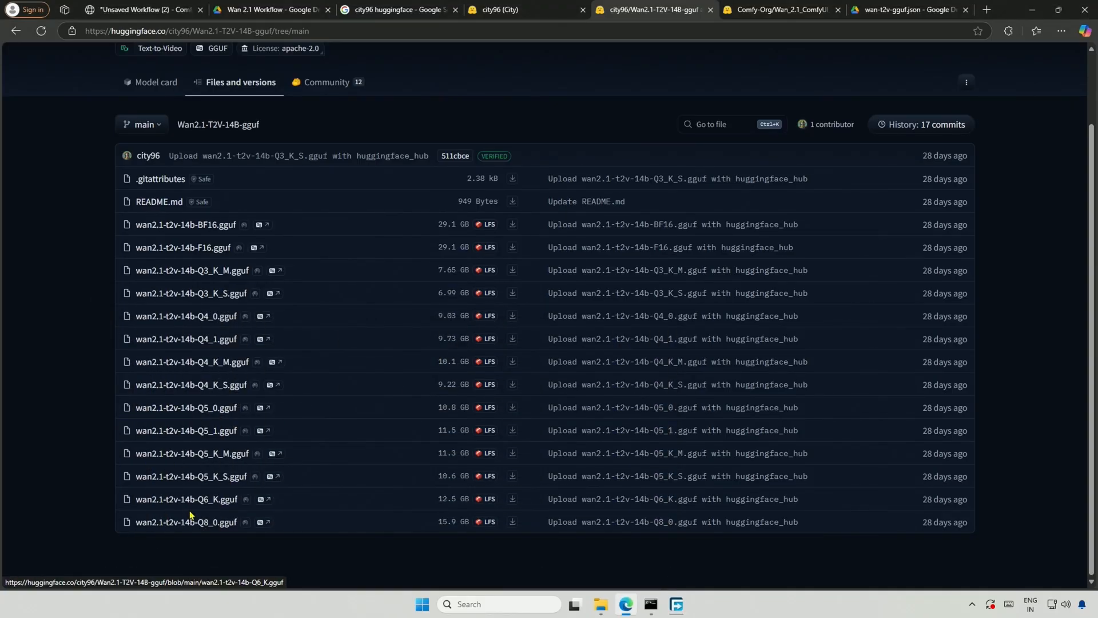
mouse_move(438, 527)
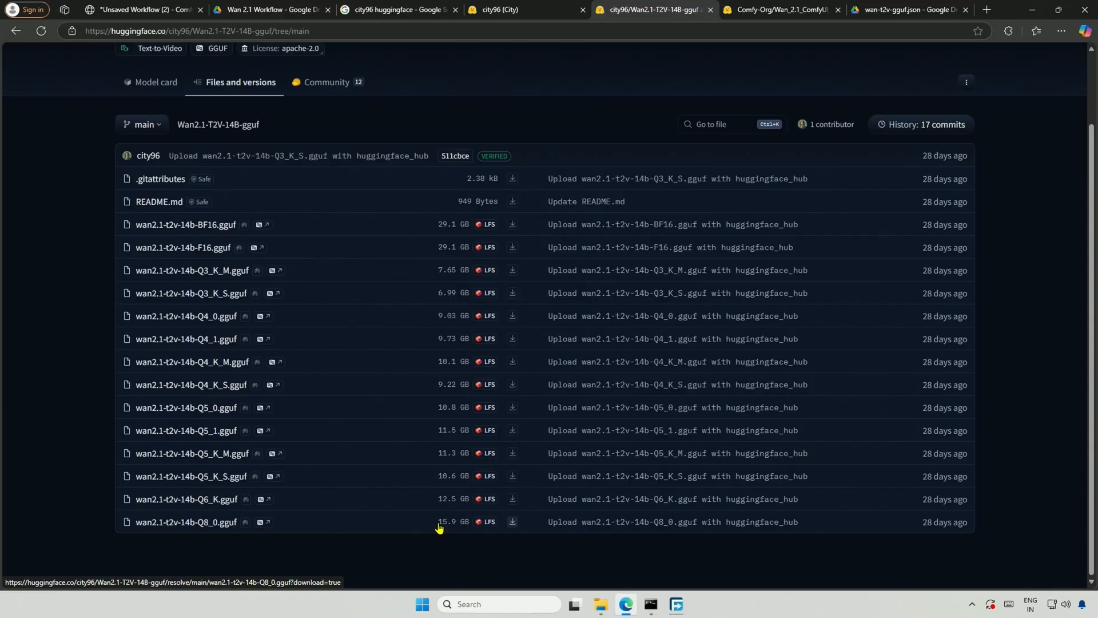
mouse_move(513, 522)
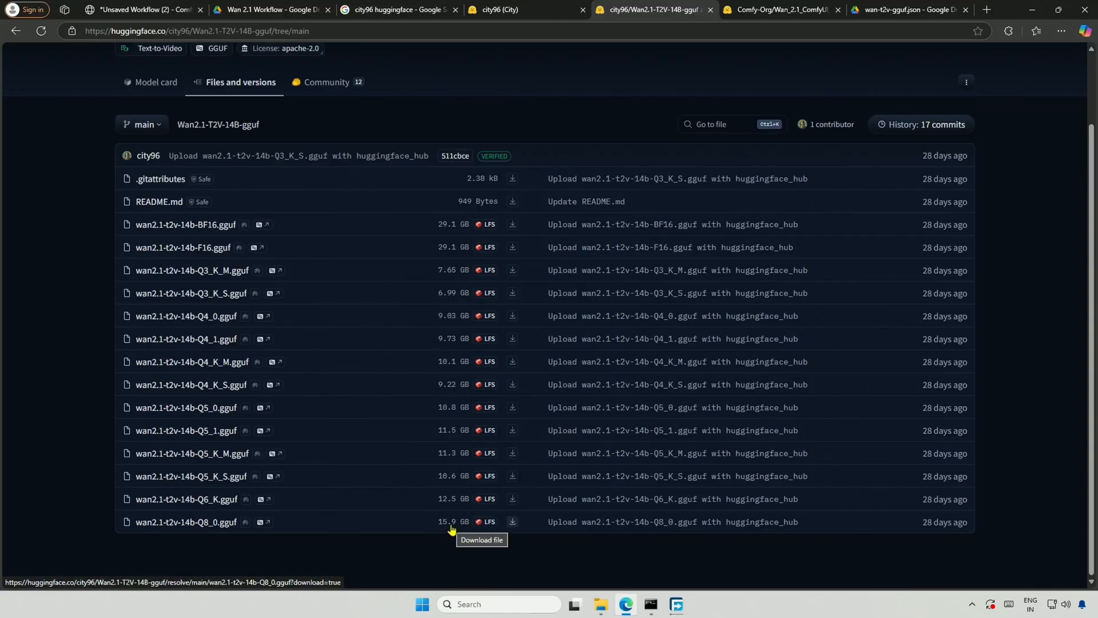
mouse_move(443, 502)
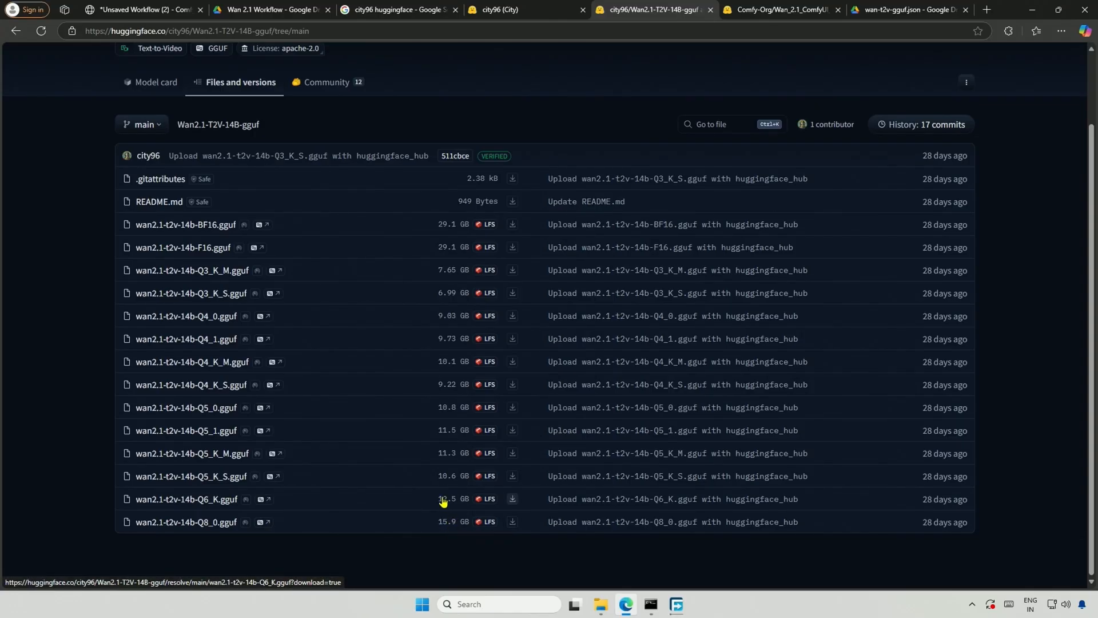
mouse_move(512, 498)
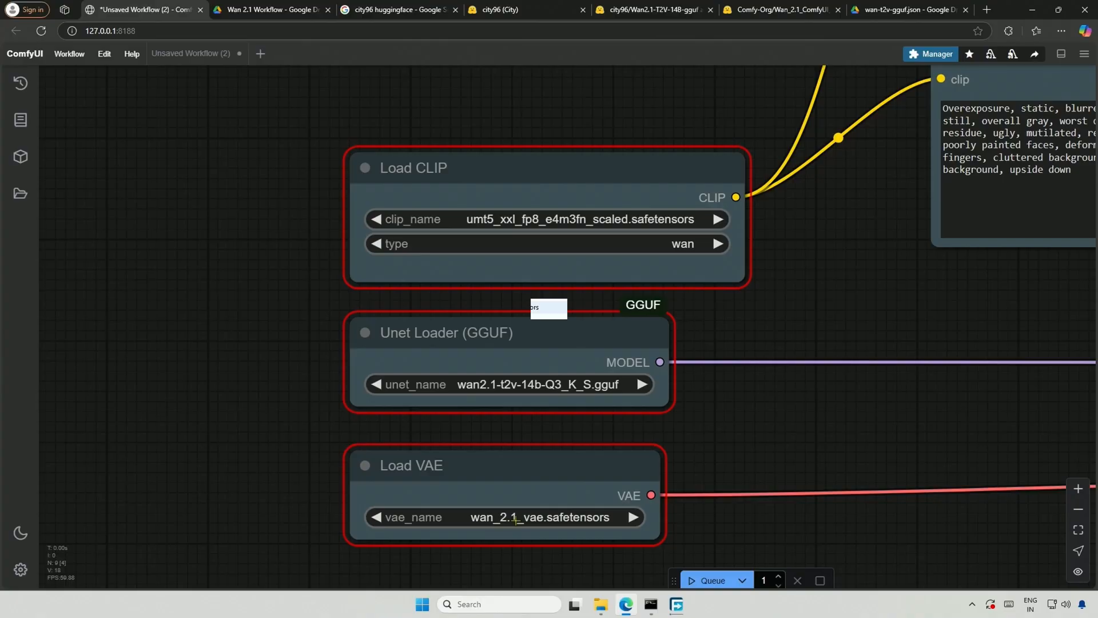
Step: Check models\vae already holds Wan2_1_VAE_bf16.safetensors, then return to the Comfy-Org repackaged files
left_click(598, 603)
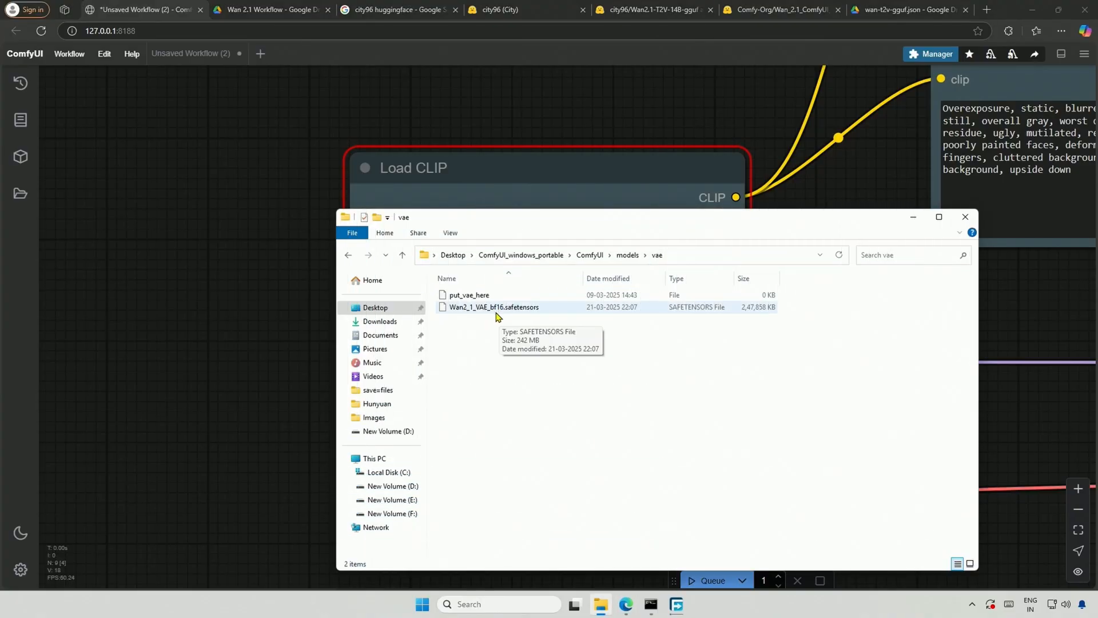
left_click(777, 9)
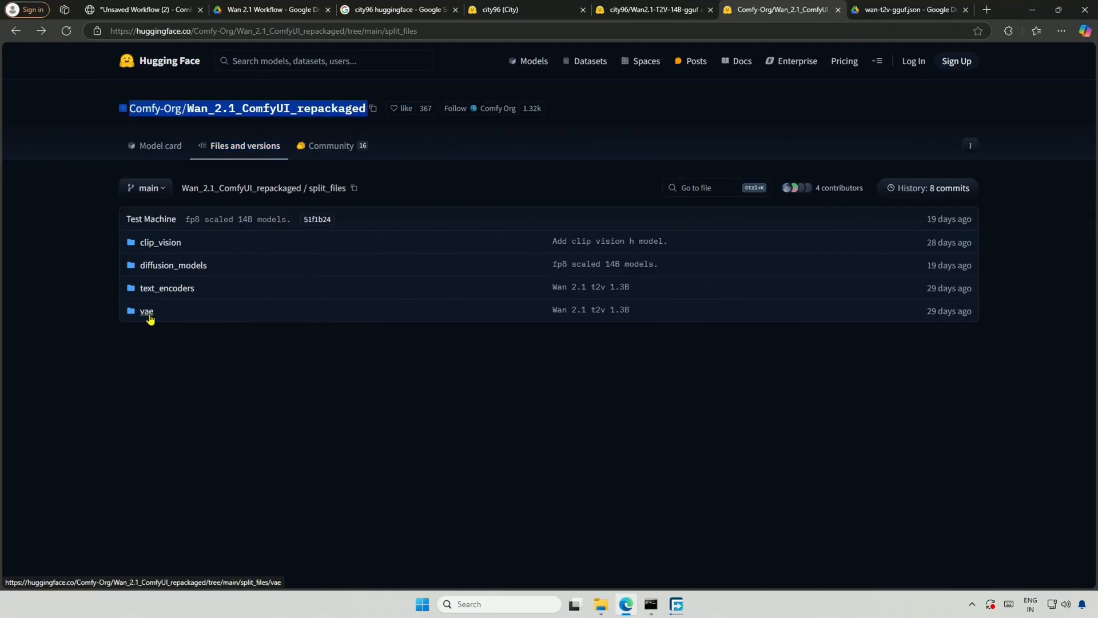
Step: Download wan_2.1_vae.safetensors from split_files/vae, saving it into ComfyUI's models\vae folder
left_click(146, 309)
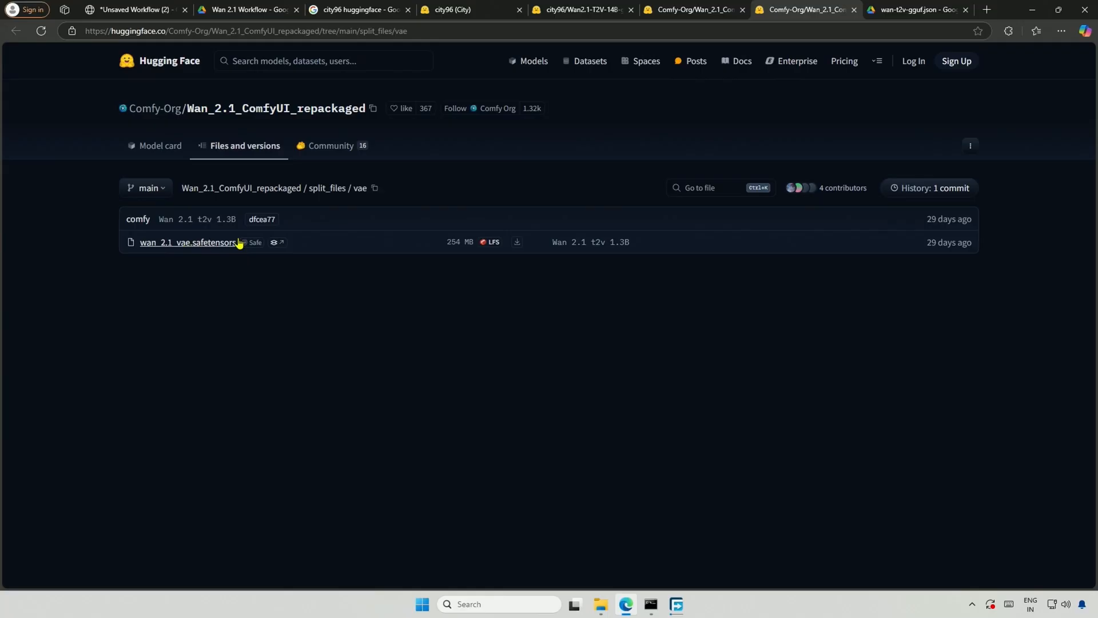
left_click(517, 243)
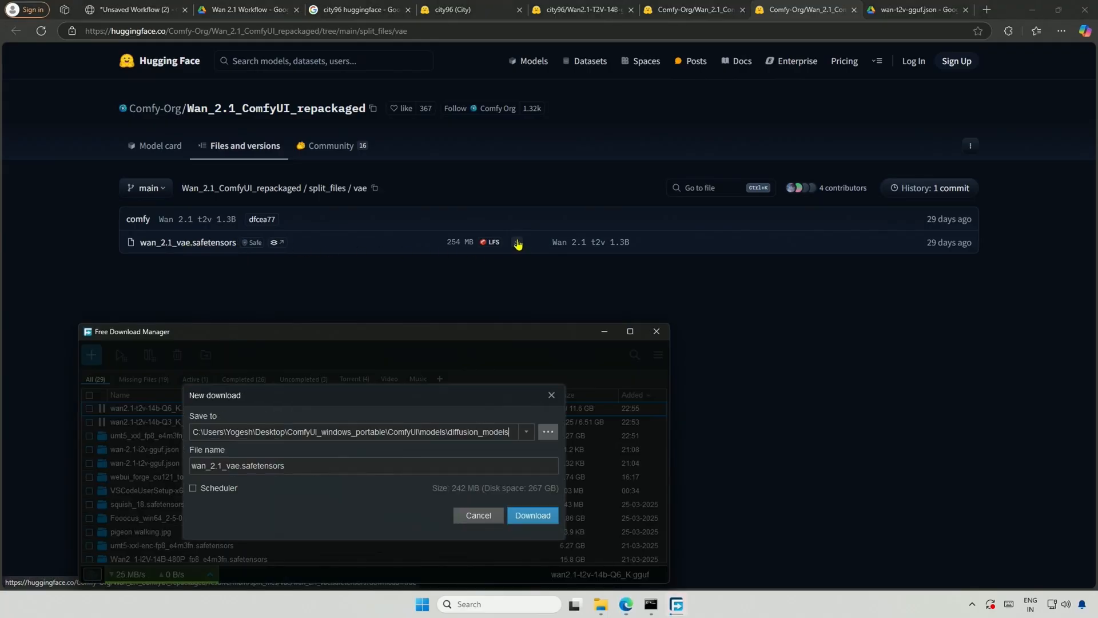
left_click(548, 432)
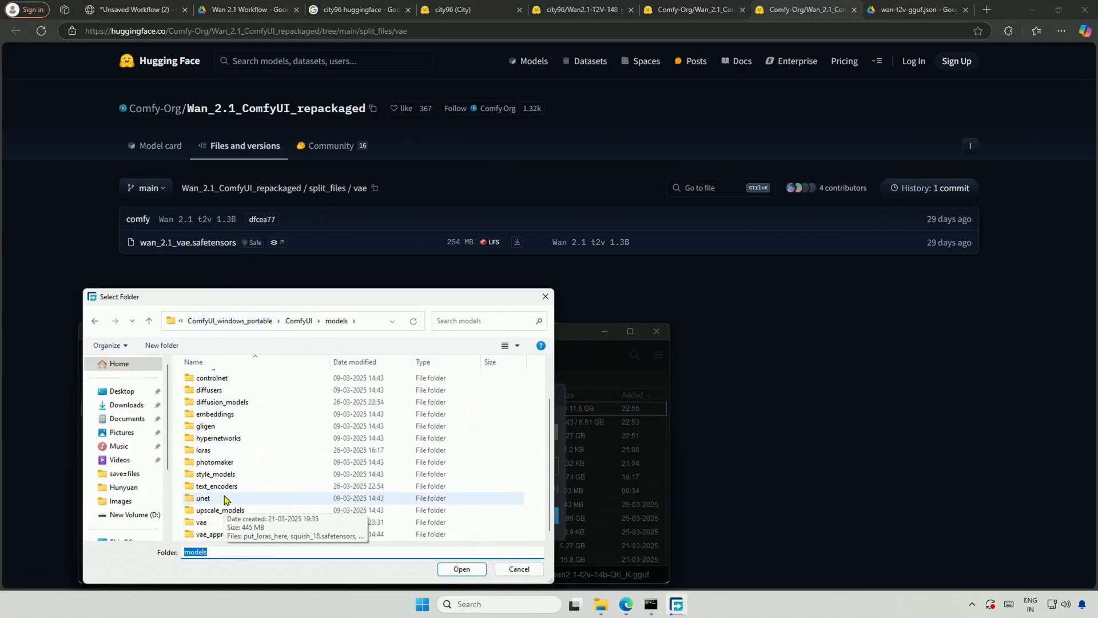
double_click(201, 521)
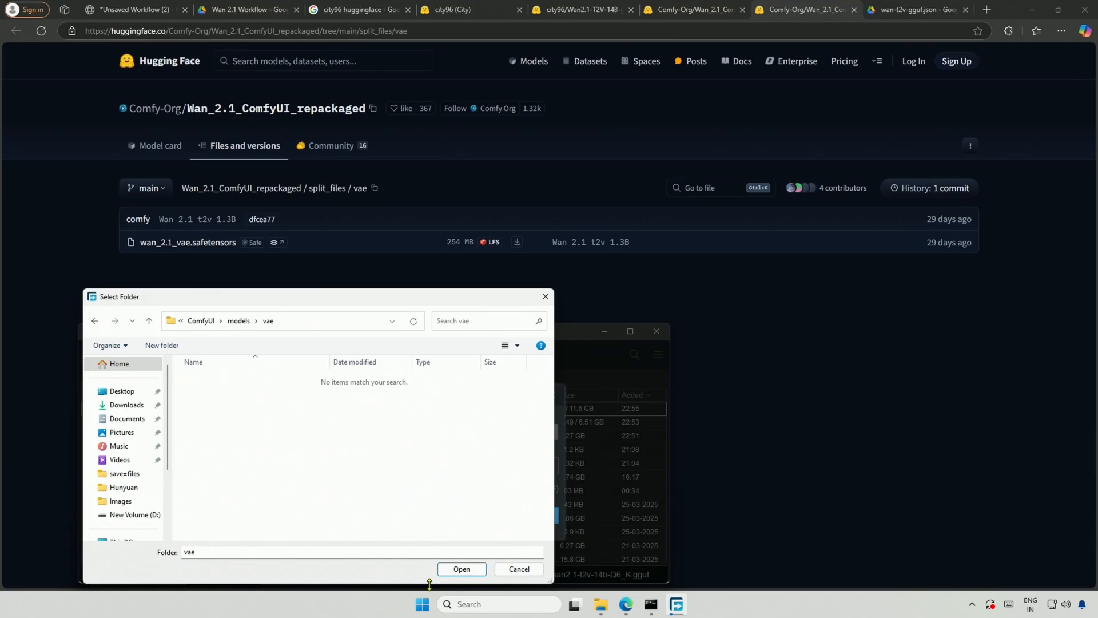
left_click(460, 568)
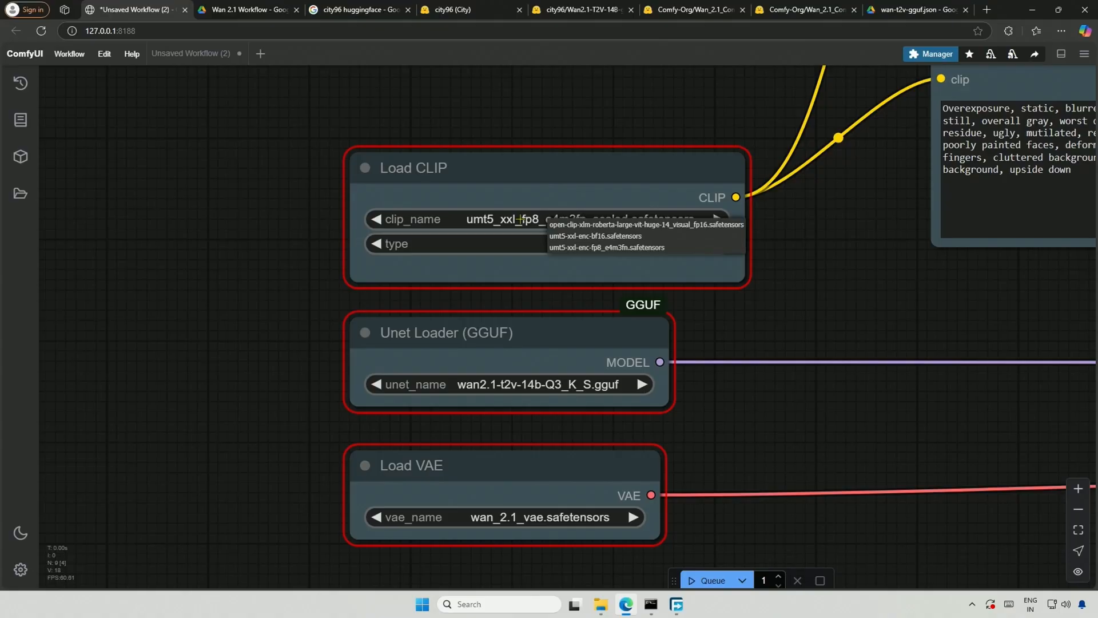
mouse_move(308, 198)
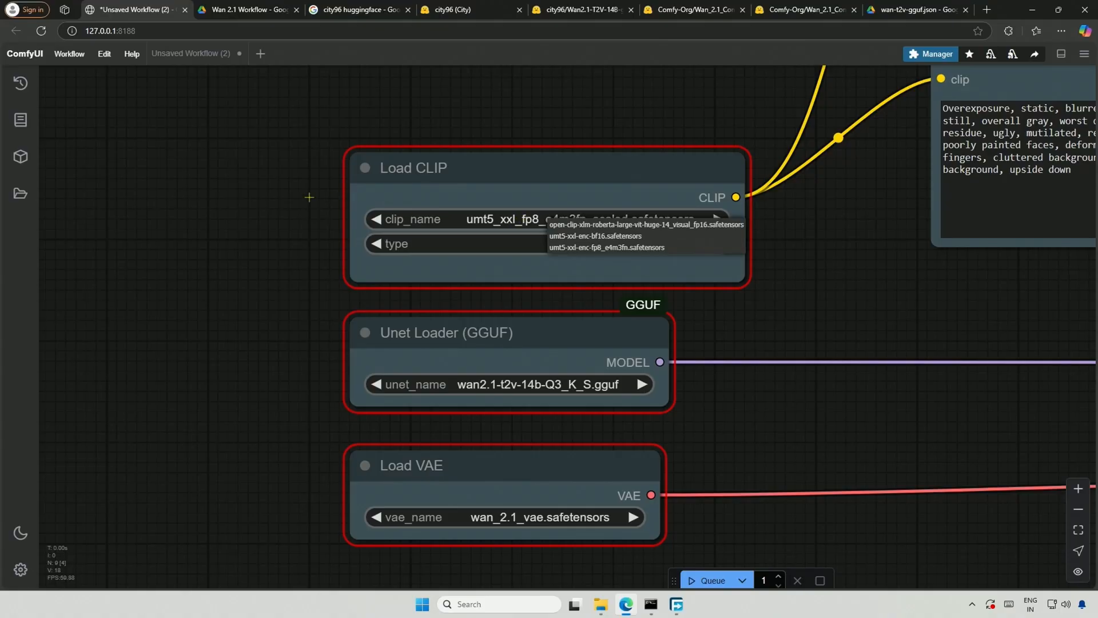
Step: Reload ComfyUI and set Load CLIP's clip_name to umt5_xxl_fp8_e4m3fn_scaled.safetensors
left_click(41, 31)
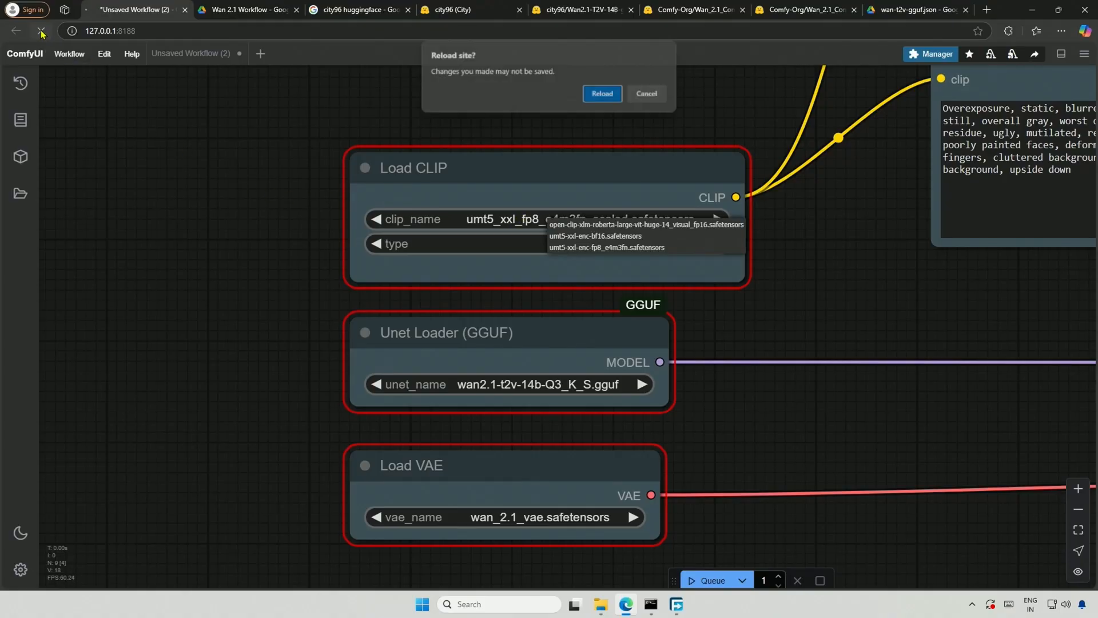
left_click(600, 93)
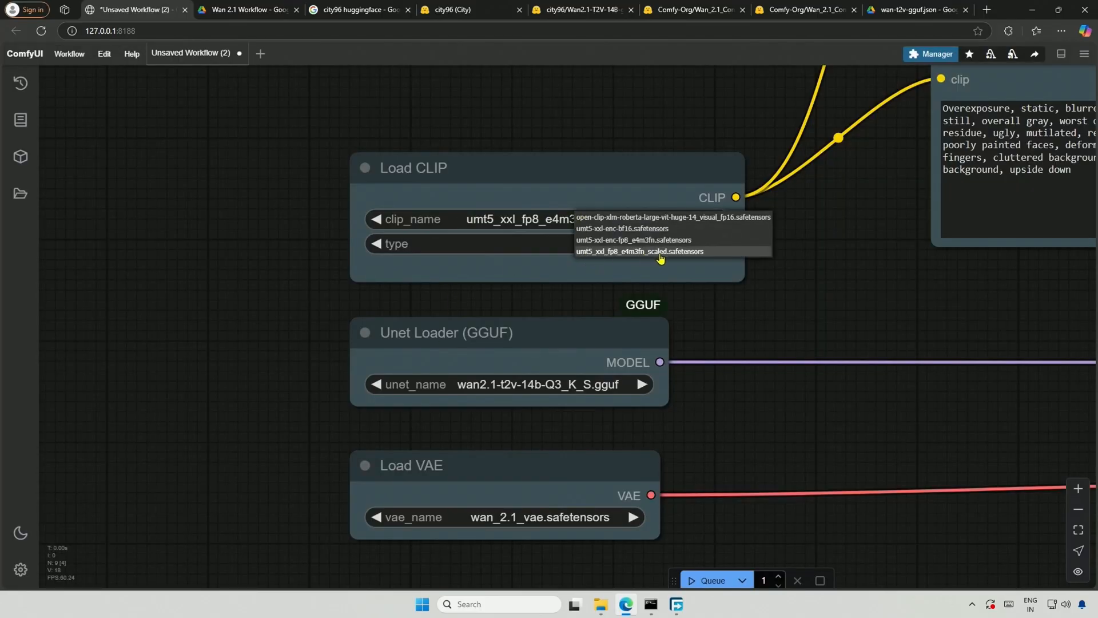
left_click(638, 250)
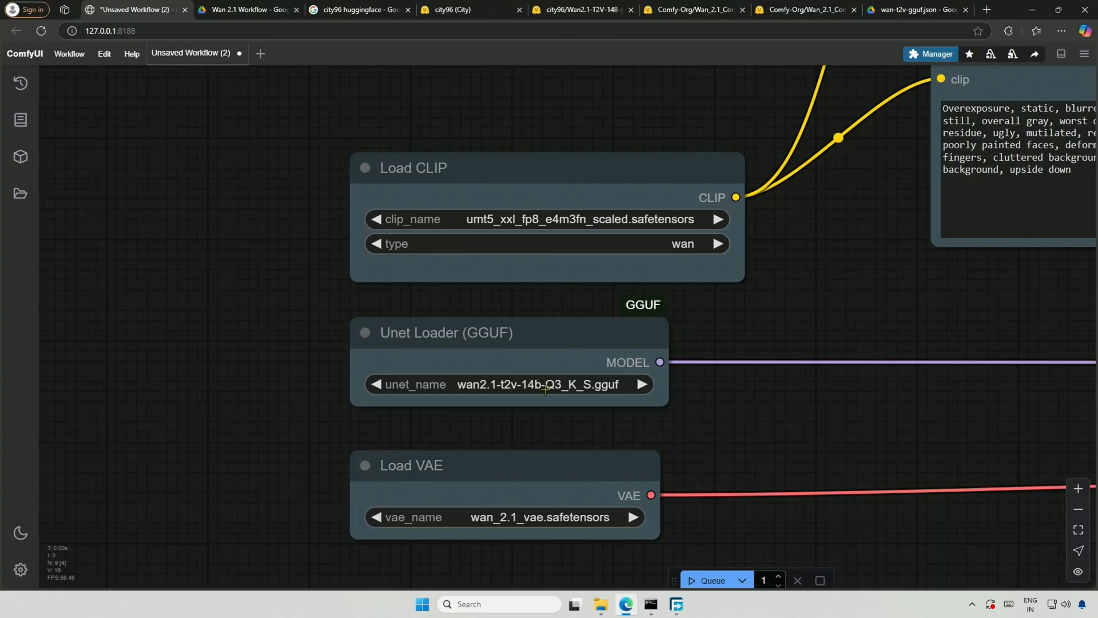
mouse_move(567, 393)
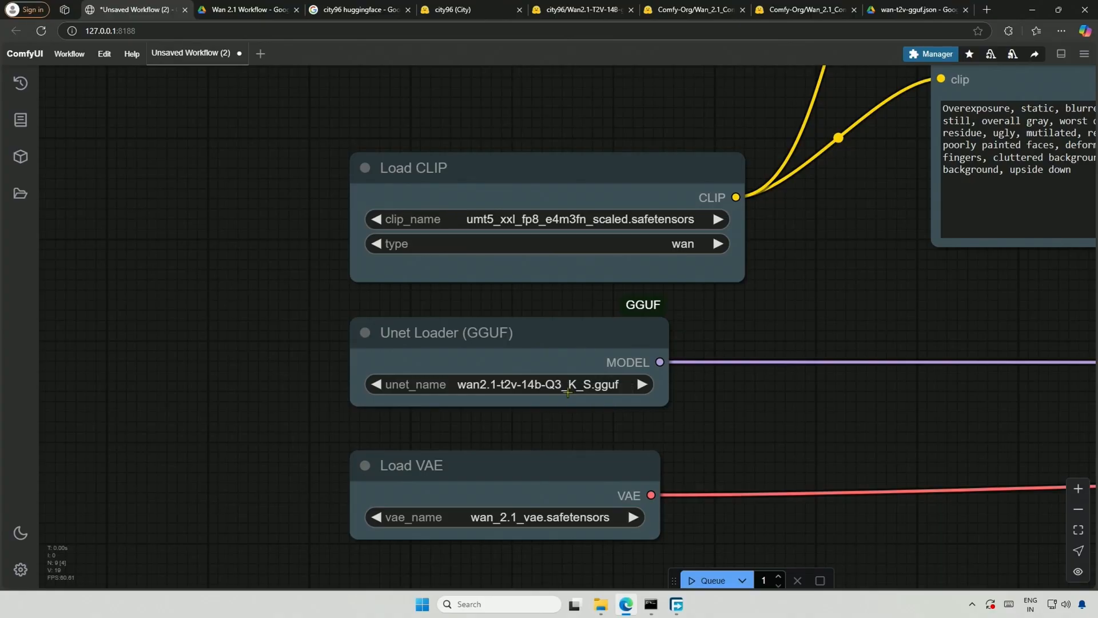
left_click(538, 517)
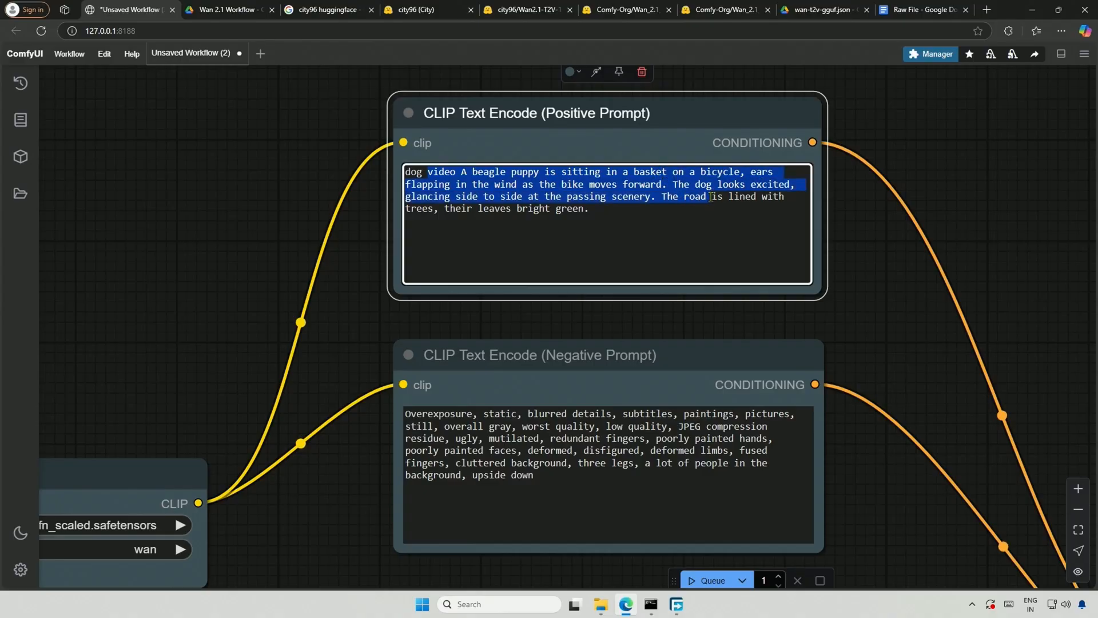
scroll("down", 3)
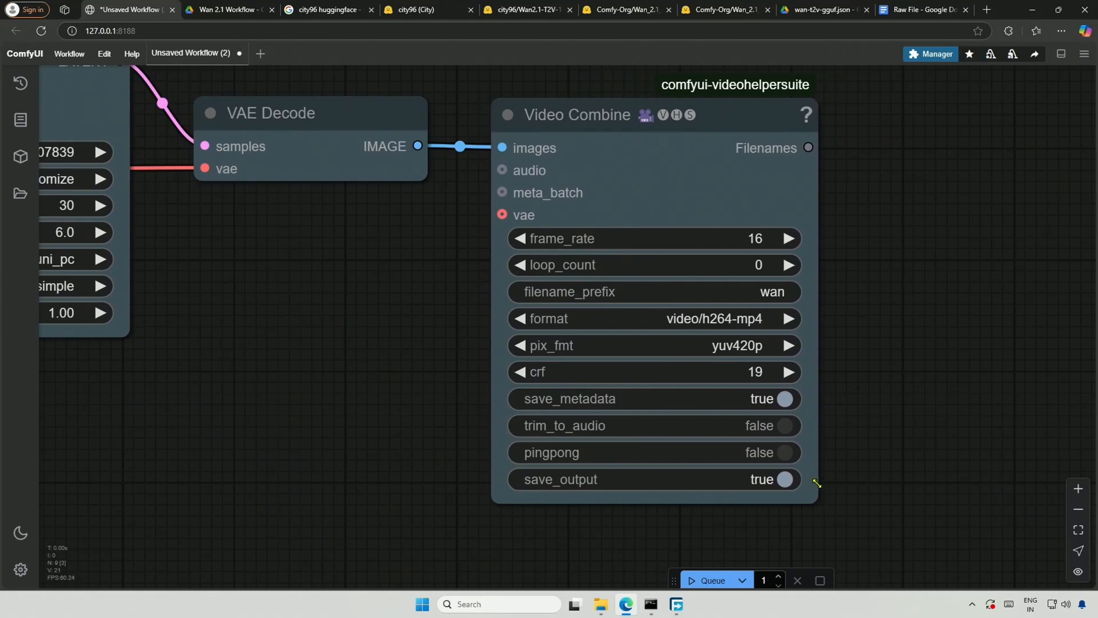
mouse_move(743, 245)
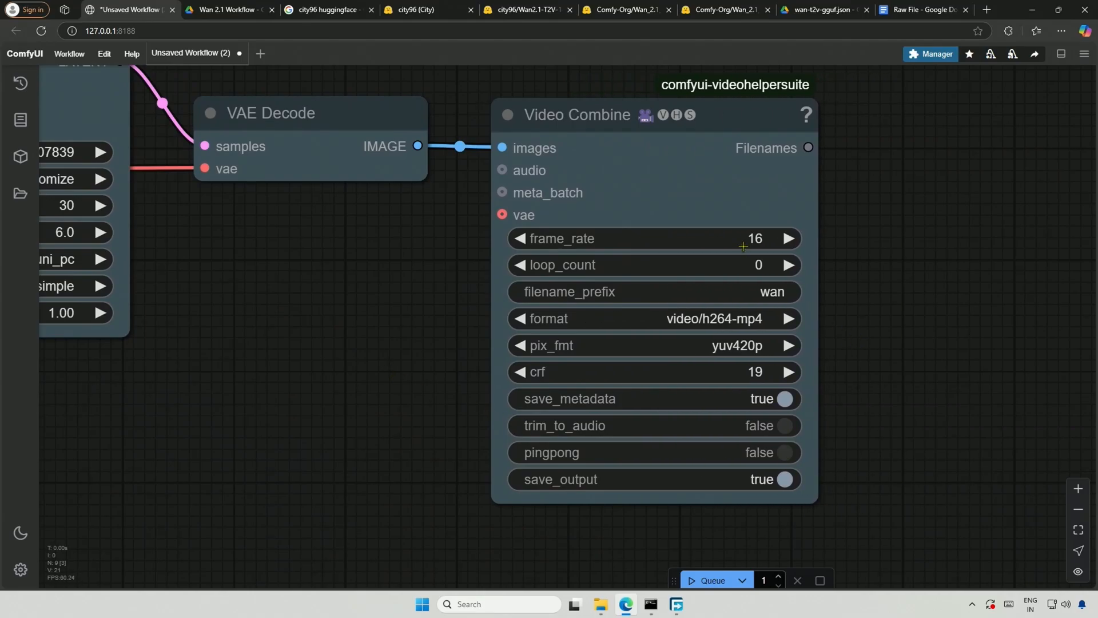
Step: Raise the EmptyHunyuanLatentVideo length from 33 up to 85 frames at 832×480
scroll("down", 3)
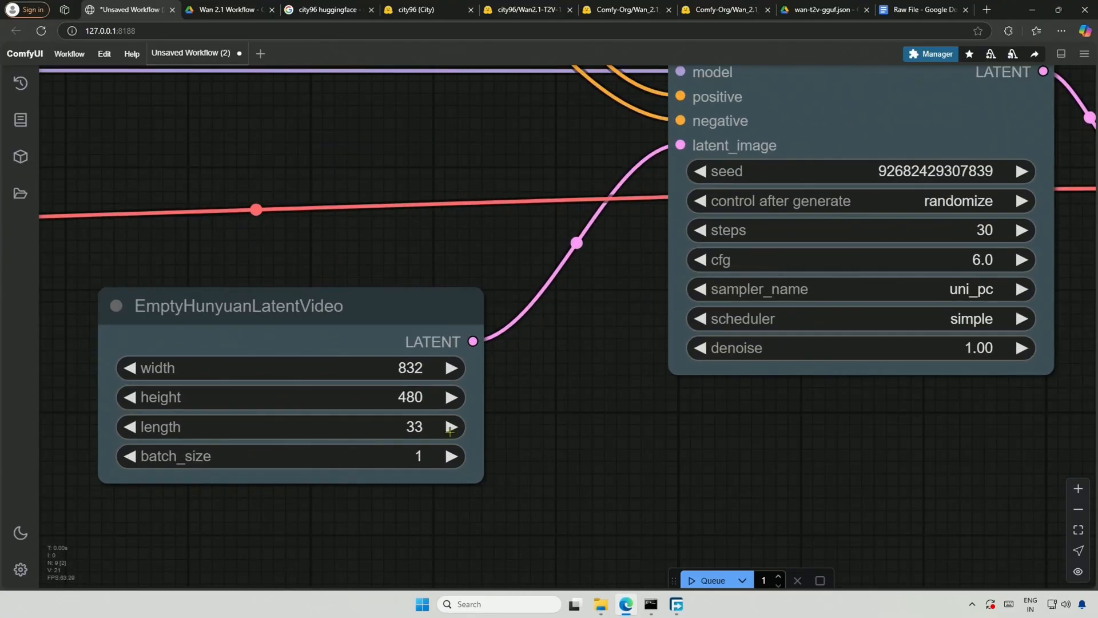
left_click(450, 426)
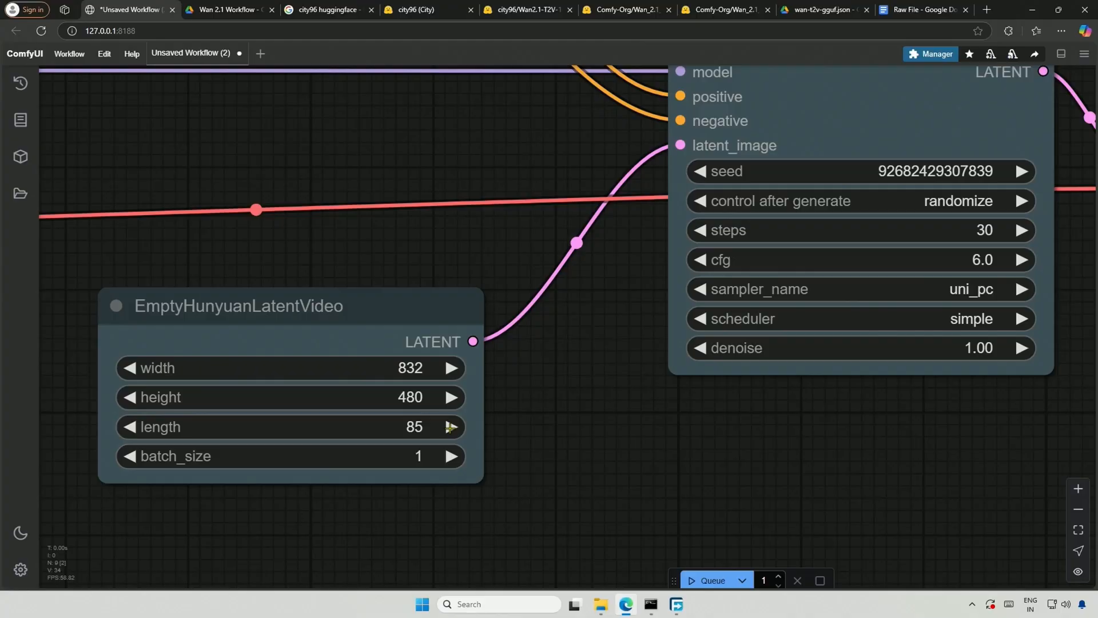
left_click(452, 426)
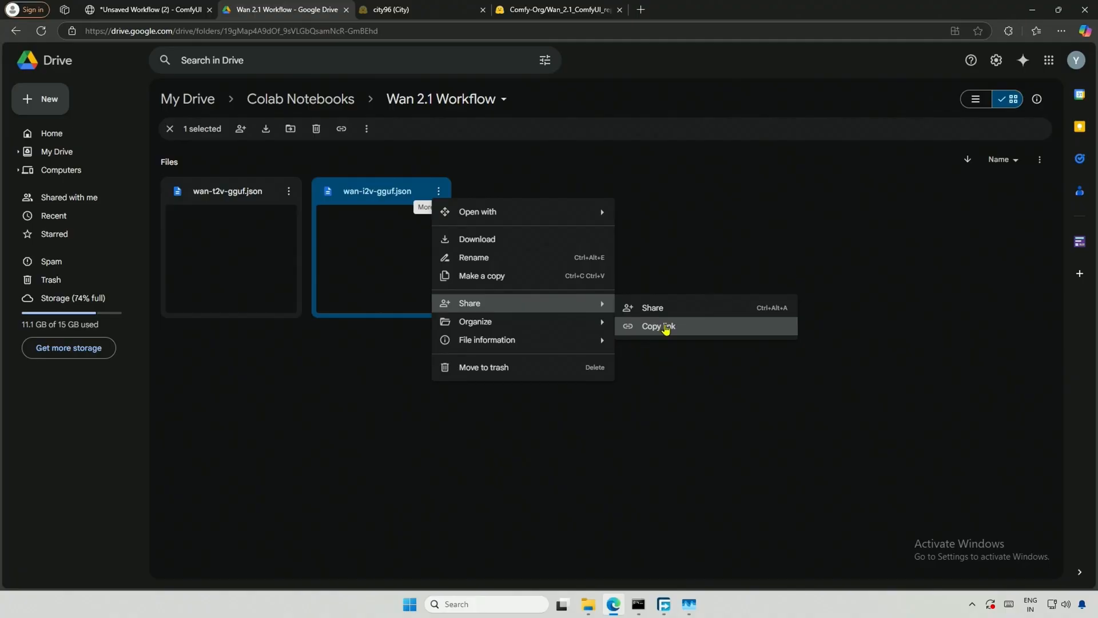
Step: Copy the share link for wan-i2v-gguf.json and download the file from its Drive preview
left_click(657, 329)
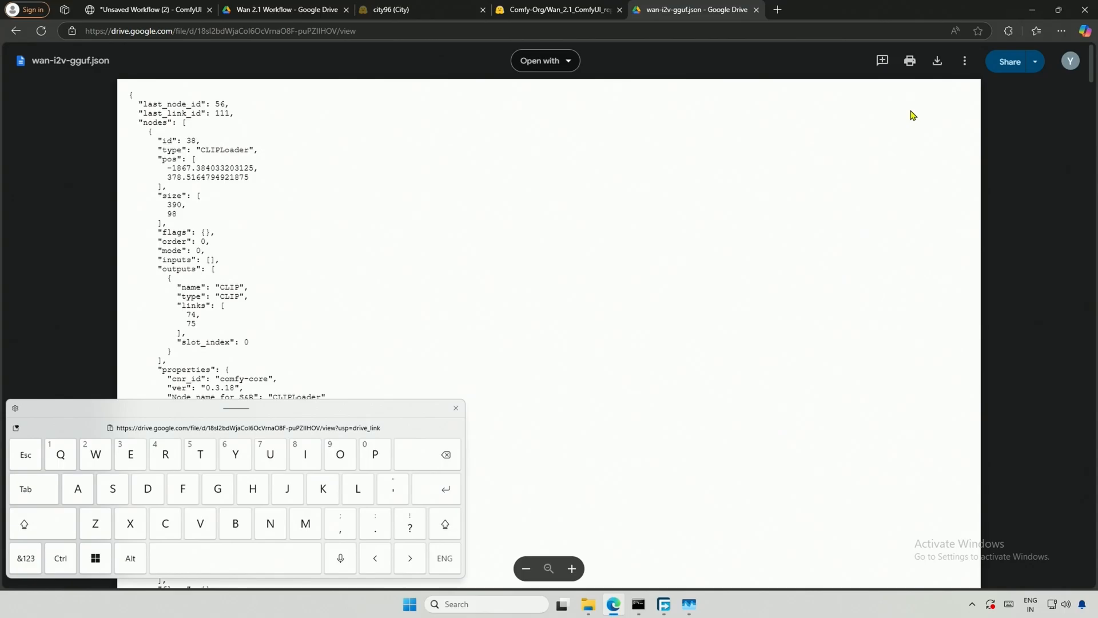
mouse_move(936, 60)
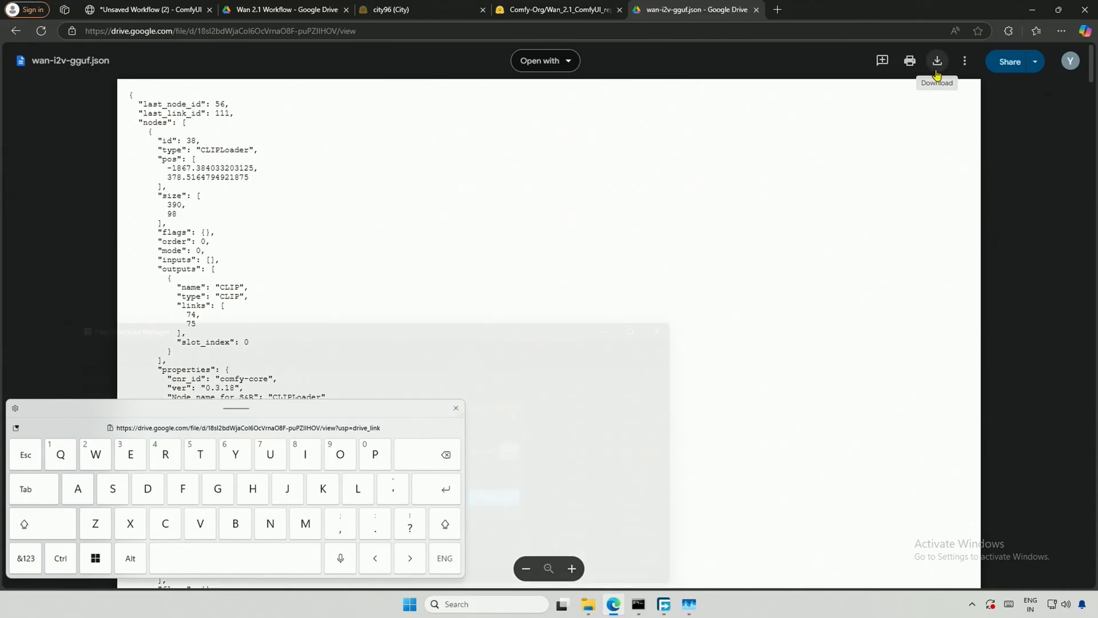
left_click(936, 61)
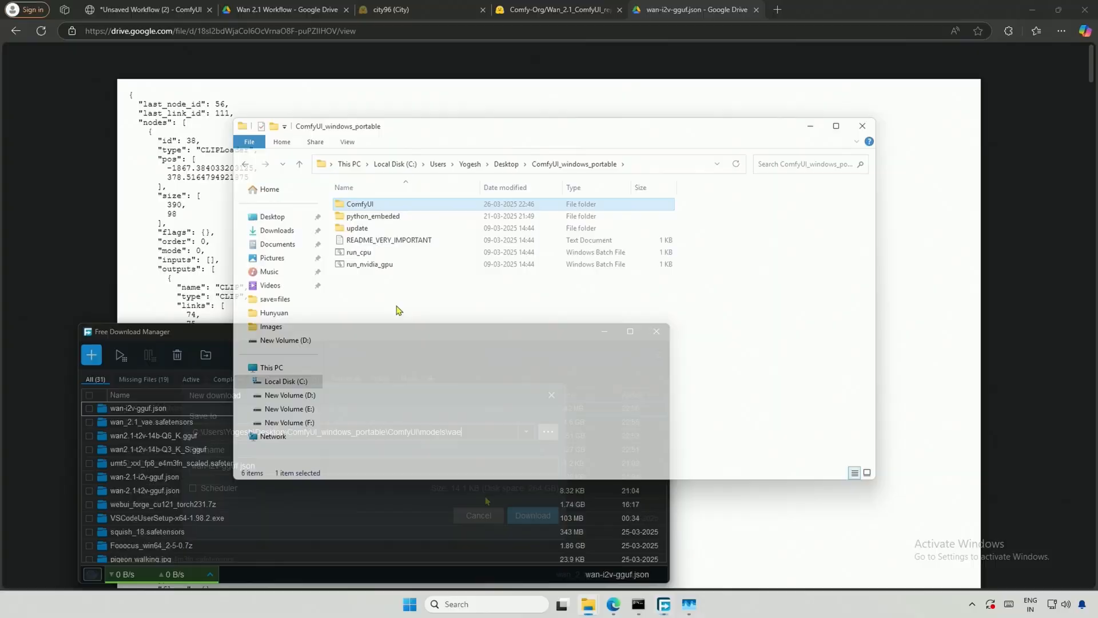
left_click(531, 515)
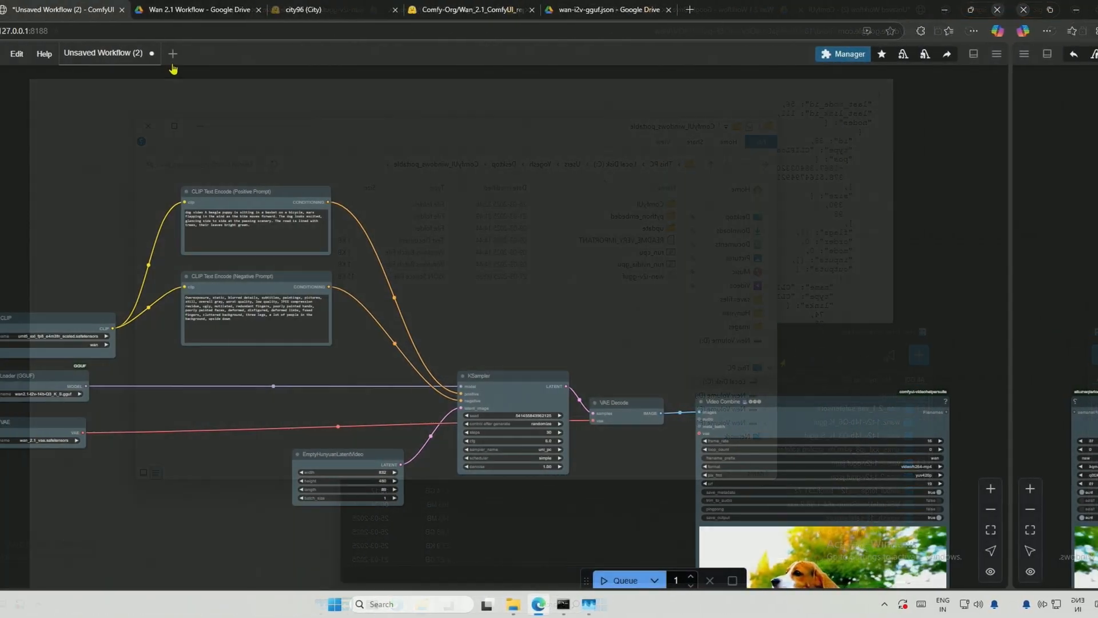
Step: Load wan-i2v-gguf from ComfyUI_windows_portable into a new workflow tab via Workflow > Open
left_click(69, 54)
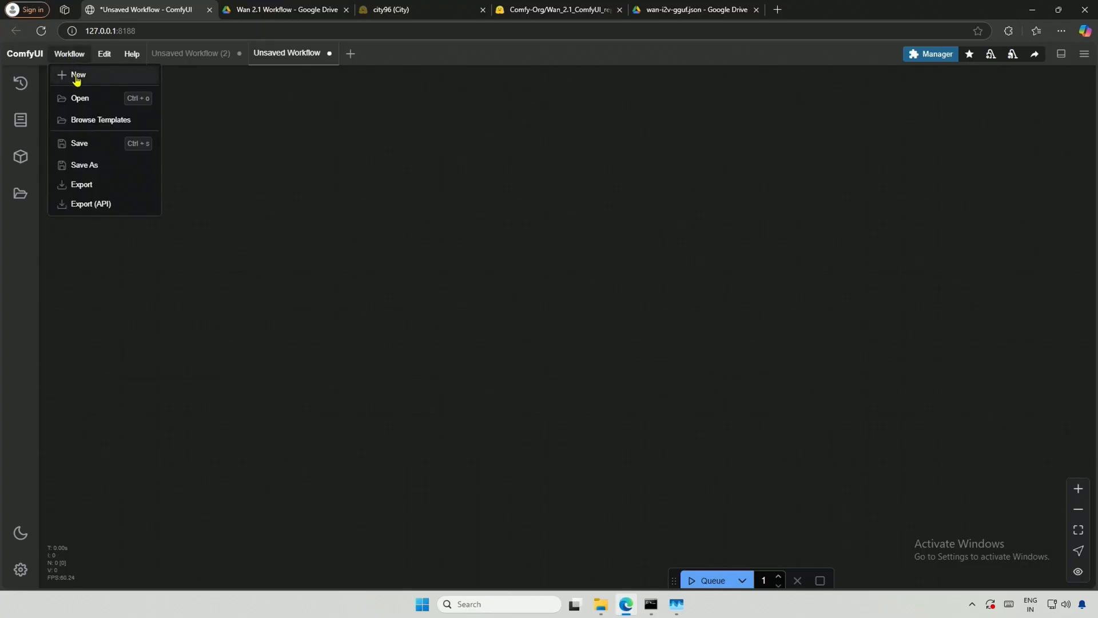
left_click(80, 99)
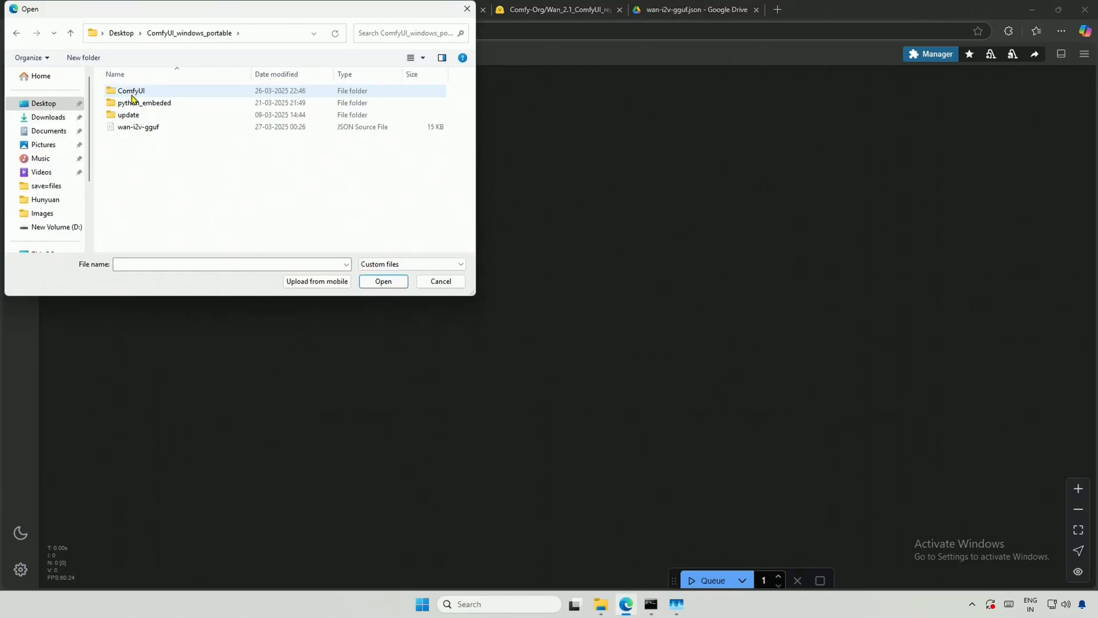
left_click(139, 127)
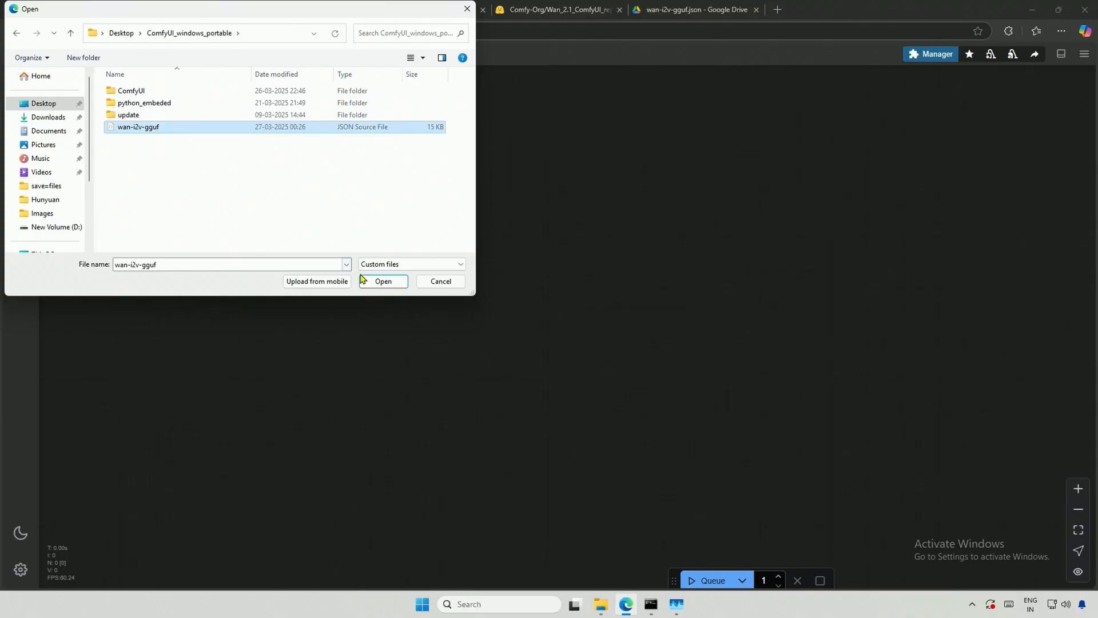
left_click(384, 282)
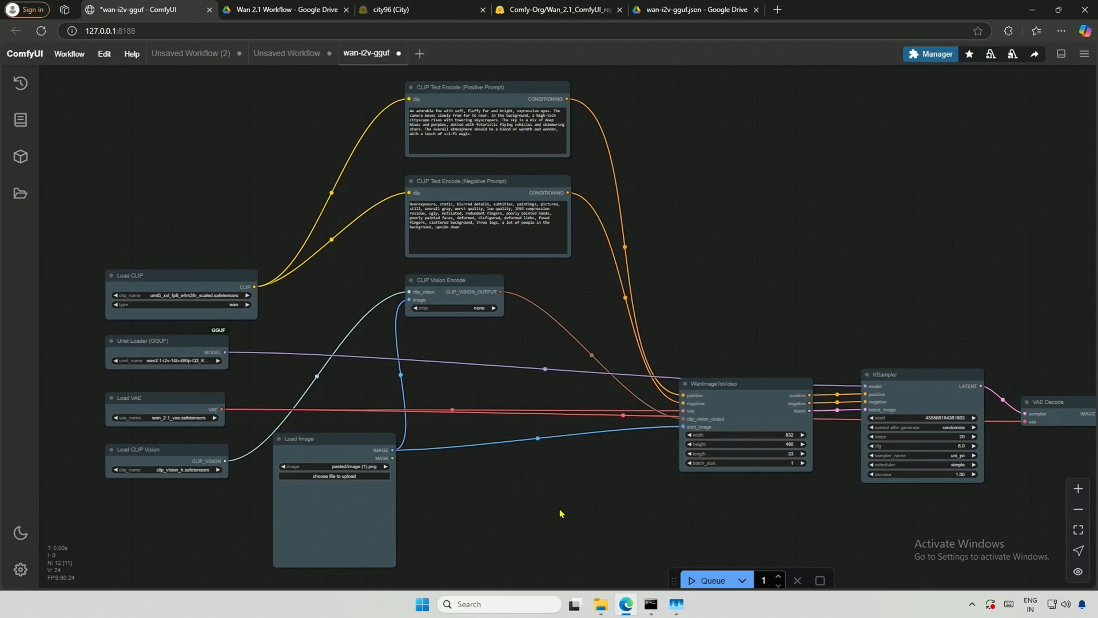
Step: Queue the workflow, dismiss the missing CLIP Vision/image/I2V GGUF errors, and go to city96's models
left_click(712, 579)
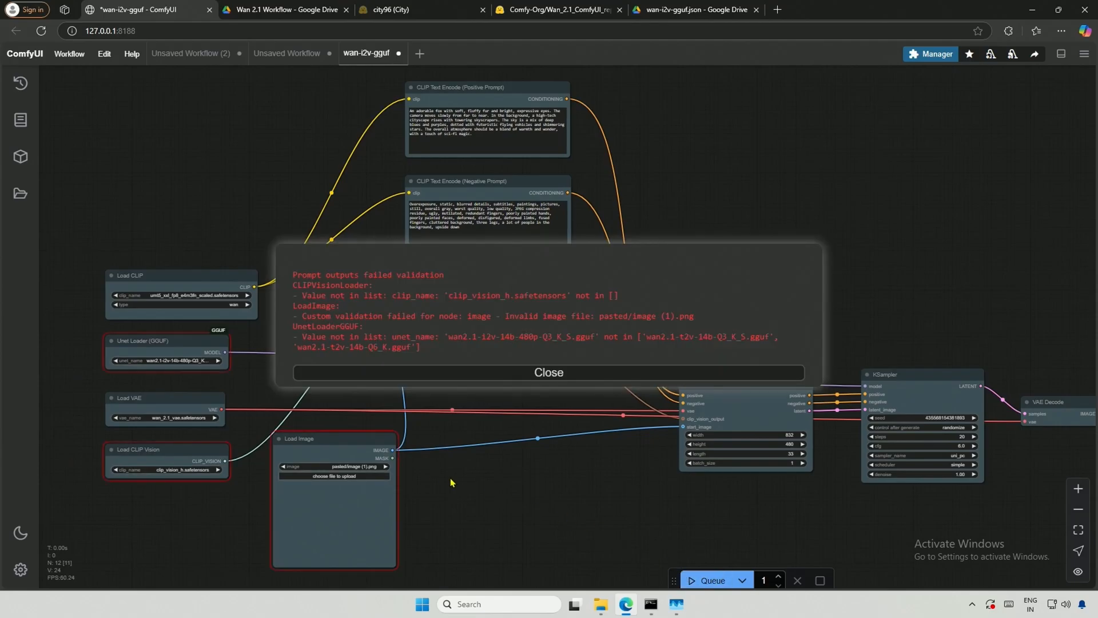
mouse_move(417, 471)
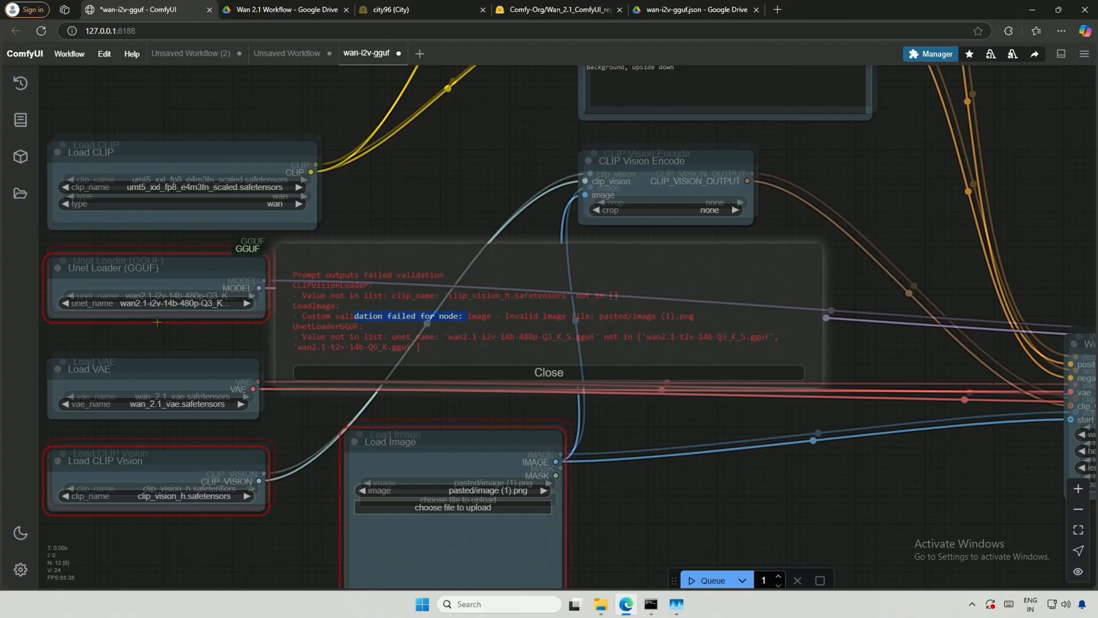
left_click(549, 372)
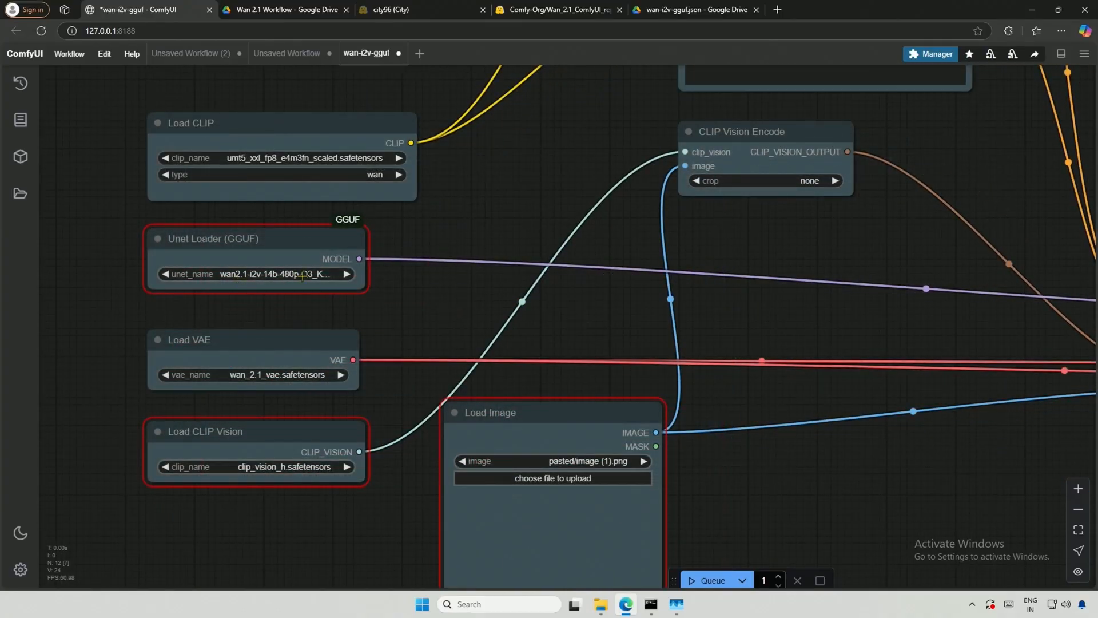
left_click(420, 9)
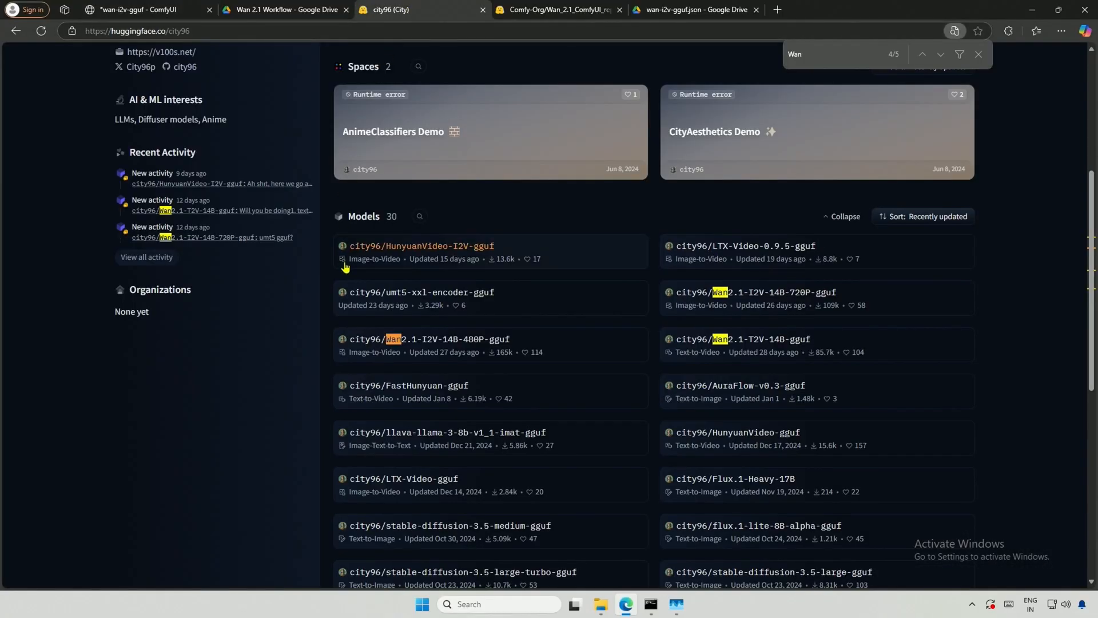
mouse_move(428, 343)
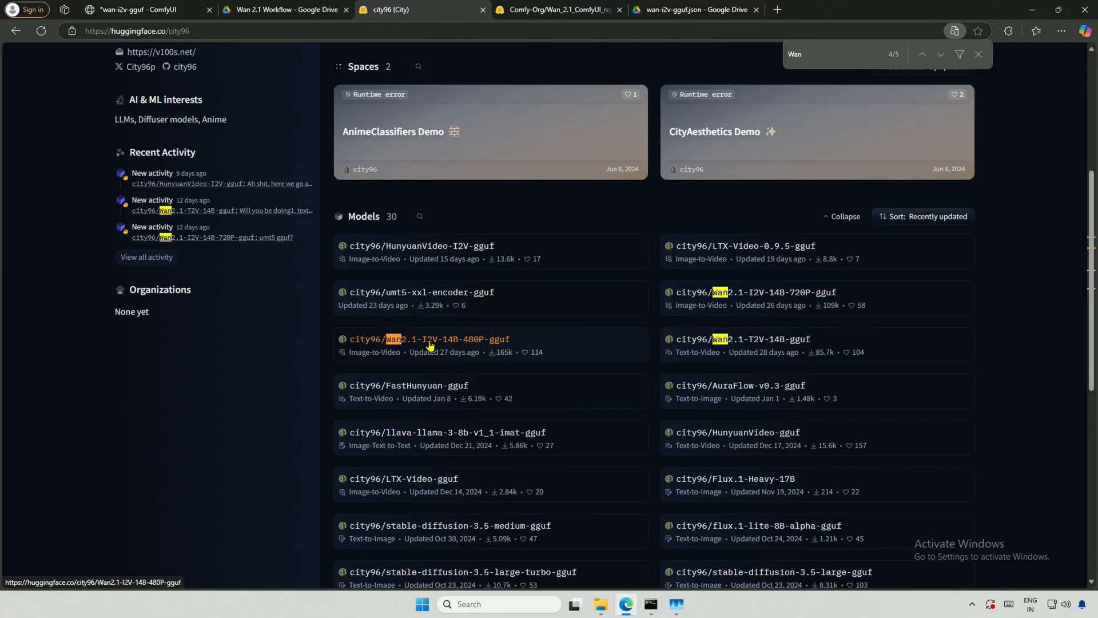
Step: Bring up the Files and versions list of city96/Wan2.1-I2V-14B-480P-gguf
left_click(430, 339)
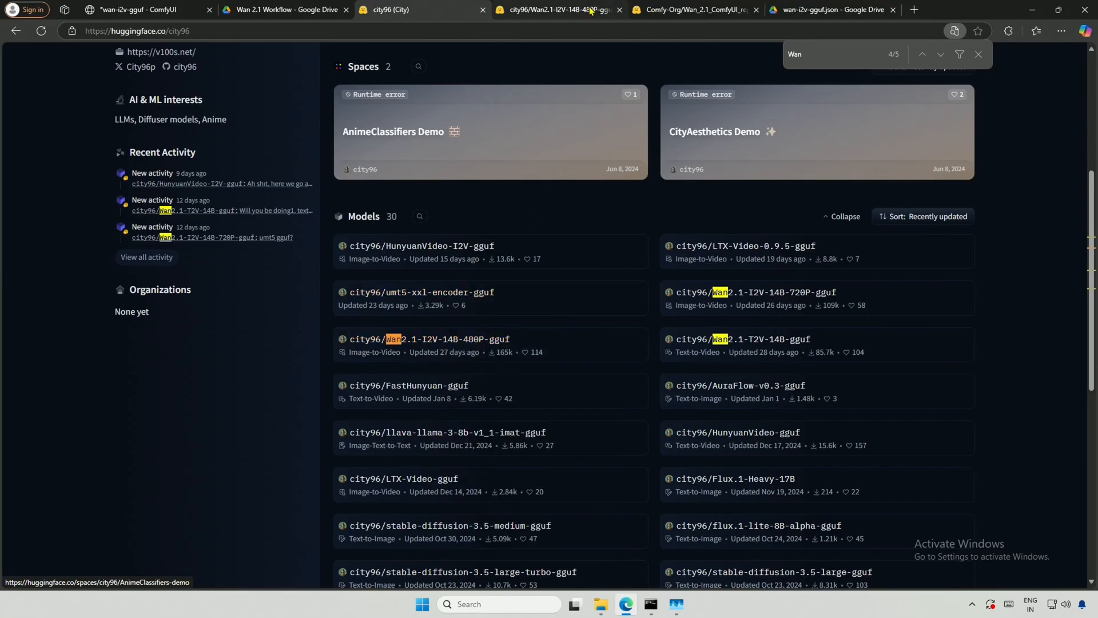
left_click(448, 338)
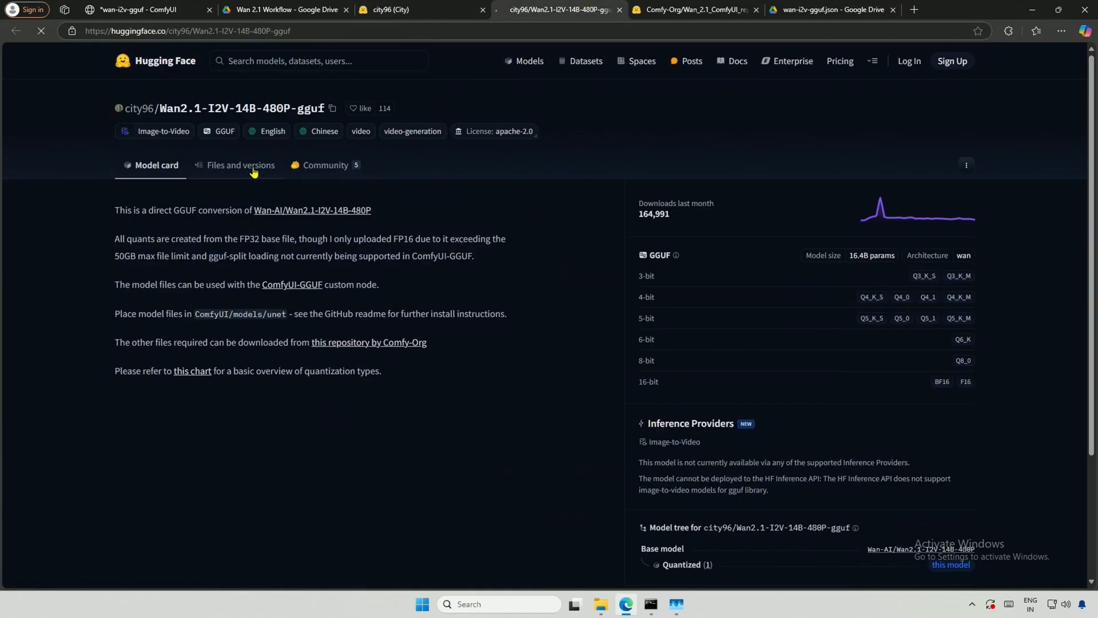
left_click(241, 165)
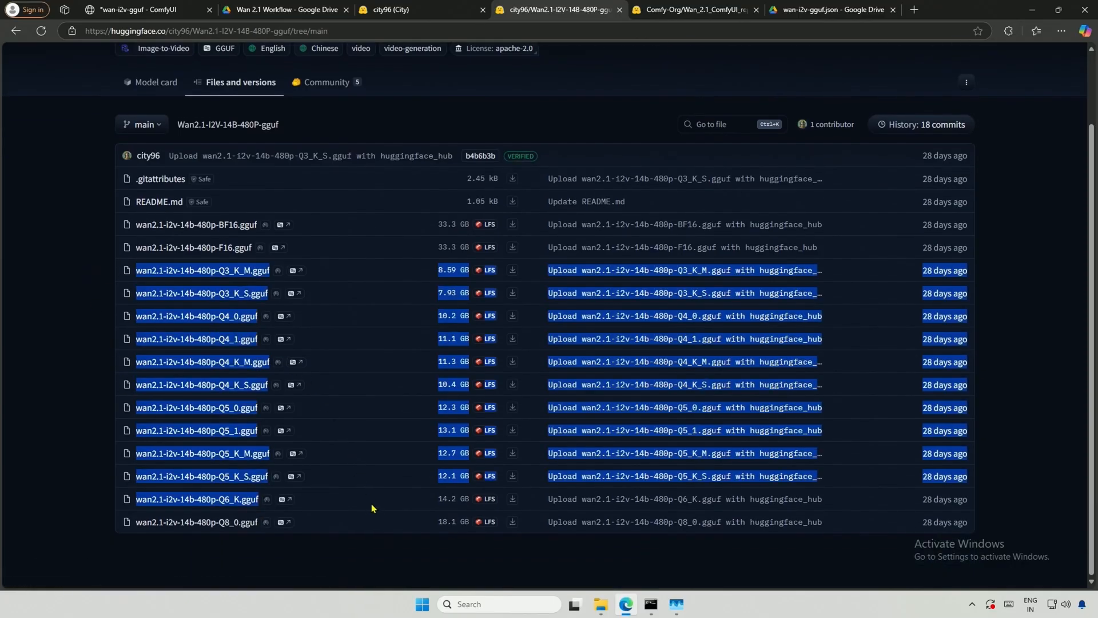
mouse_move(588, 525)
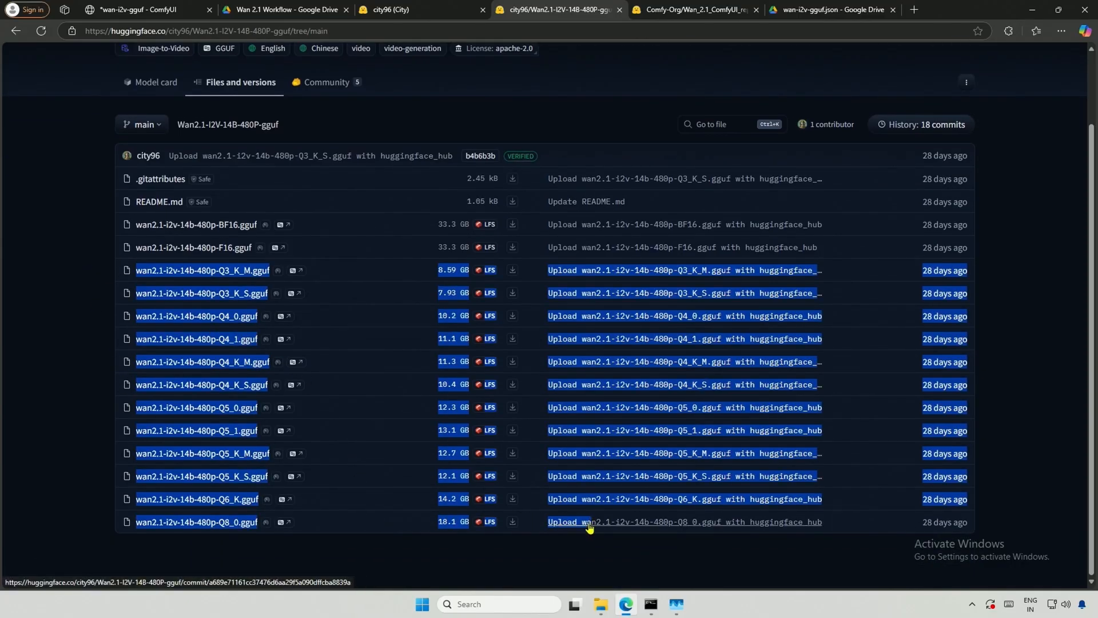
mouse_move(503, 547)
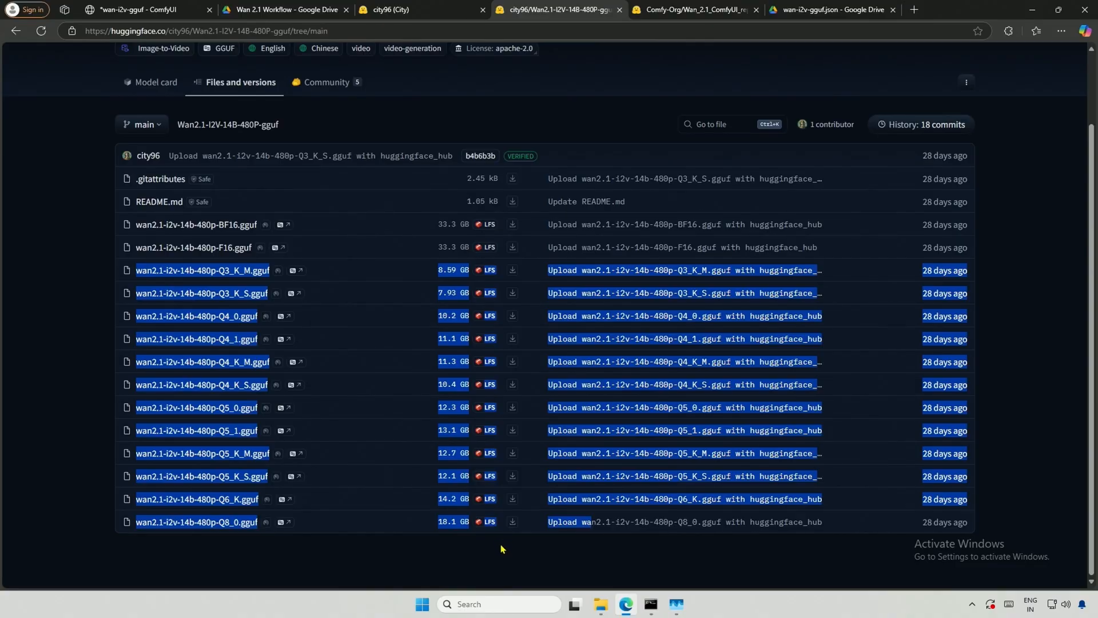
left_click(449, 556)
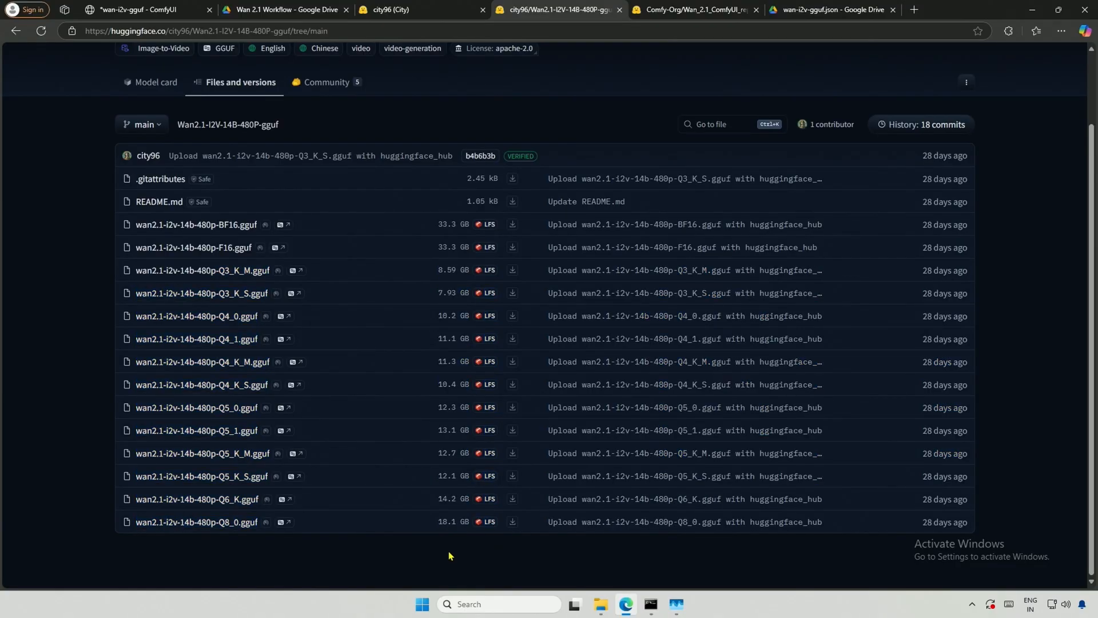
mouse_move(204, 294)
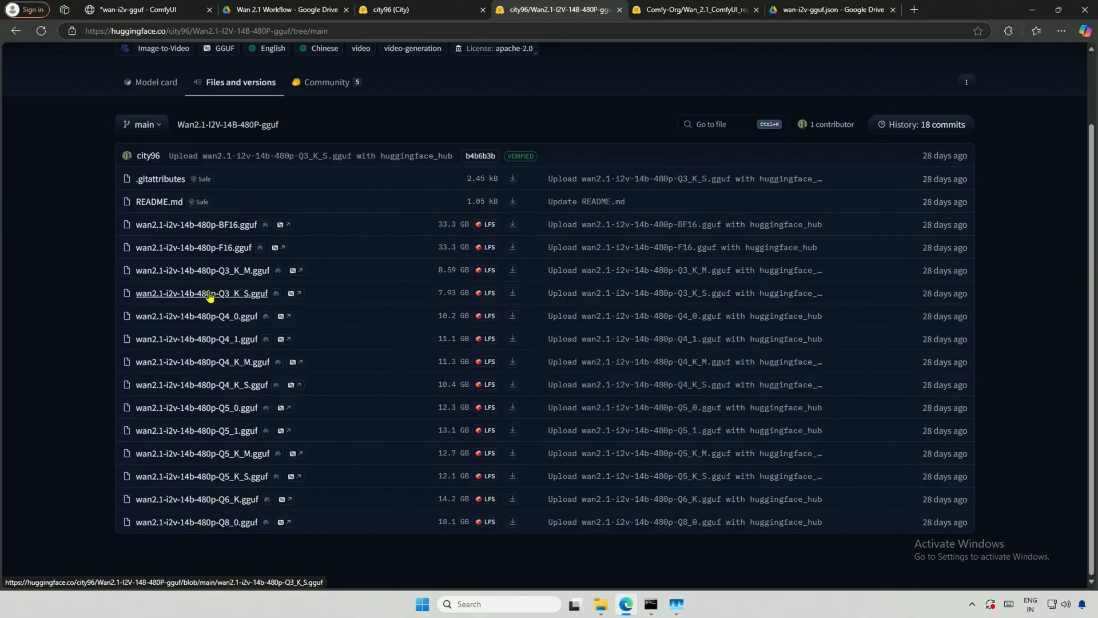
mouse_move(512, 294)
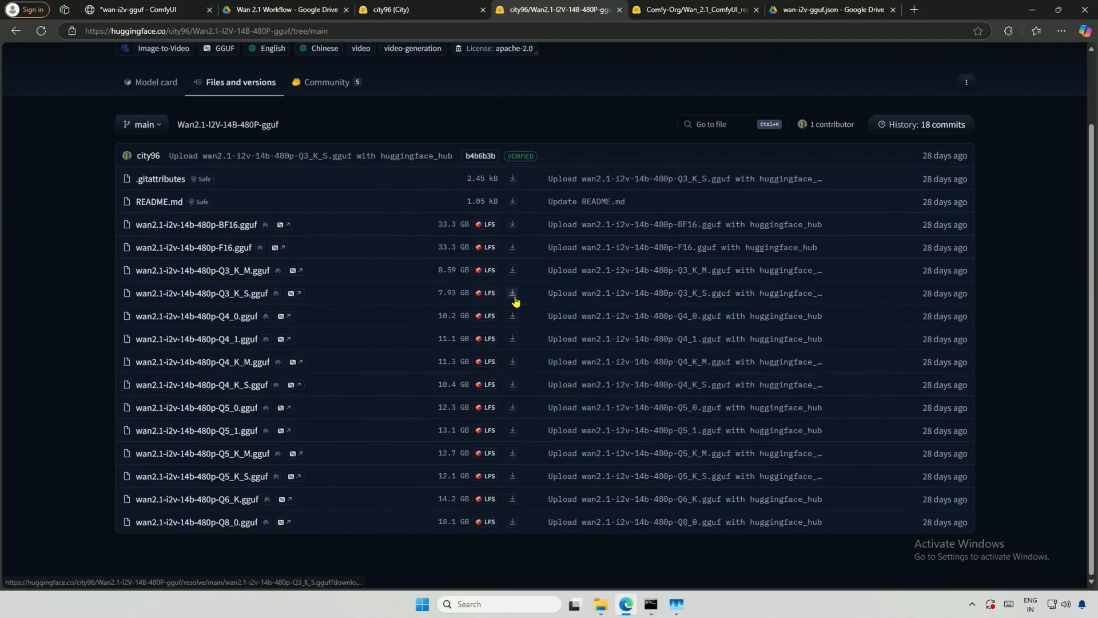
Step: Download the 480p Q3_K_S and Q6_K GGUF files into ComfyUI's models\diffusion_models folder
left_click(513, 293)
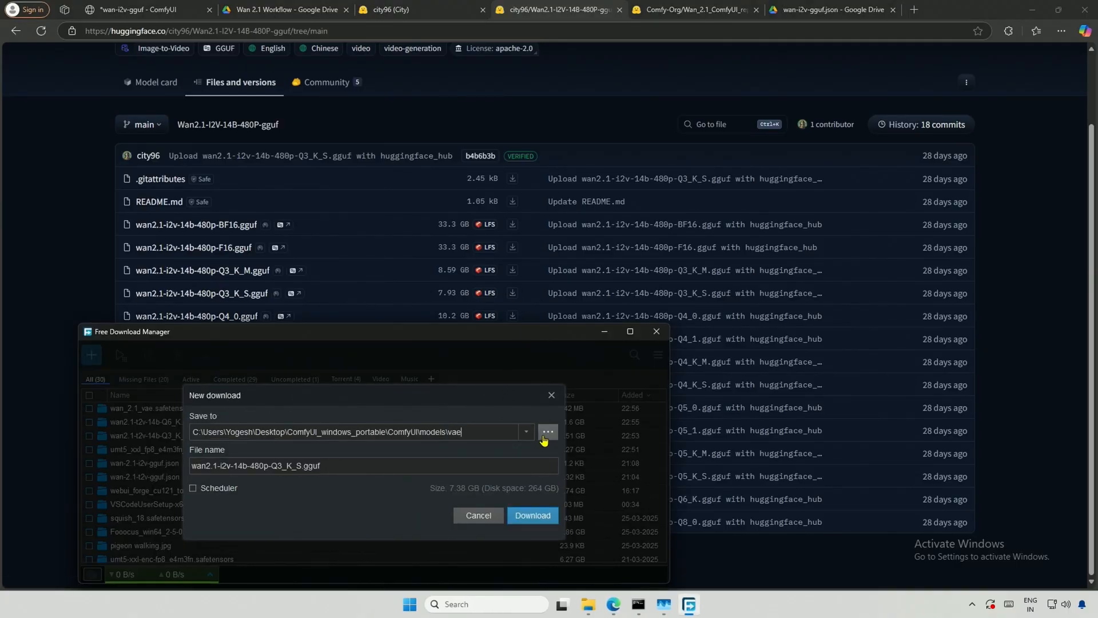
left_click(547, 431)
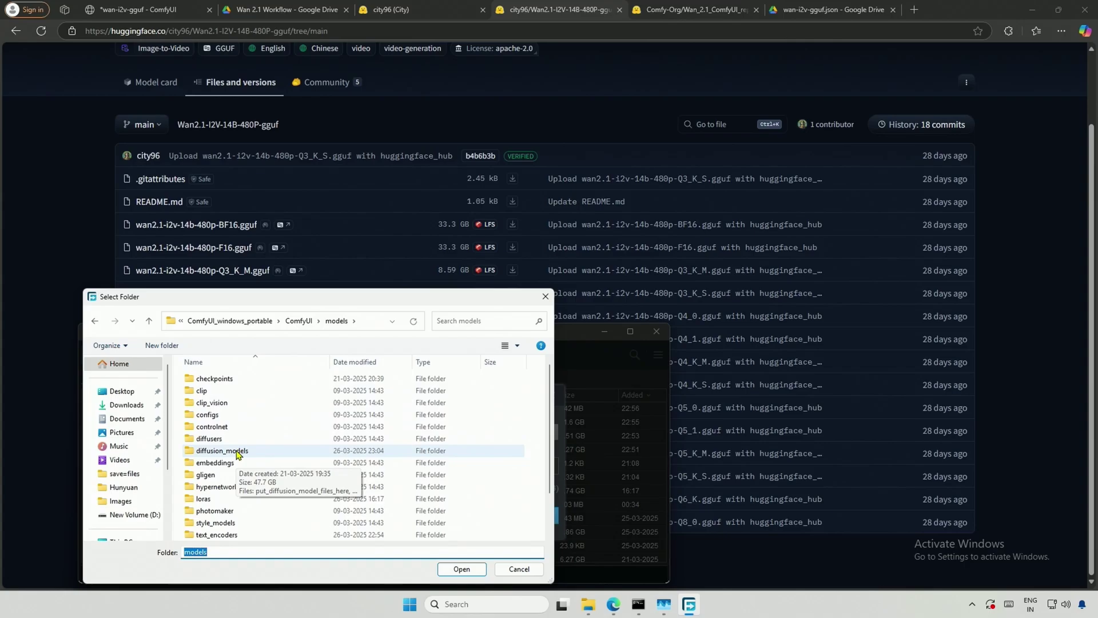
double_click(221, 451)
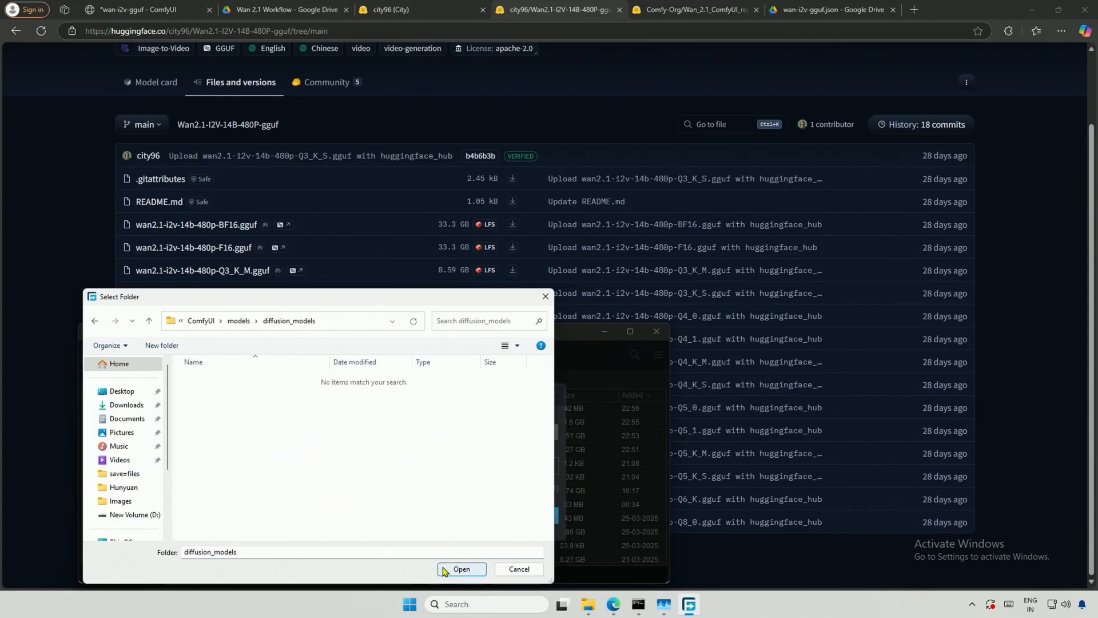
left_click(461, 568)
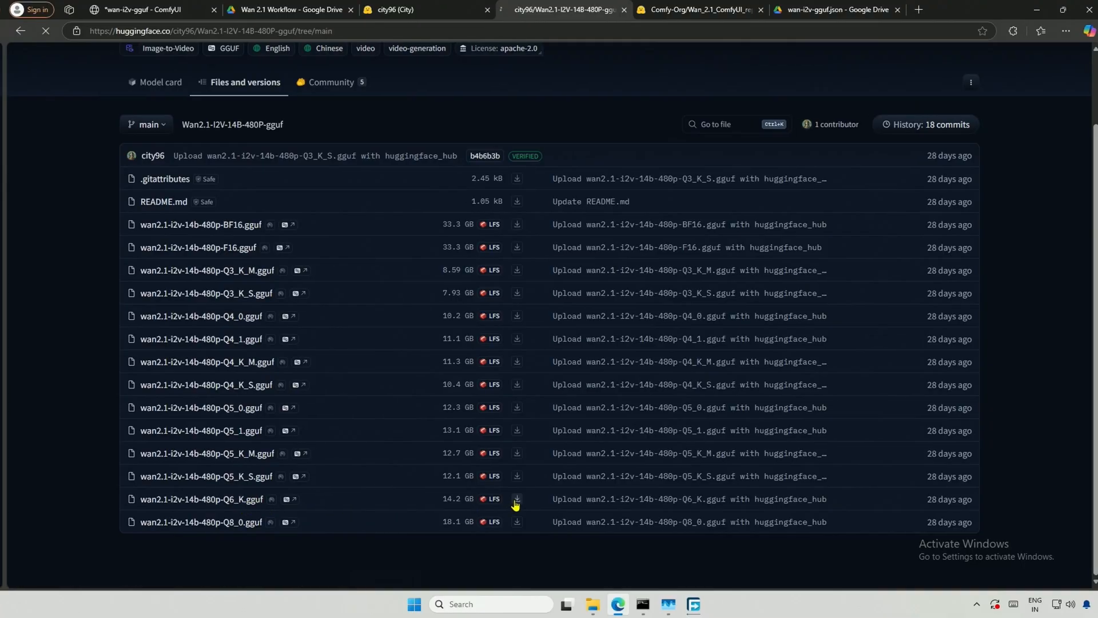
left_click(139, 11)
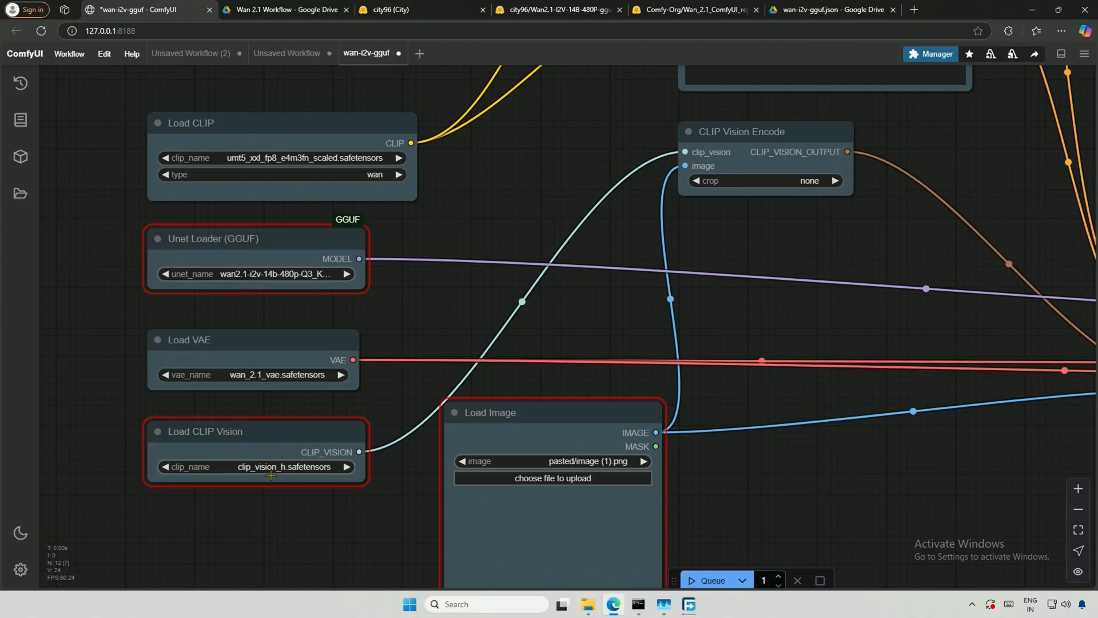
Step: Download clip_vision_h.safetensors from Comfy-Org's clip_vision folder into ComfyUI's models\clip_vision
left_click(694, 9)
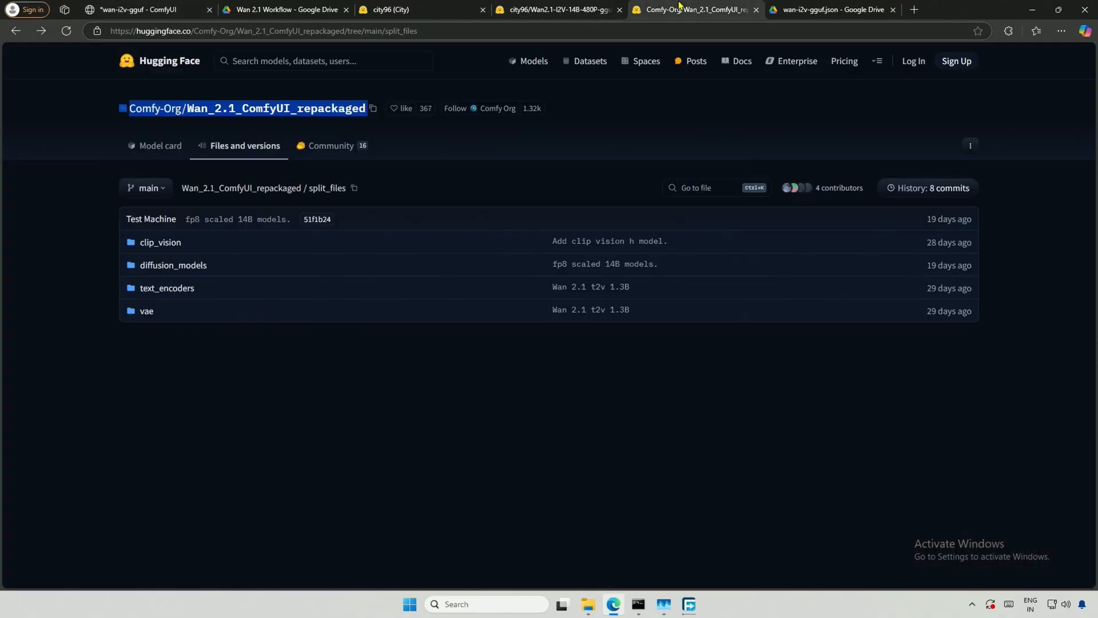
right_click(160, 241)
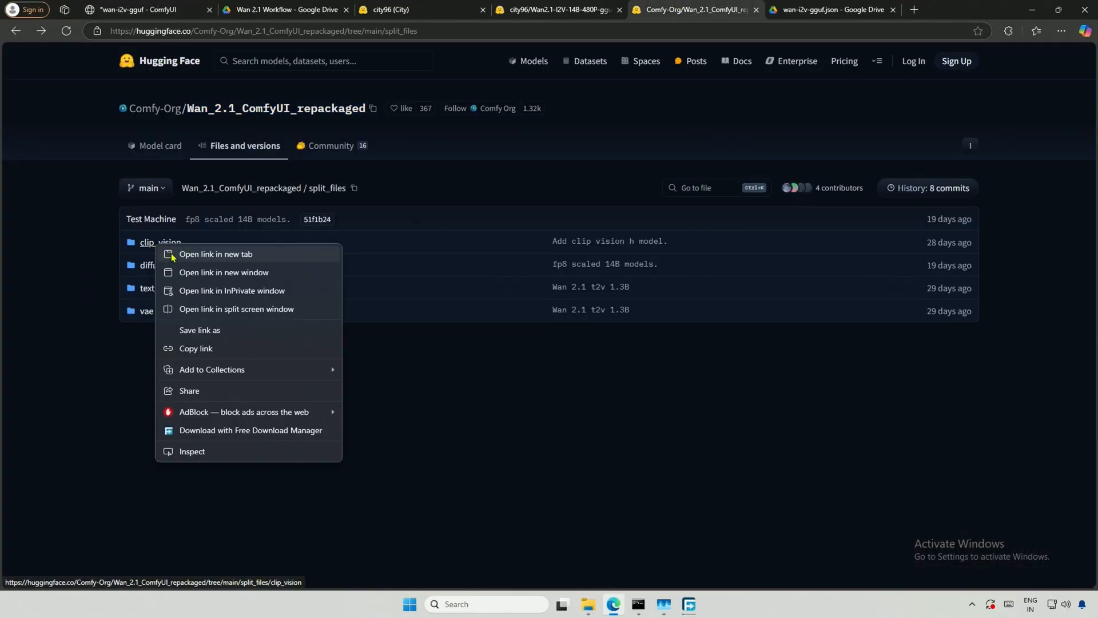
left_click(216, 253)
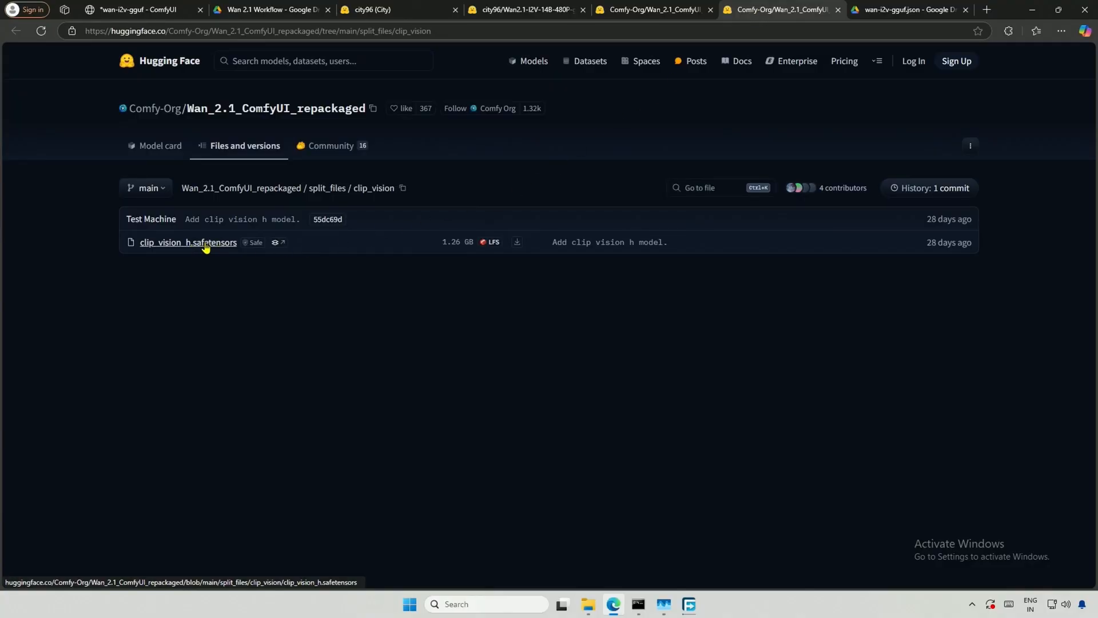
left_click(517, 242)
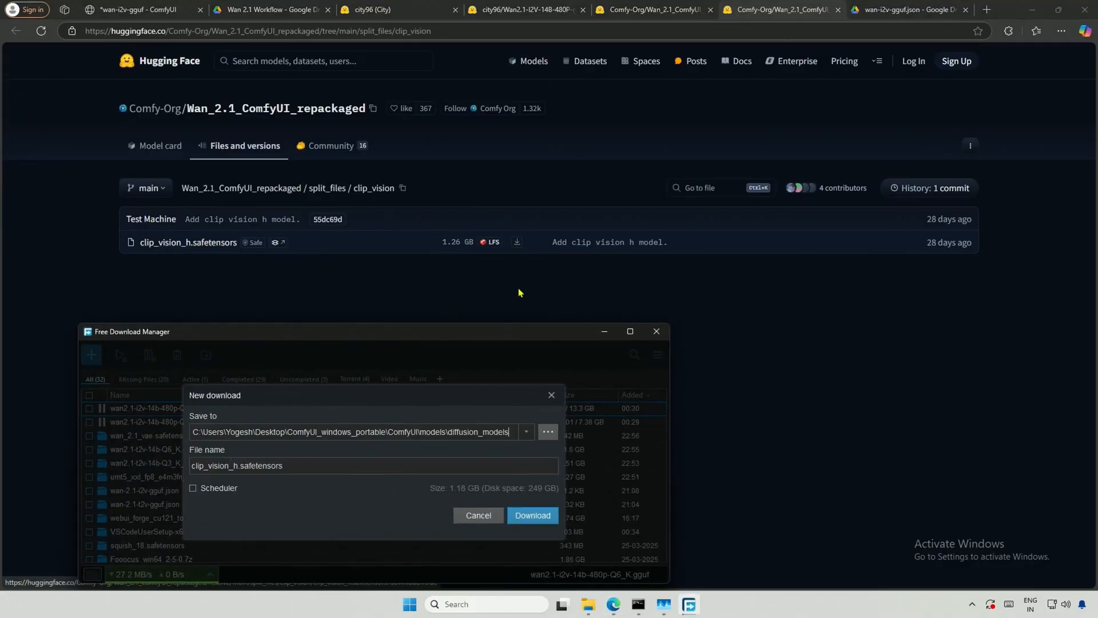
left_click(548, 431)
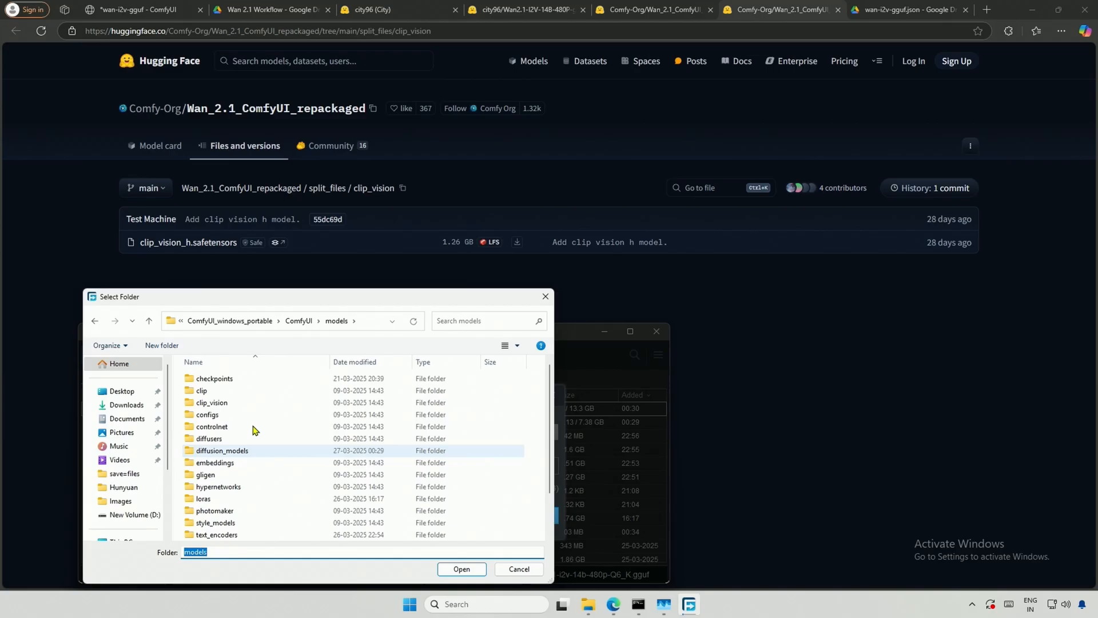
double_click(211, 402)
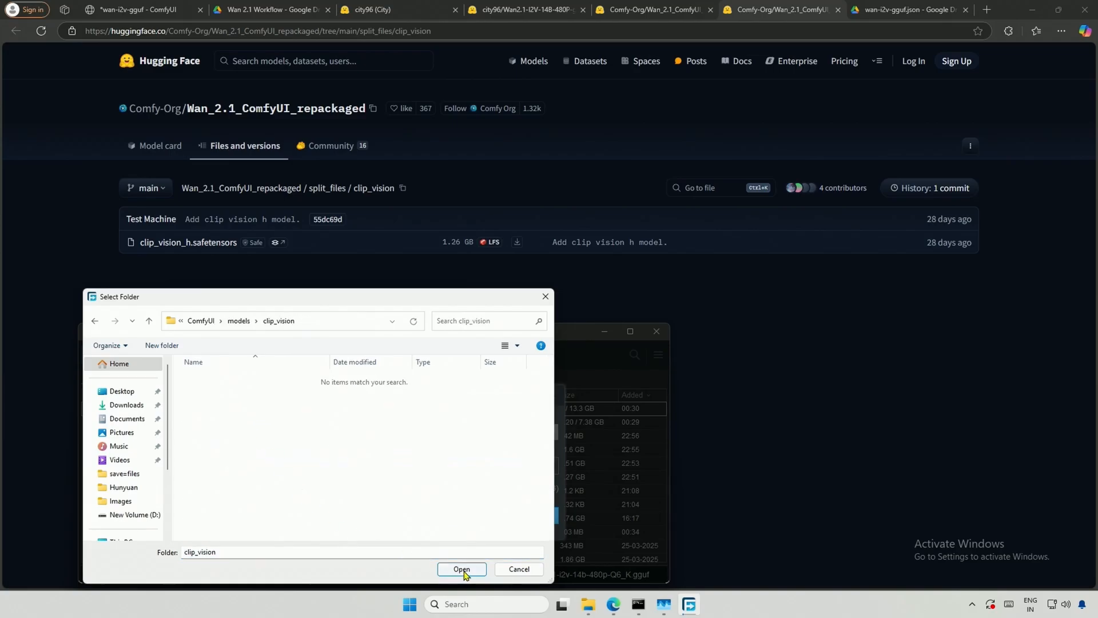
left_click(461, 568)
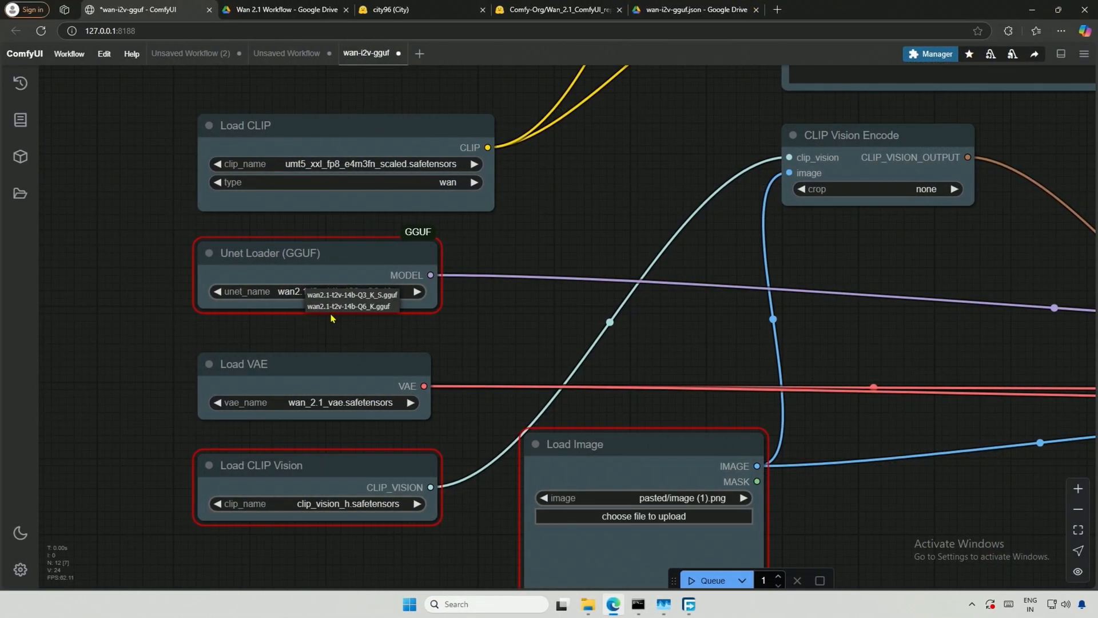
mouse_move(41, 31)
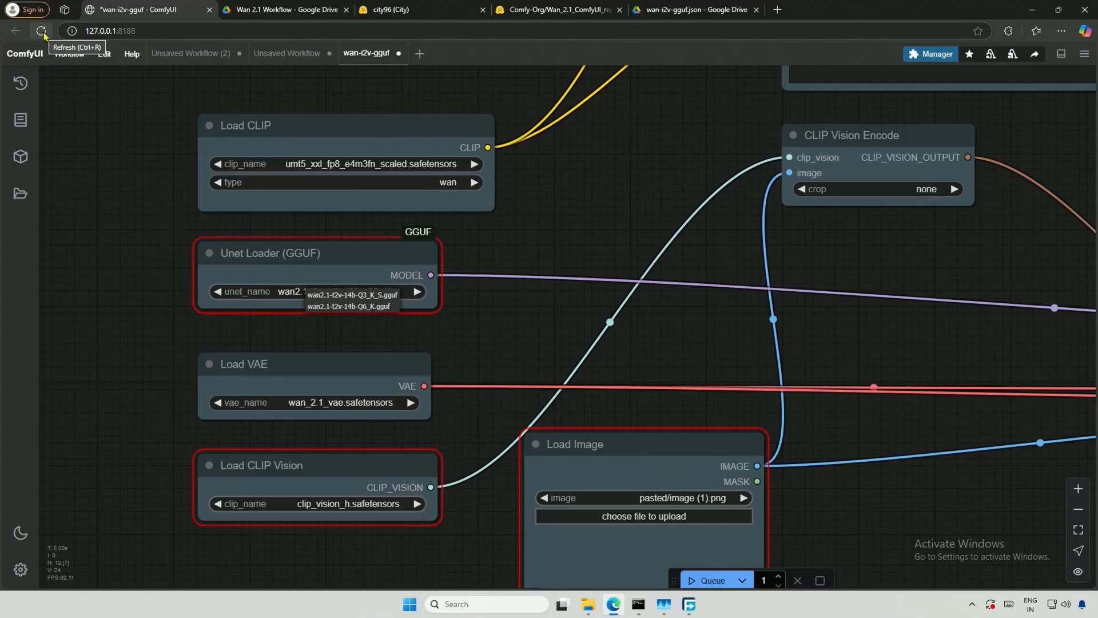
Step: Reload ComfyUI and set Unet Loader (GGUF) to wan2.1-i2v-14b-480p-Q3_K_S.gguf
left_click(41, 30)
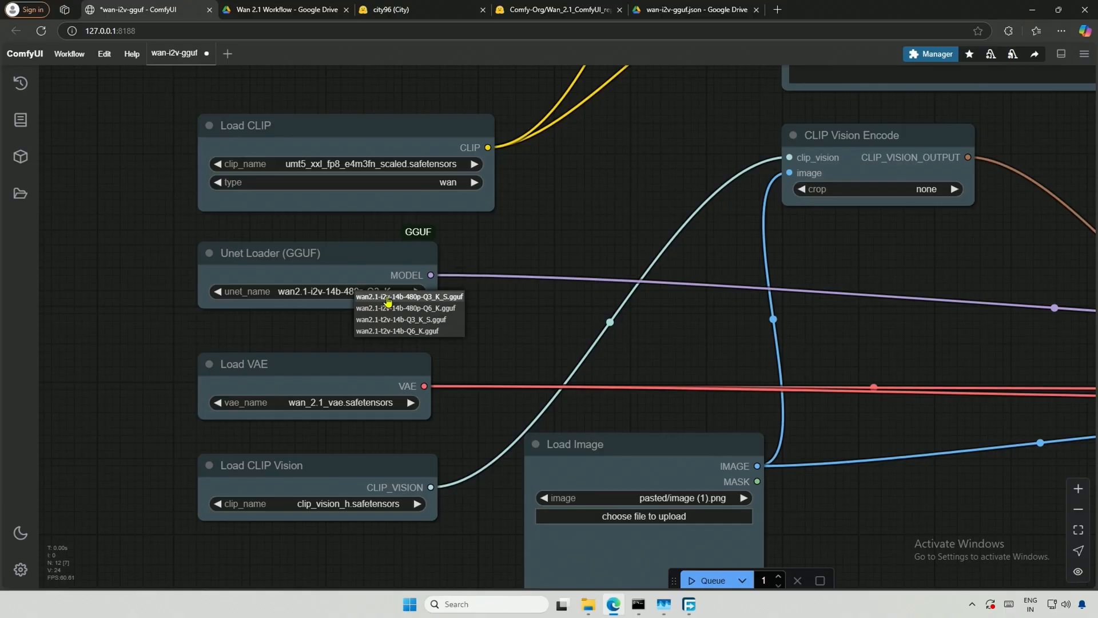
left_click(407, 296)
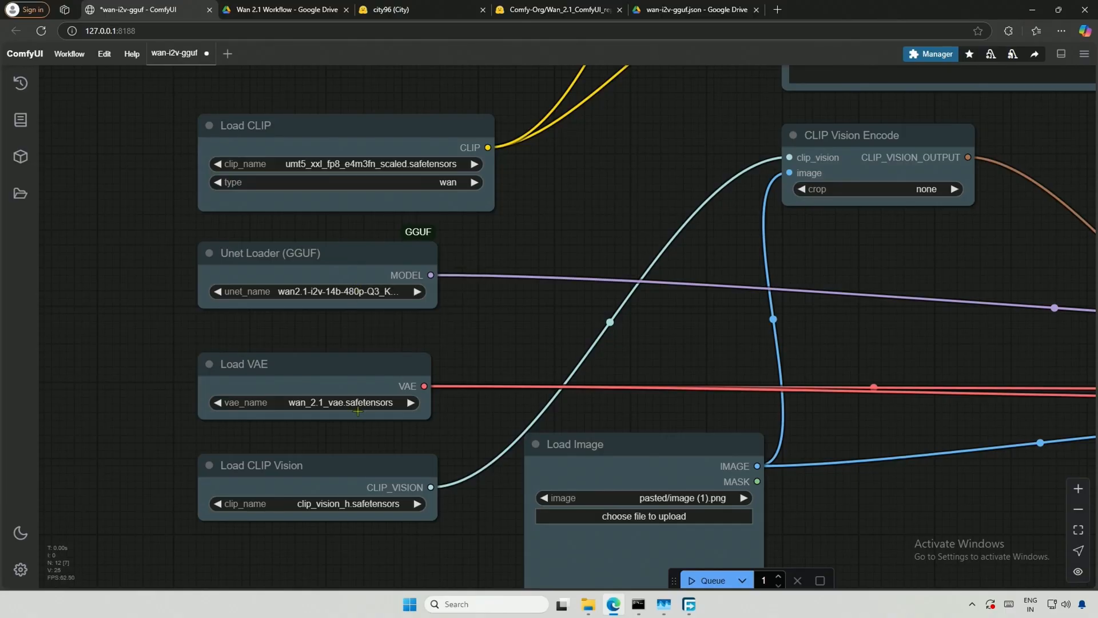
mouse_move(341, 506)
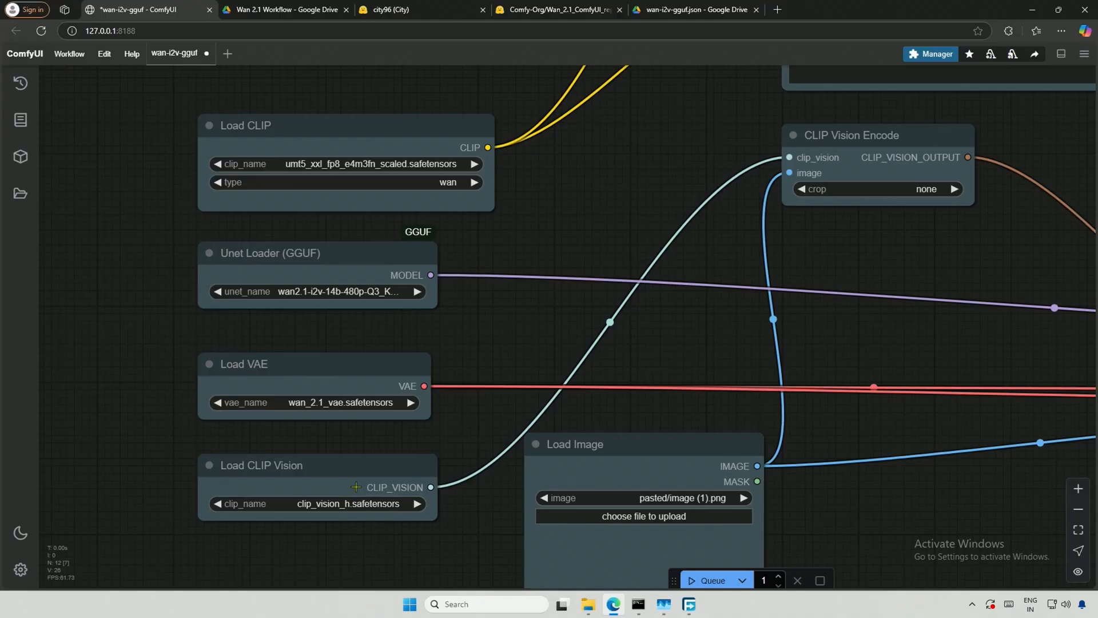
left_click(904, 10)
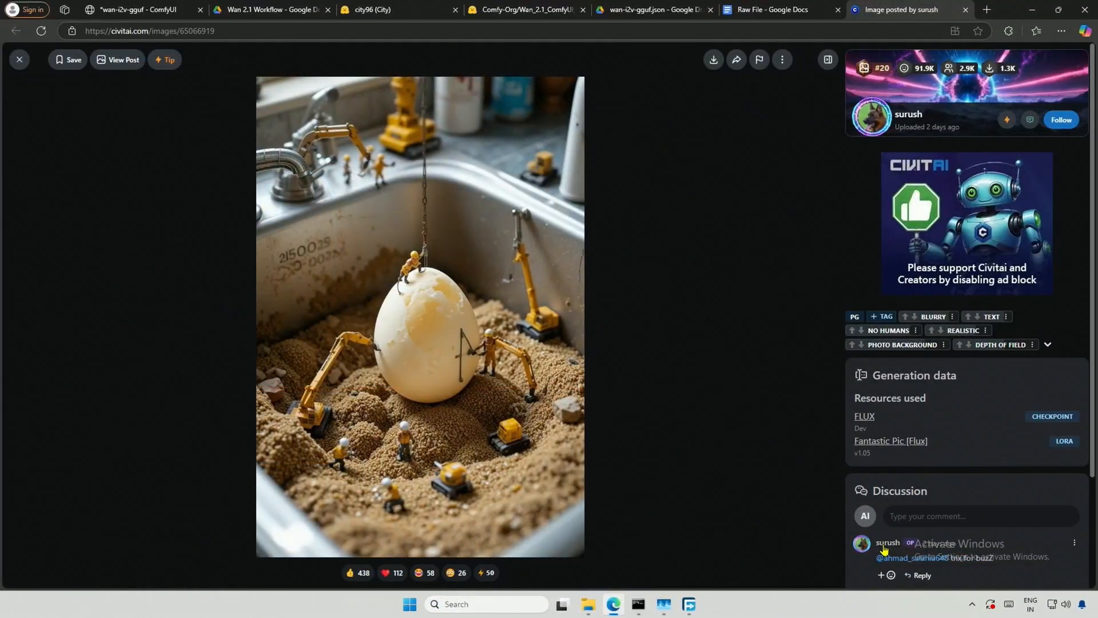
mouse_move(889, 440)
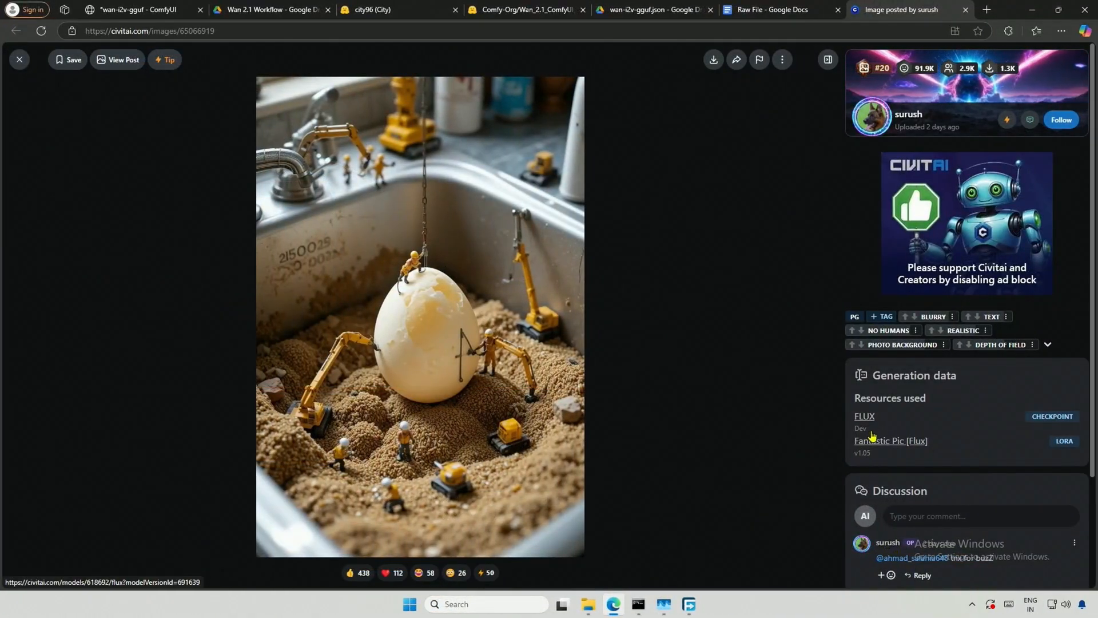
Step: Load the egg photo from Downloads into the Load Image node as the starting image
left_click(119, 11)
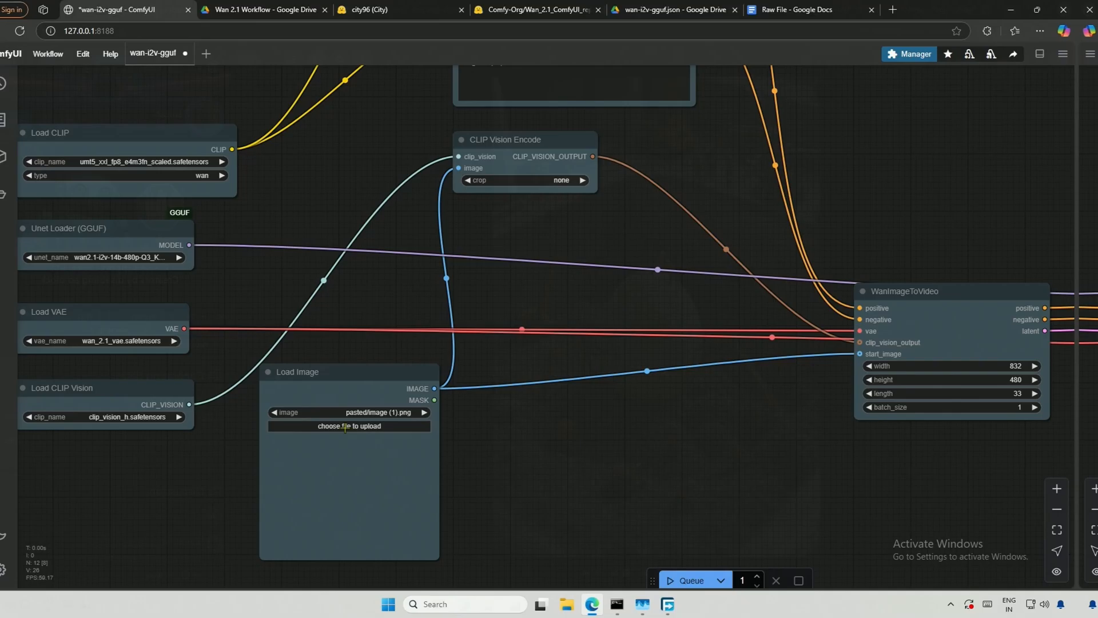
left_click(348, 426)
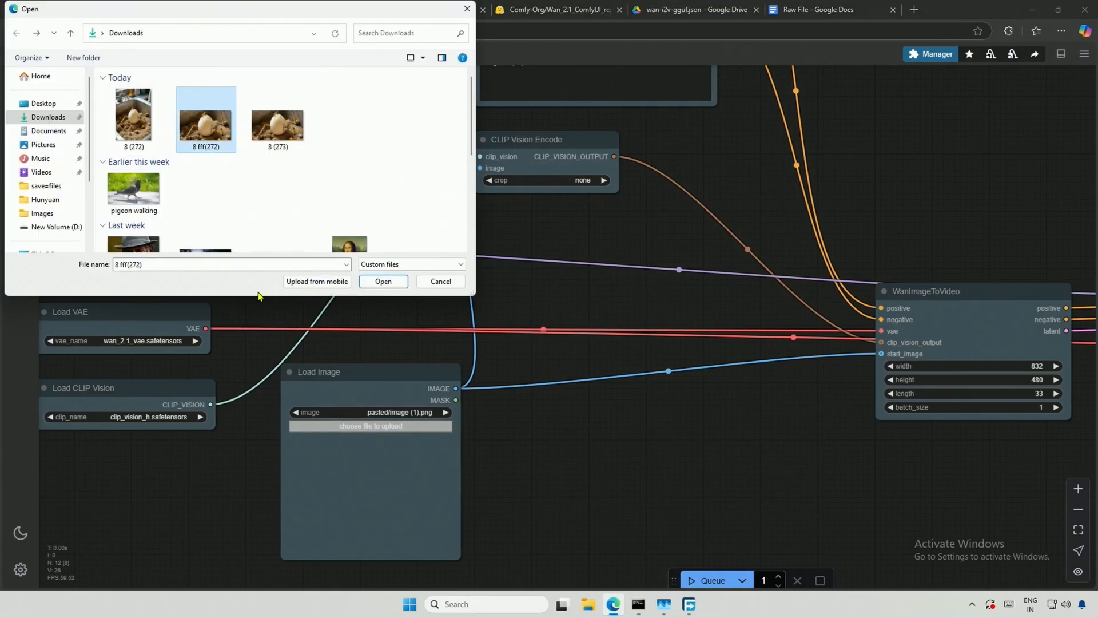
left_click(382, 282)
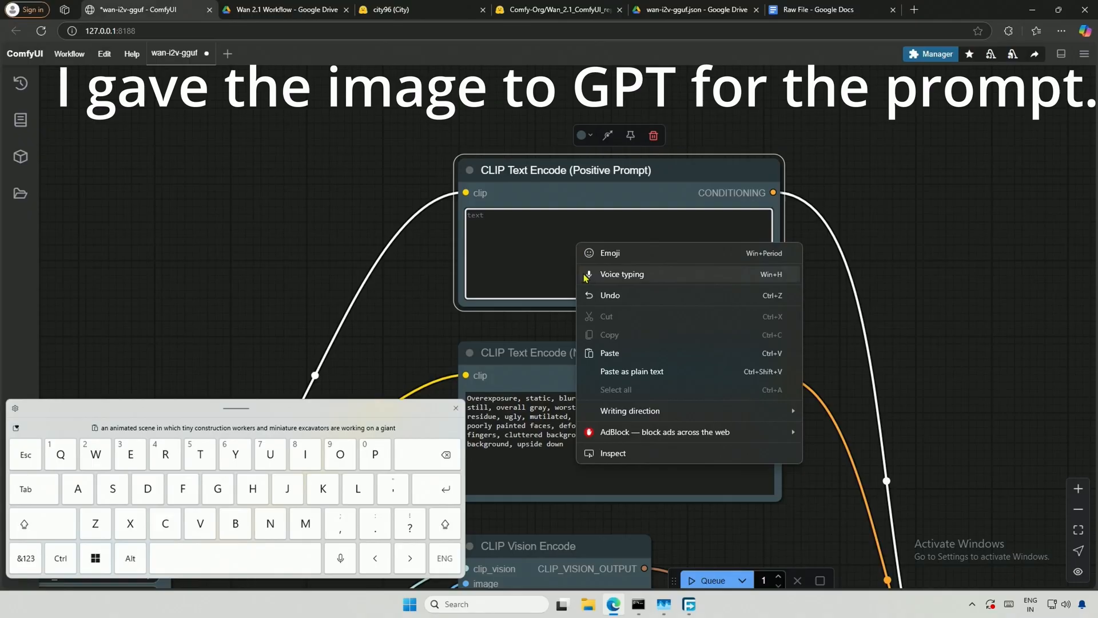
Step: Paste the tiny-construction-workers and miniature-excavators scene into the positive prompt and queue the generation
left_click(609, 352)
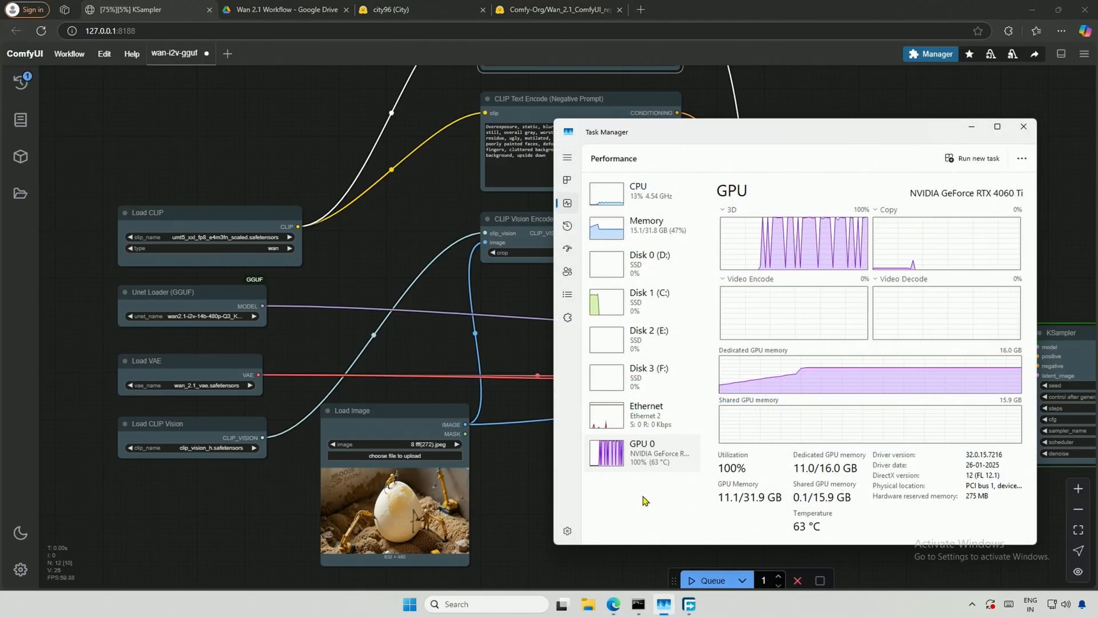
mouse_move(501, 399)
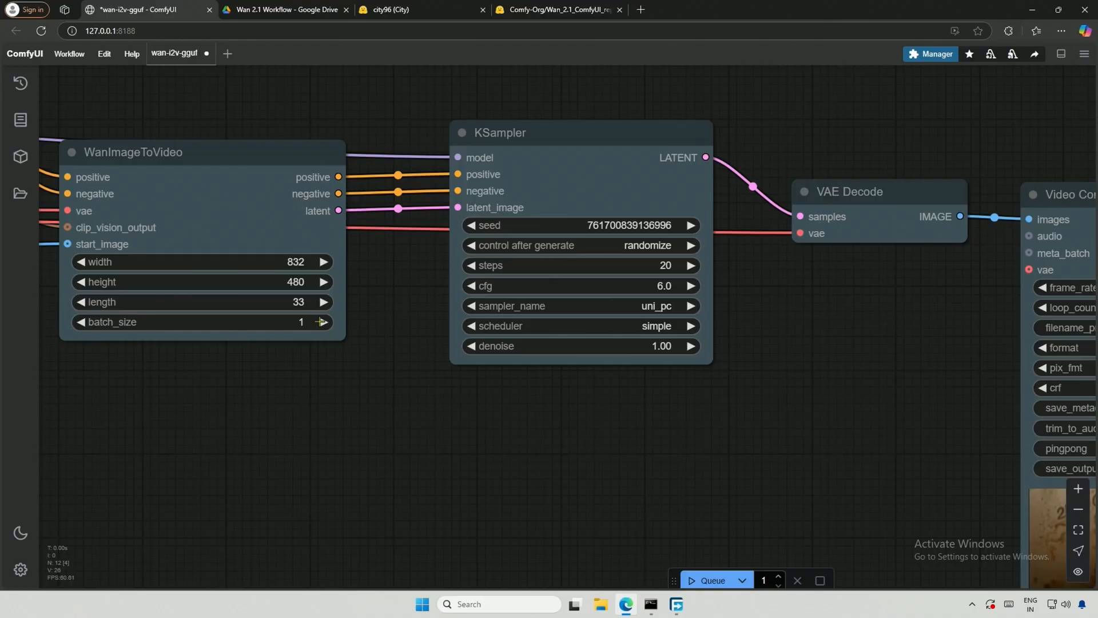
Step: Change WanImageToVideo's length from 33 to 81 frames at 832×480
left_click(298, 301)
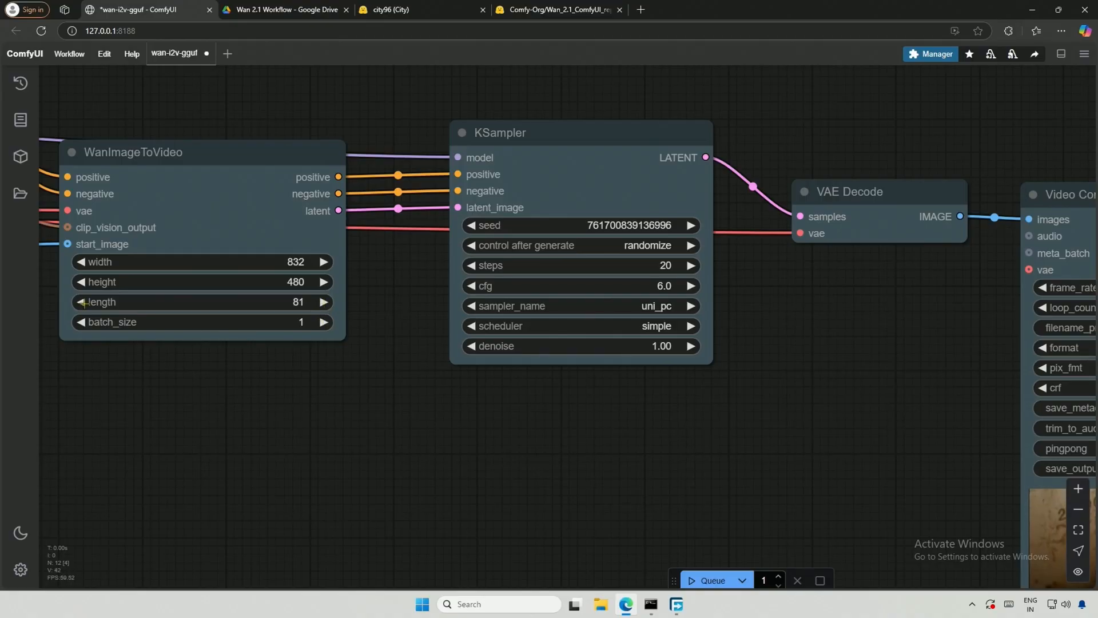